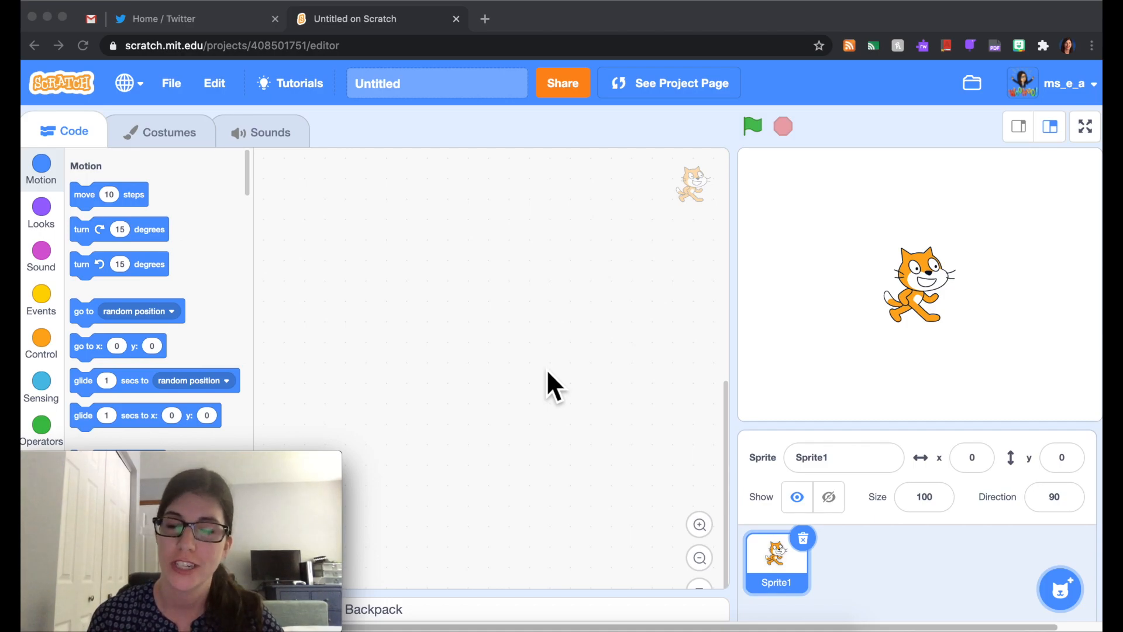
mouse_move(577, 281)
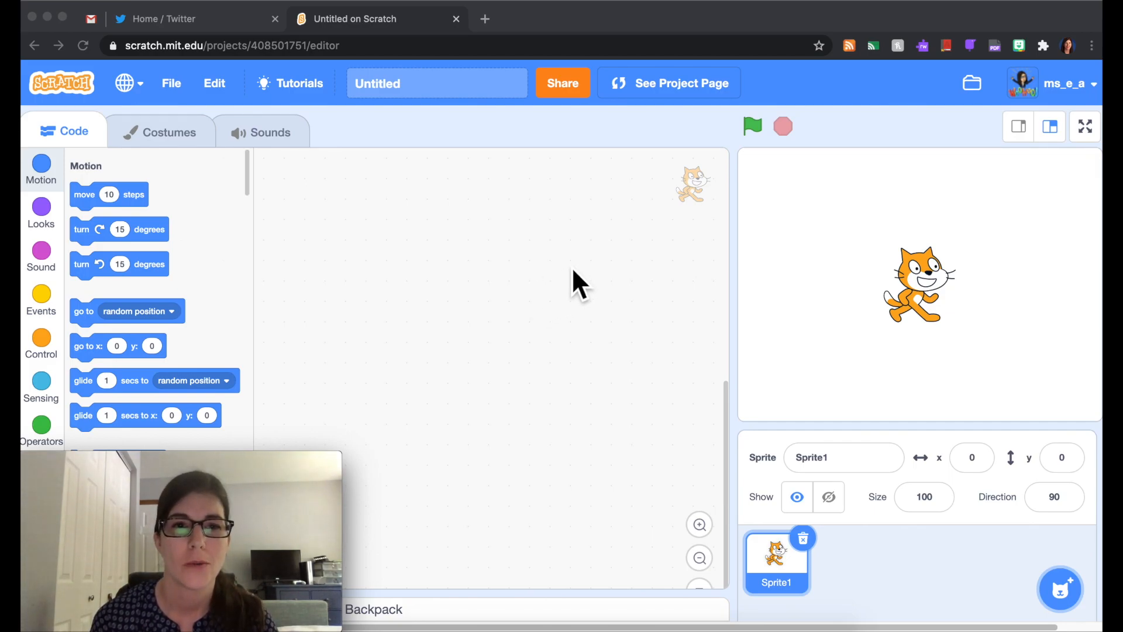
mouse_move(584, 344)
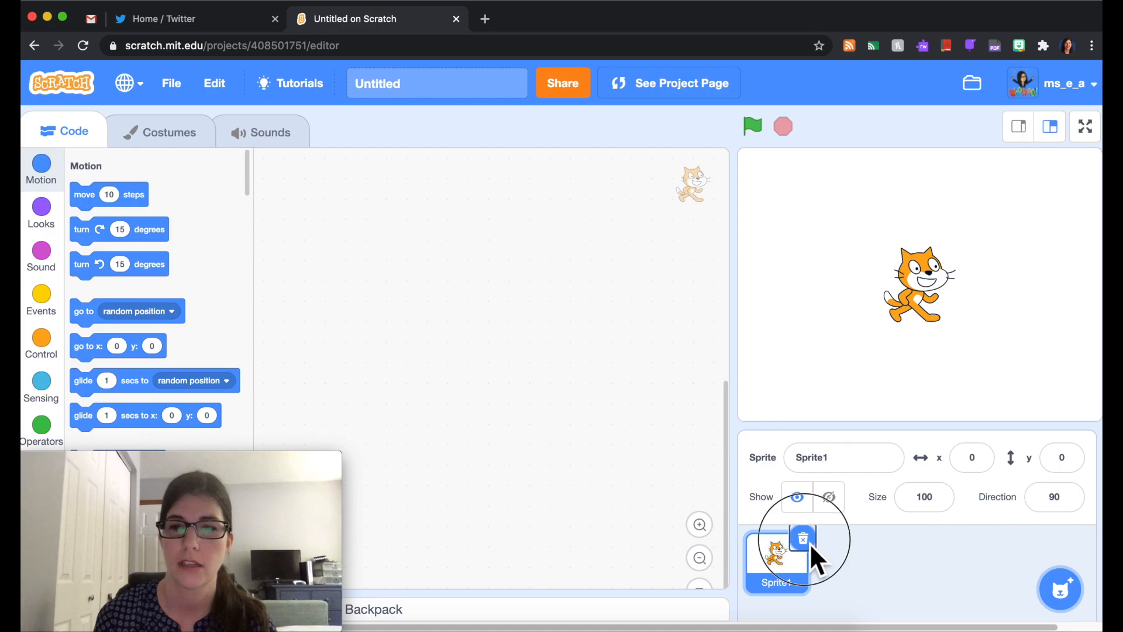
- Delete the default cat sprite and add the Block-W letter at the left edge of the stage
left_click(802, 537)
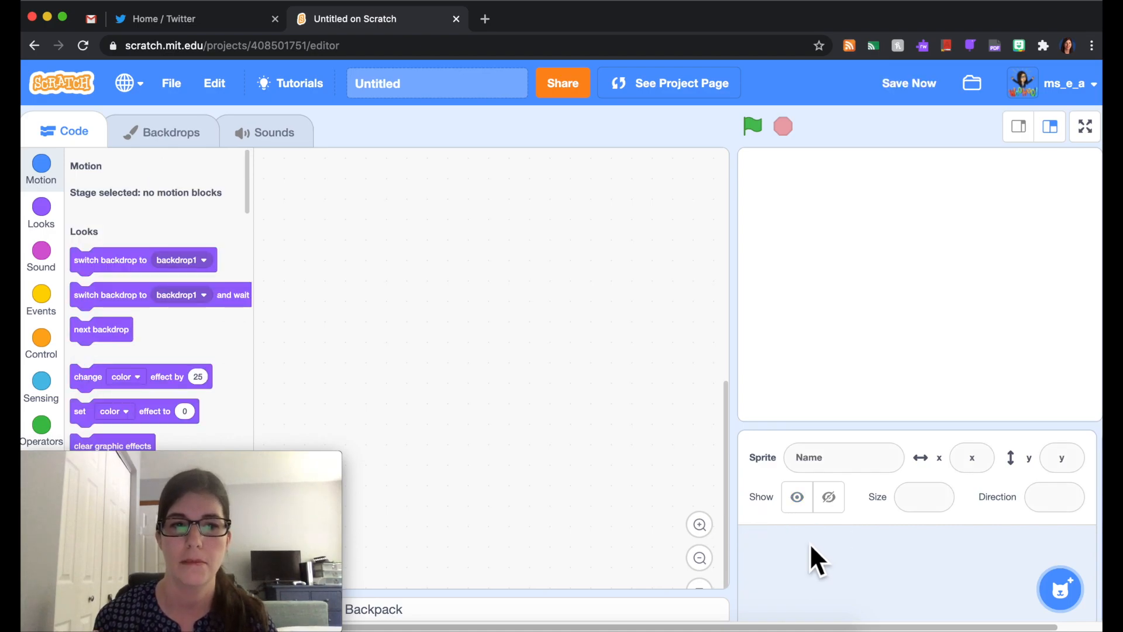
mouse_move(931, 598)
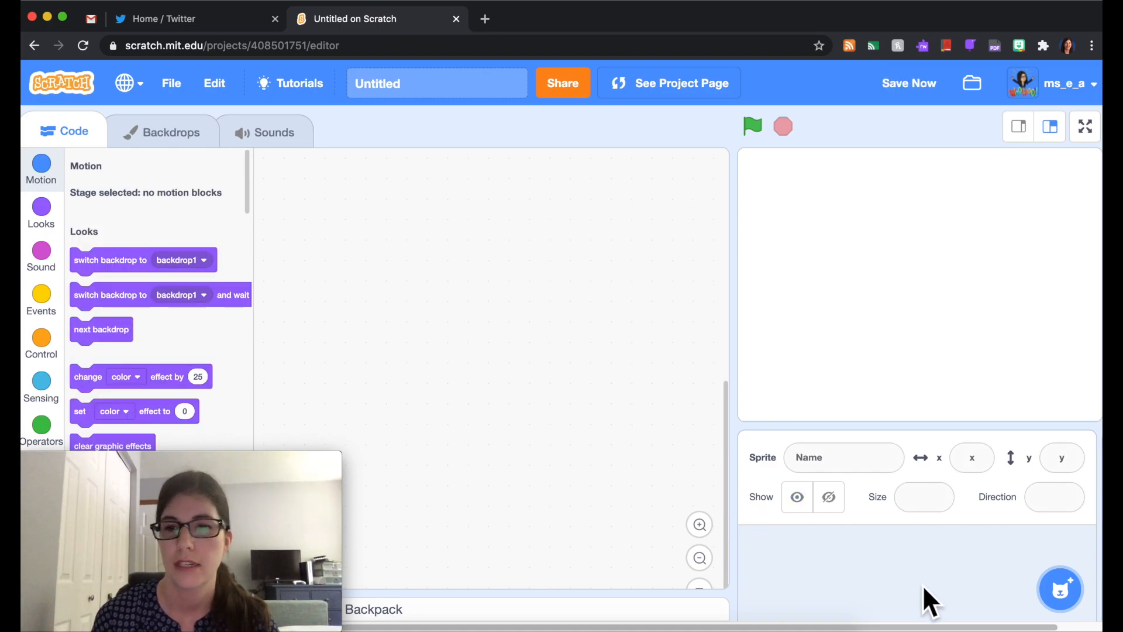
mouse_move(1061, 588)
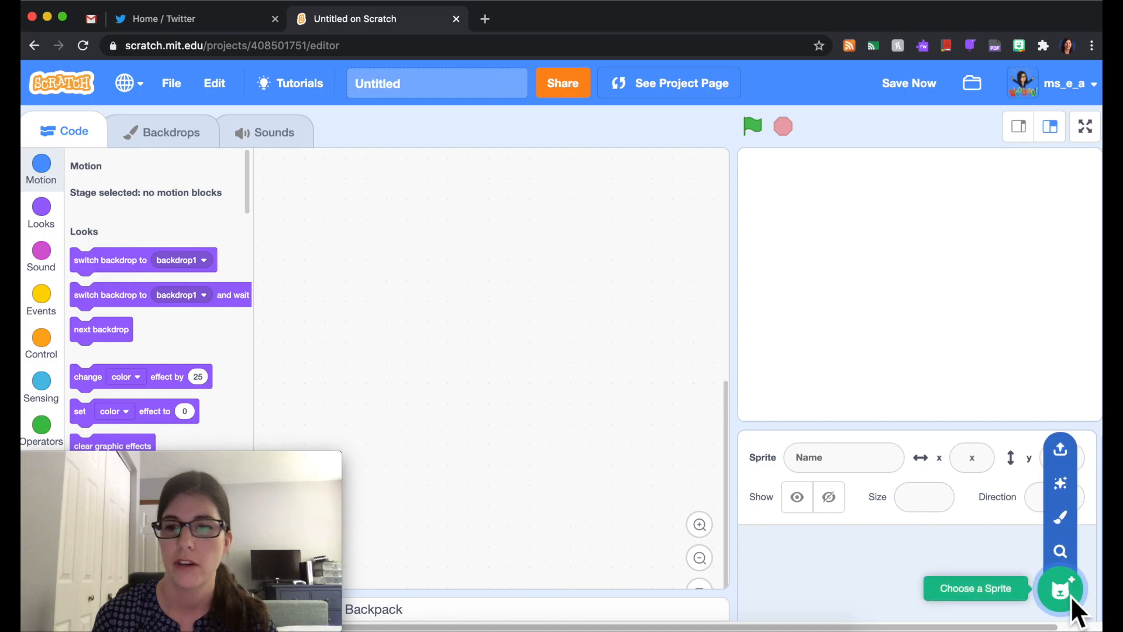
left_click(1061, 589)
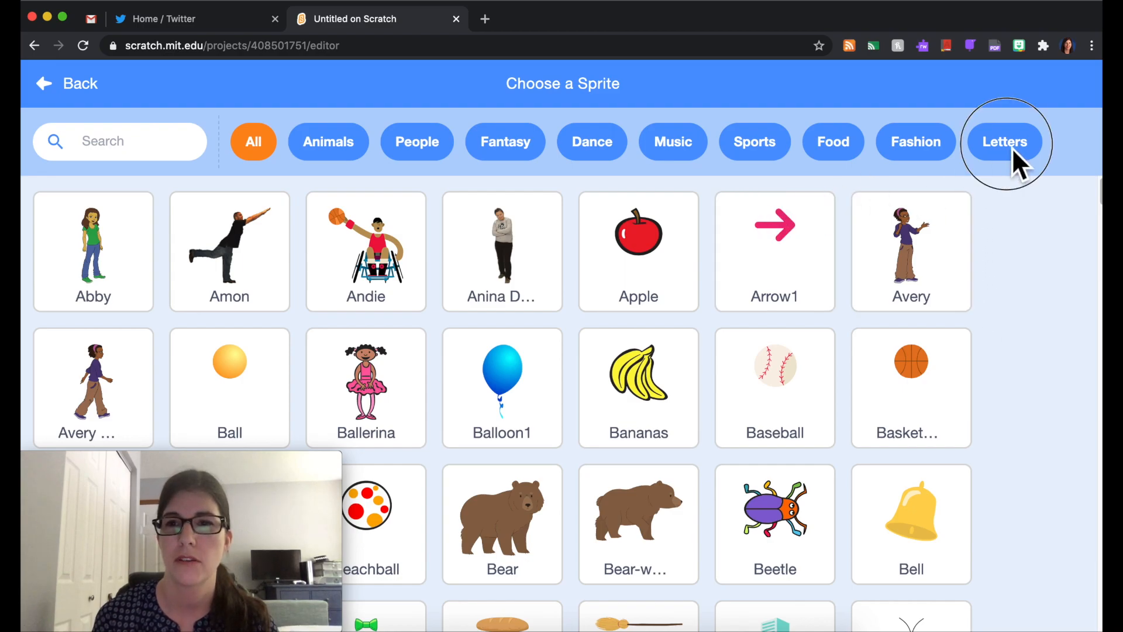
left_click(1003, 142)
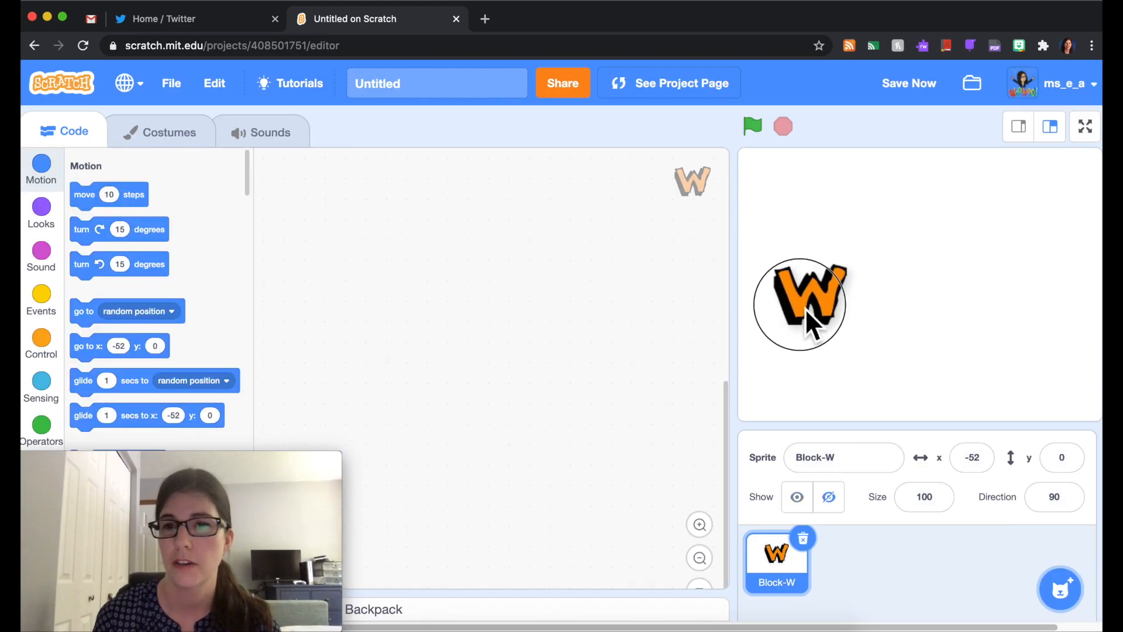
left_click_drag(798, 304, 777, 280)
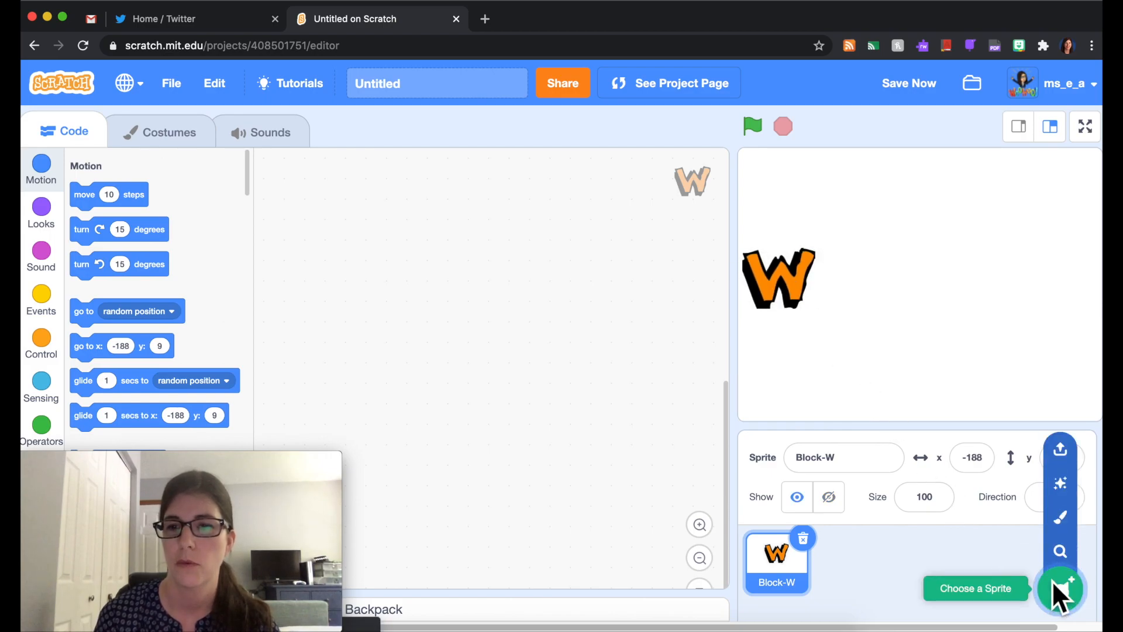
- Add the Block-E letter right after the W and reopen the Letters sprite library
left_click(1060, 588)
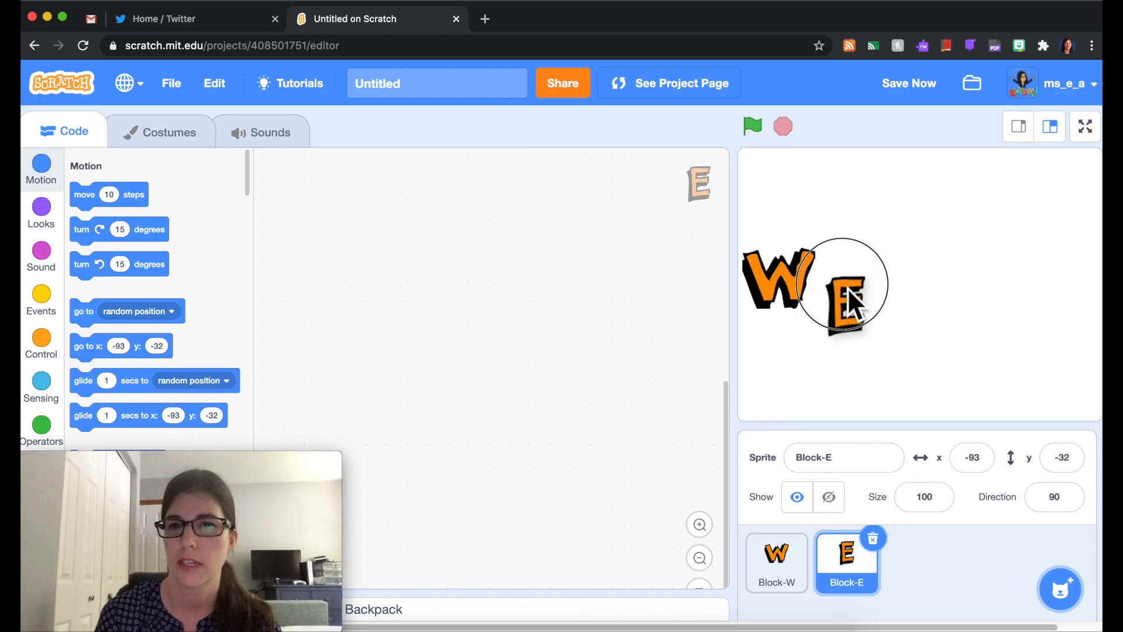
left_click_drag(849, 294, 823, 279)
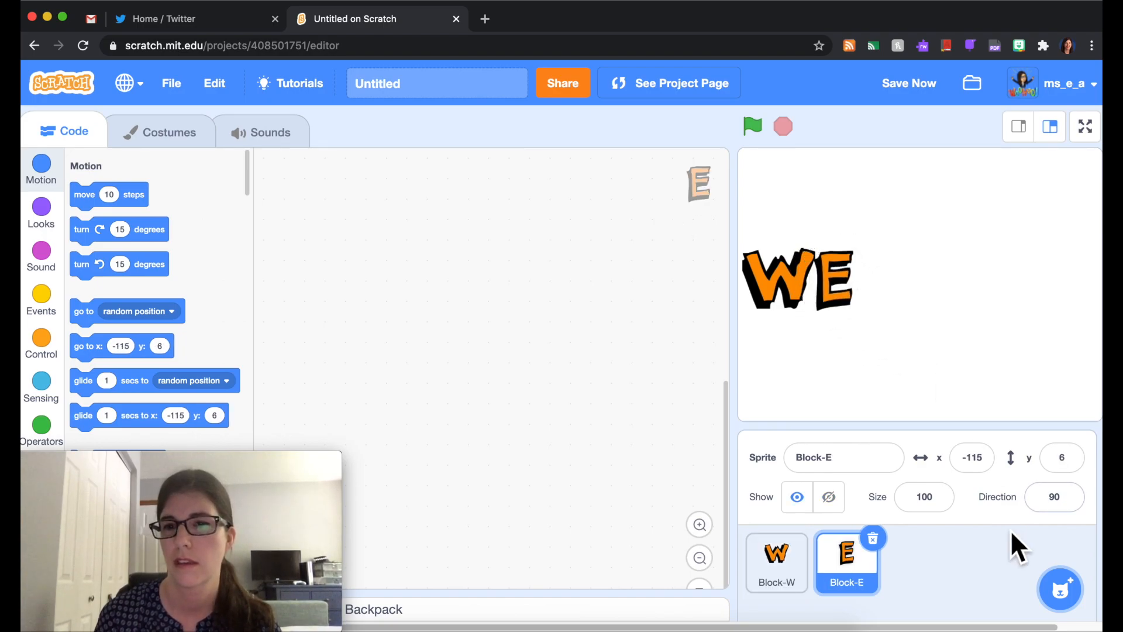
left_click(1061, 588)
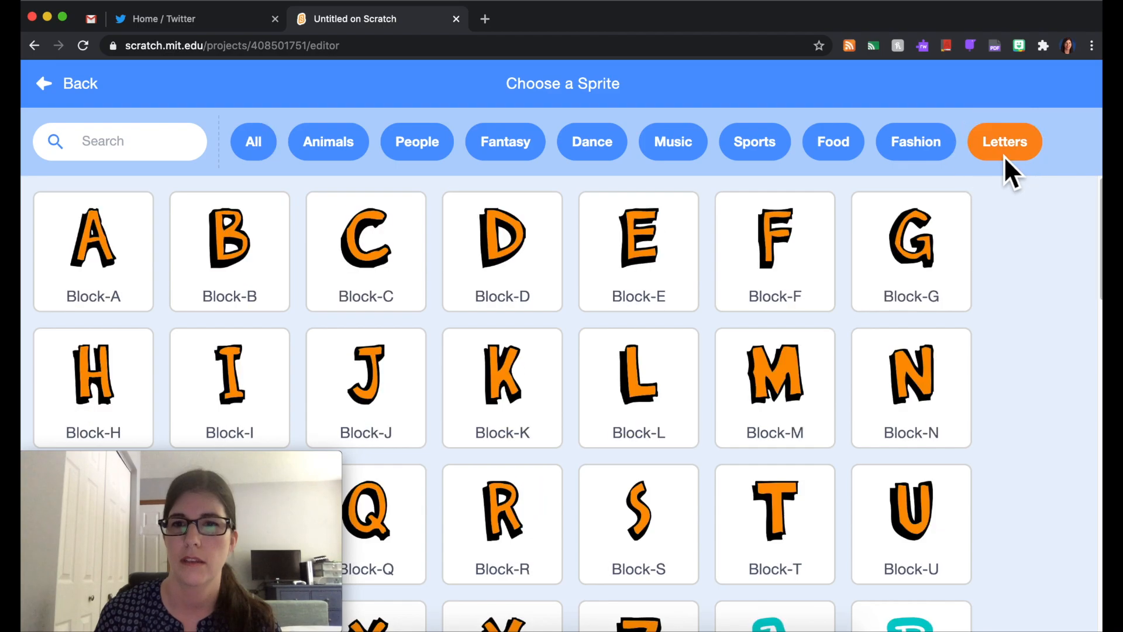
- Add the Block-L, Block-C and Block-O letter sprites after the E
left_click(639, 370)
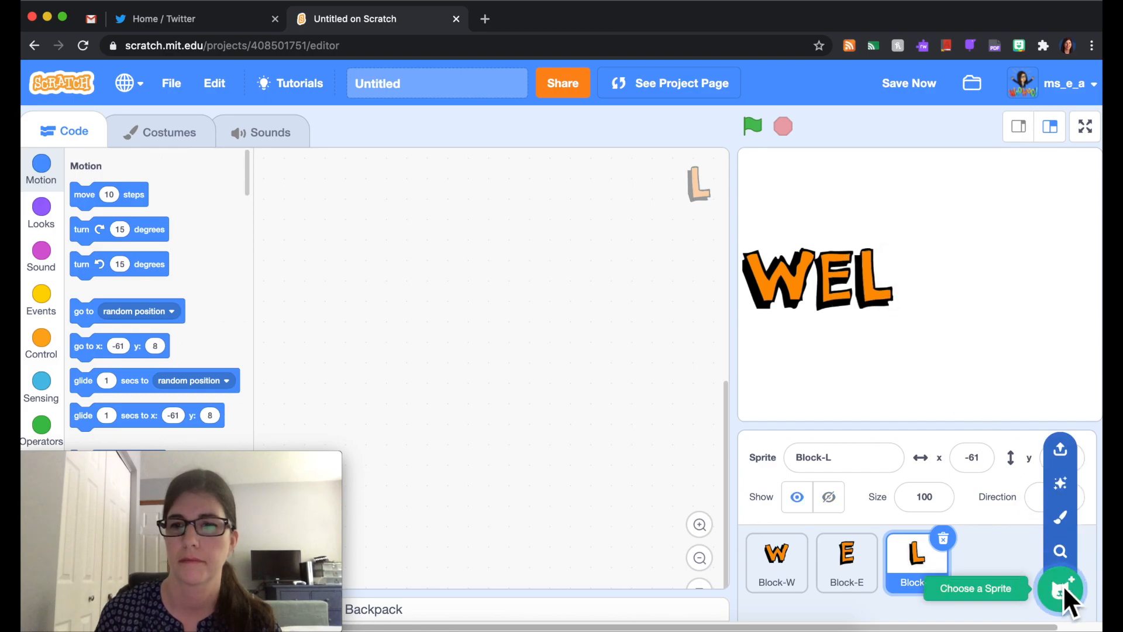
left_click(1061, 588)
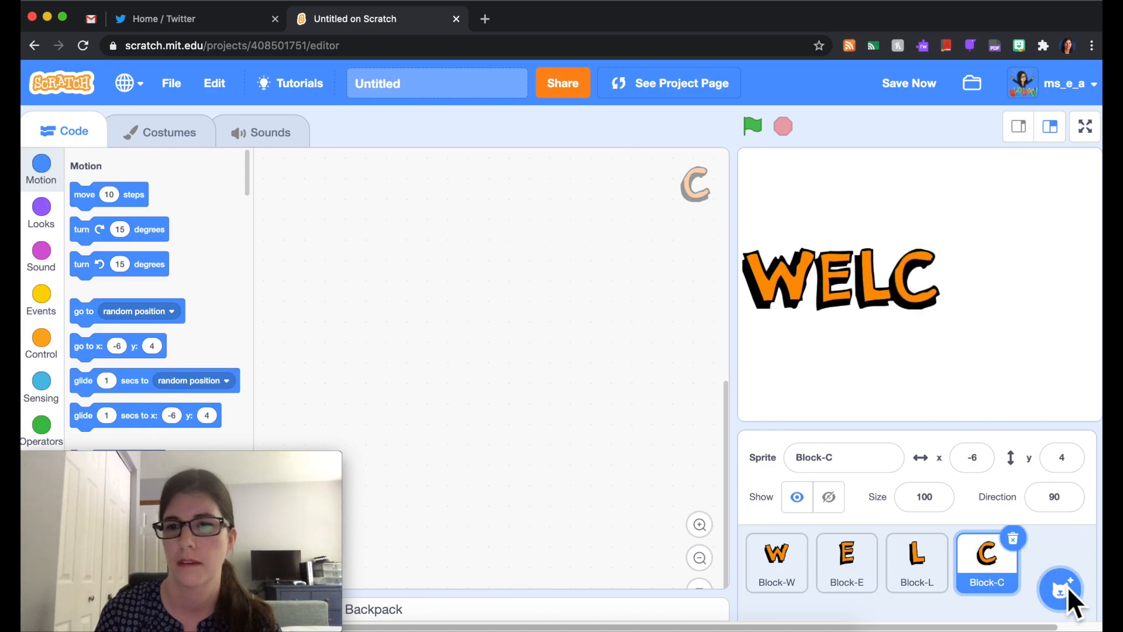
left_click(1063, 588)
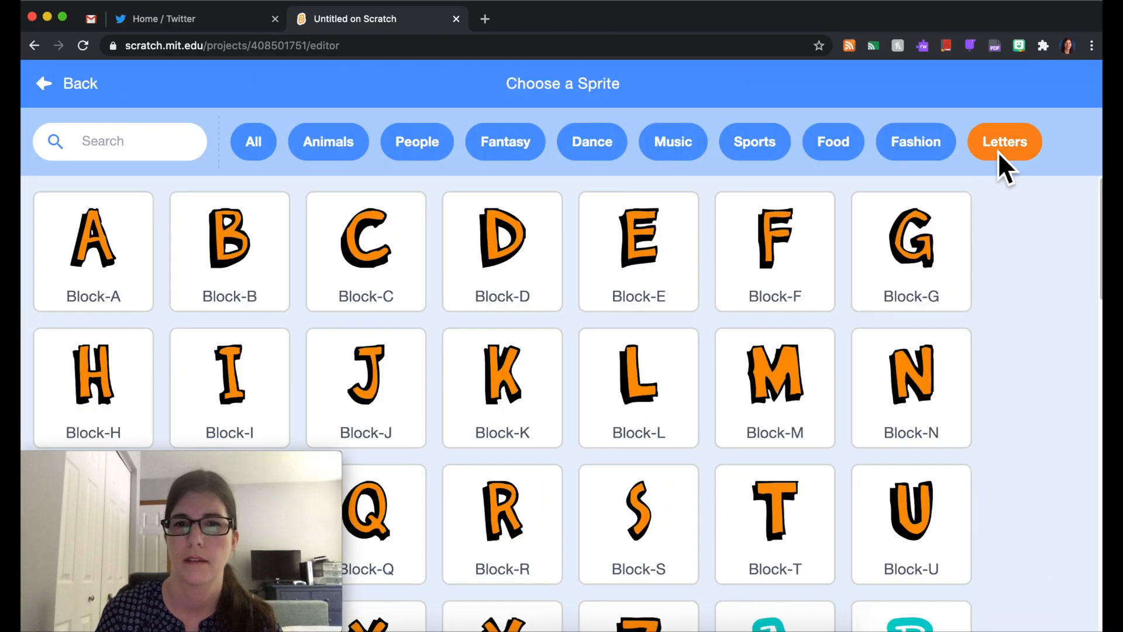
scroll("down", 3)
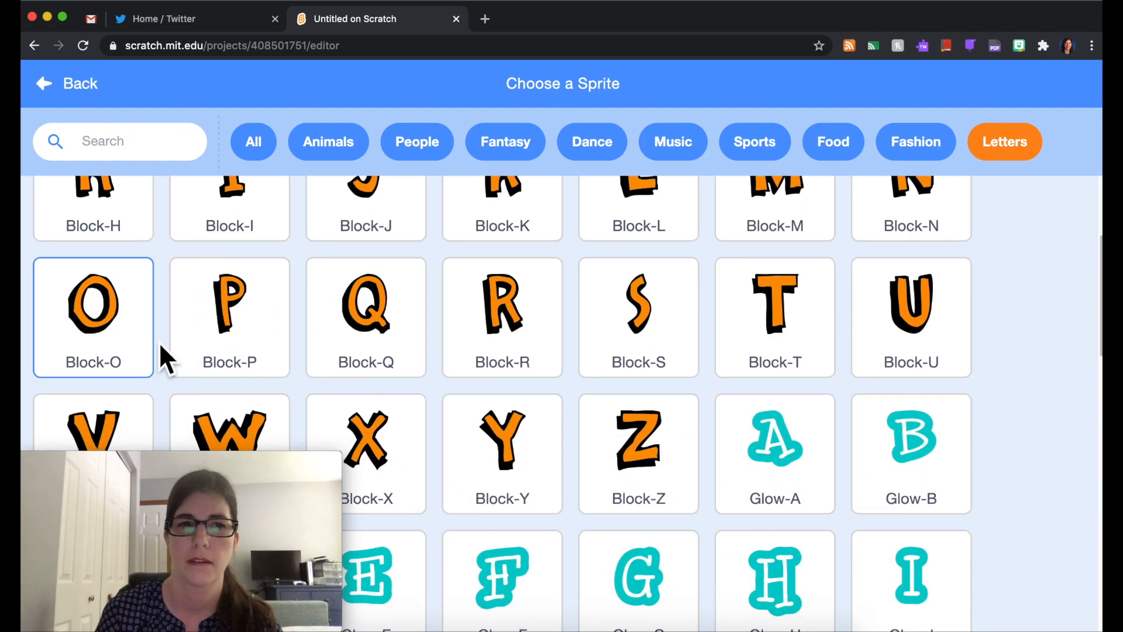
left_click(92, 300)
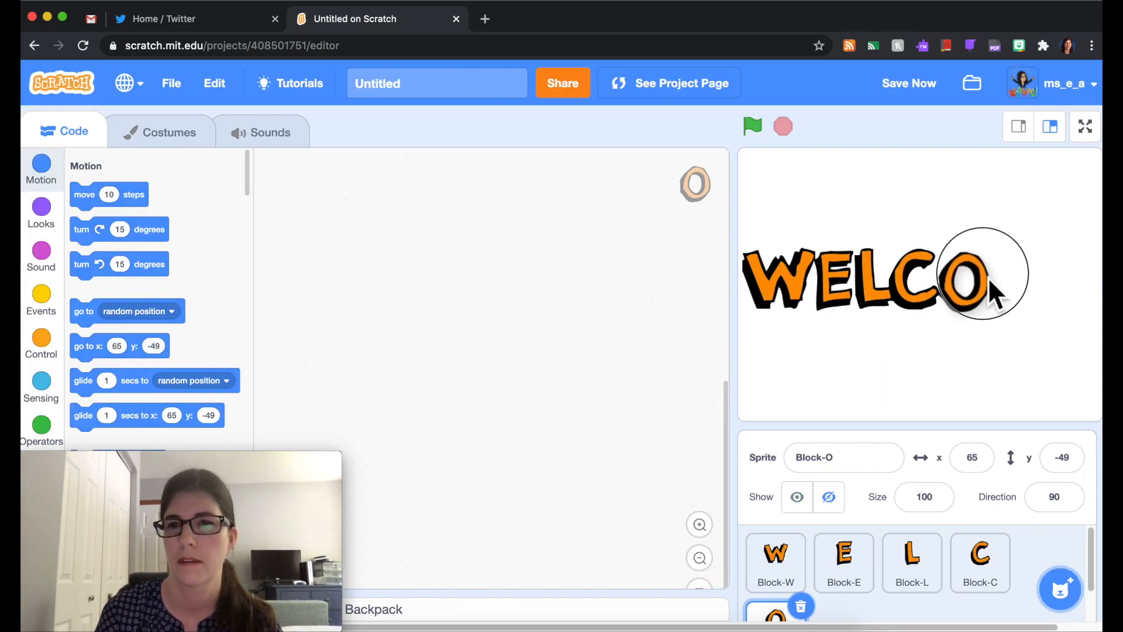
- Add Block-M and a second Block-E, placing the last E to complete WELCOME
left_click(1059, 588)
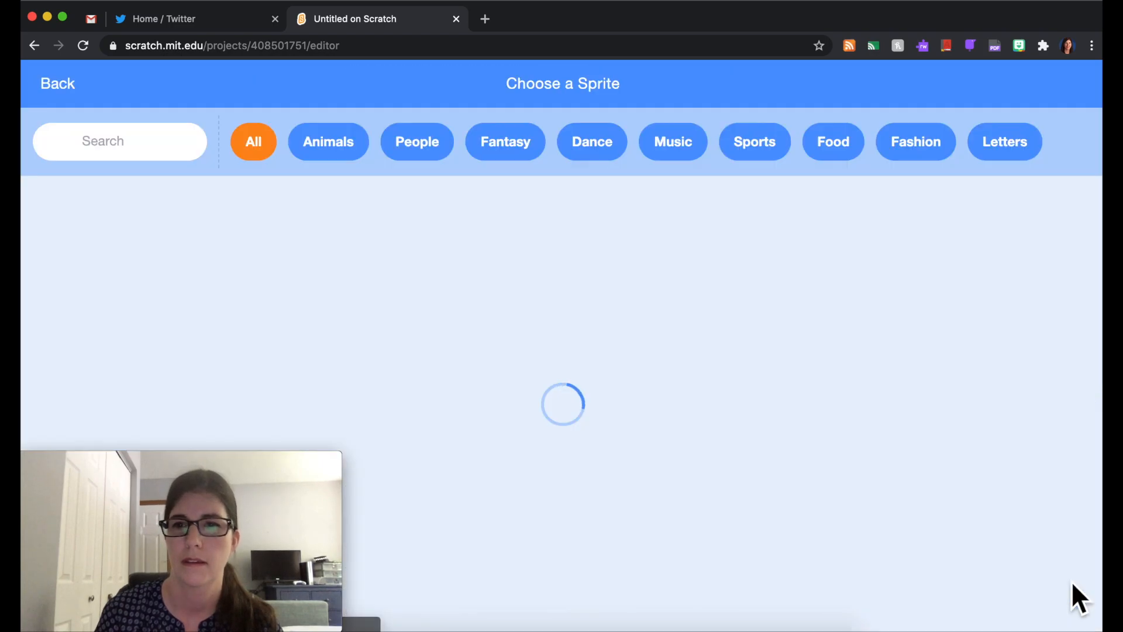
left_click(1003, 142)
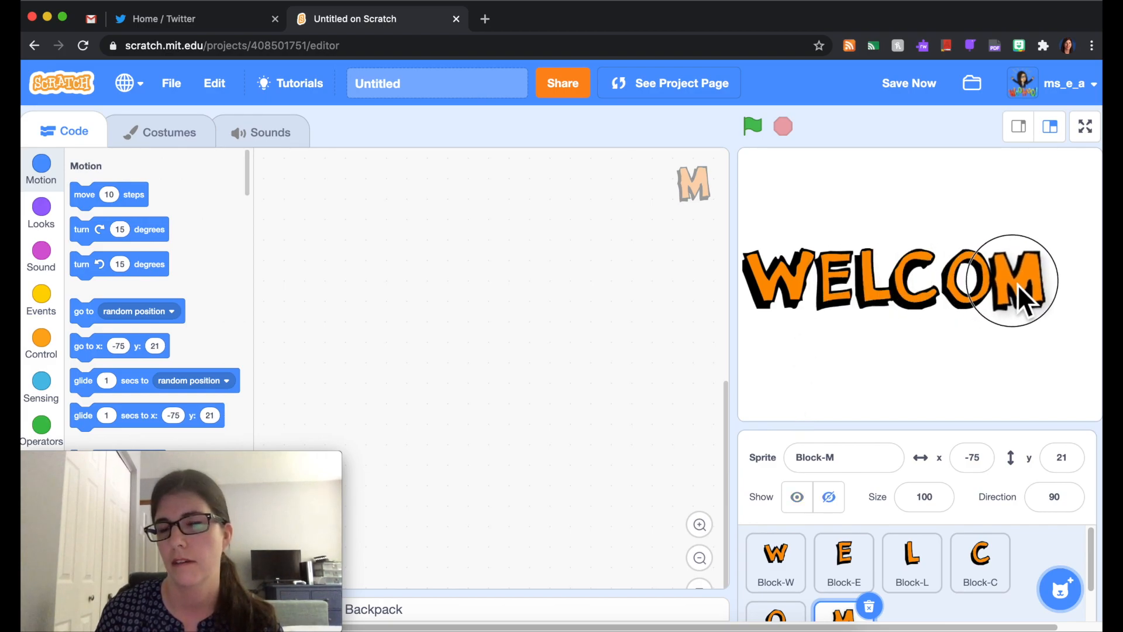
left_click(1060, 588)
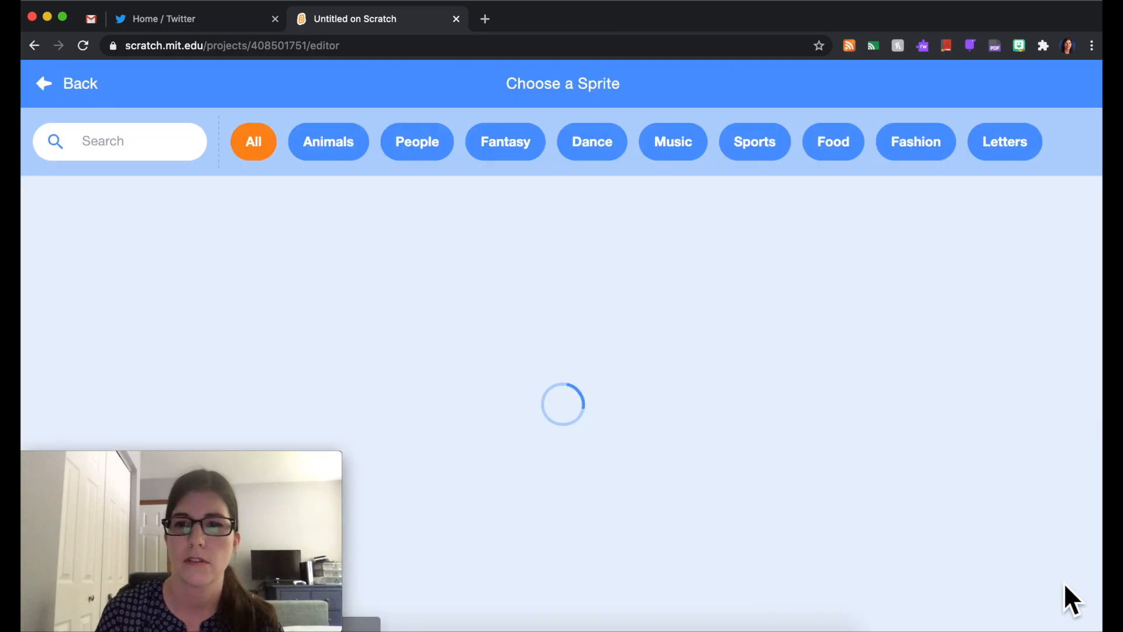
left_click(1004, 142)
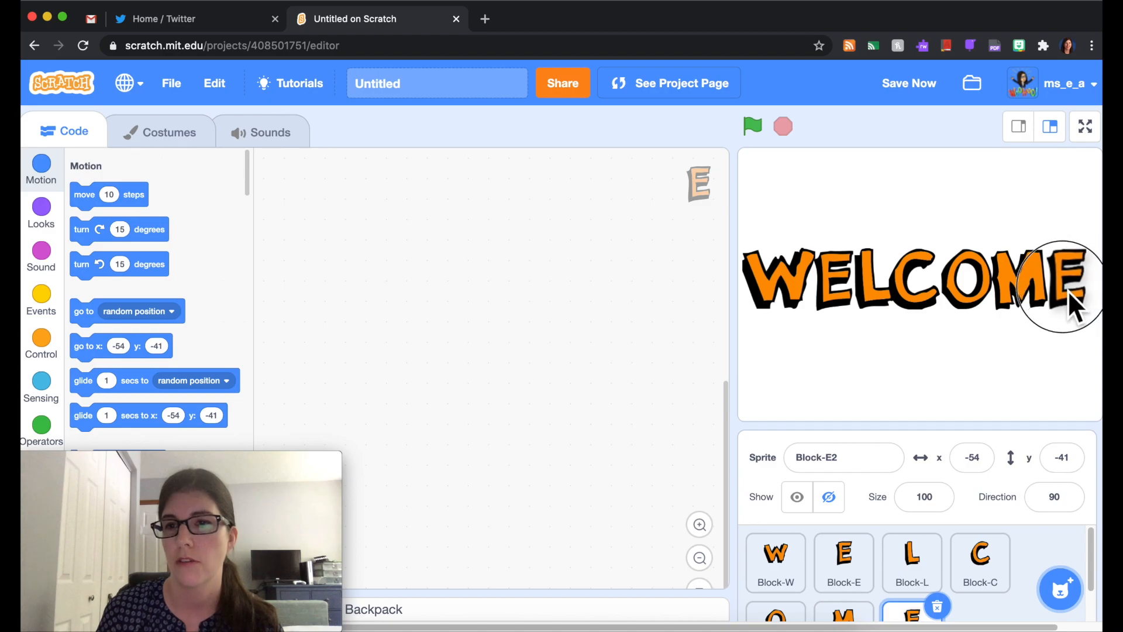
left_click_drag(1067, 287, 931, 351)
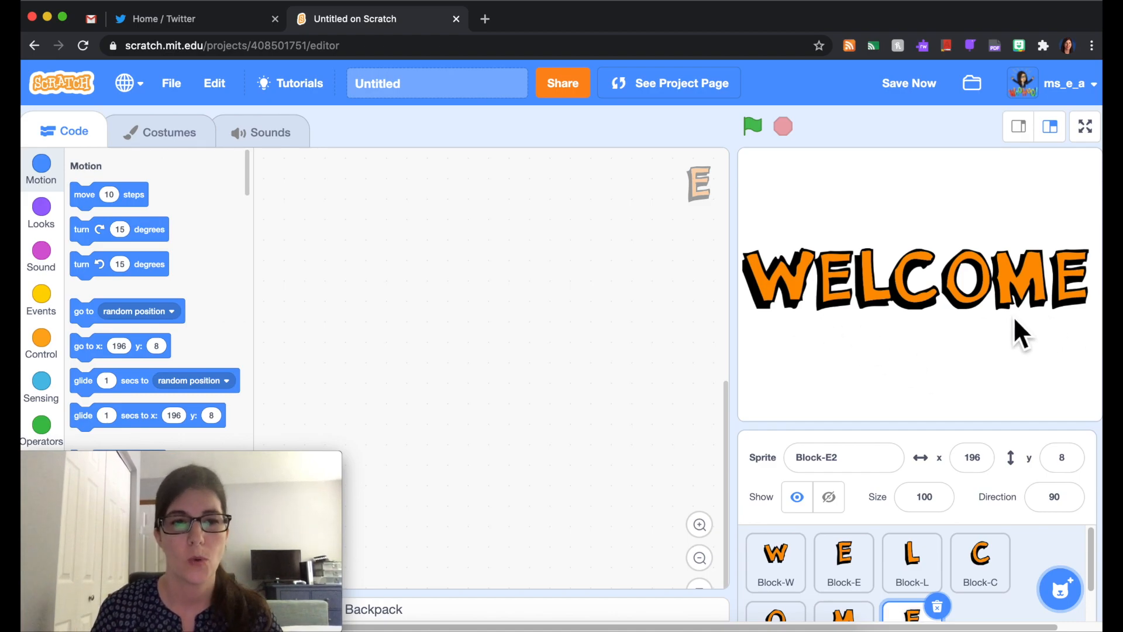
mouse_move(871, 319)
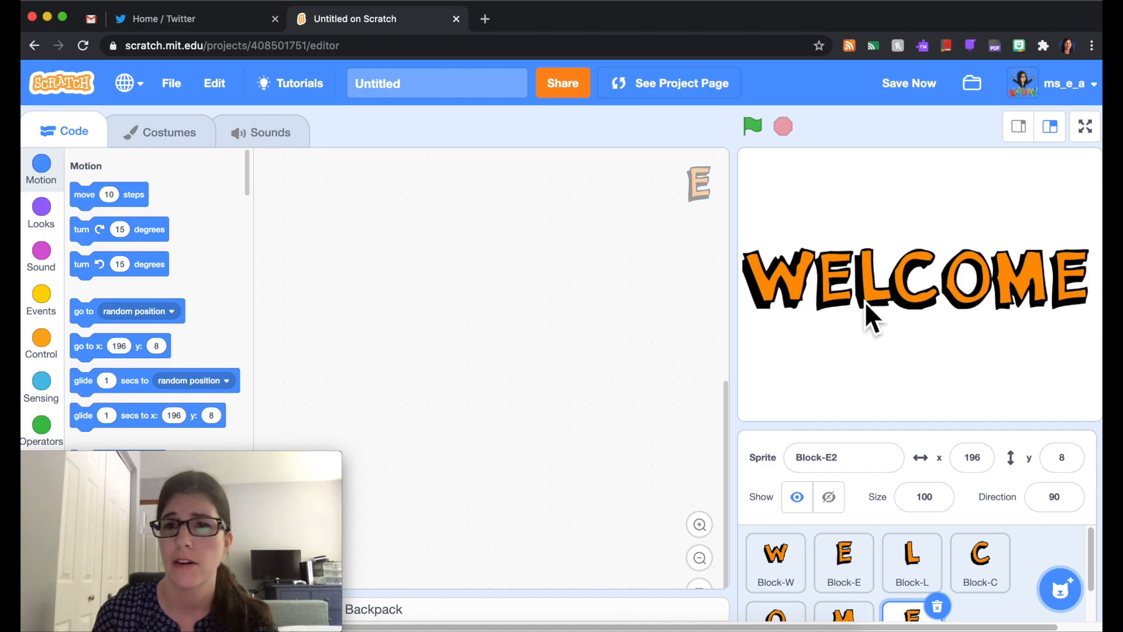
- Choose the pale green zigzag pattern backdrop from the backdrop library
left_click(981, 562)
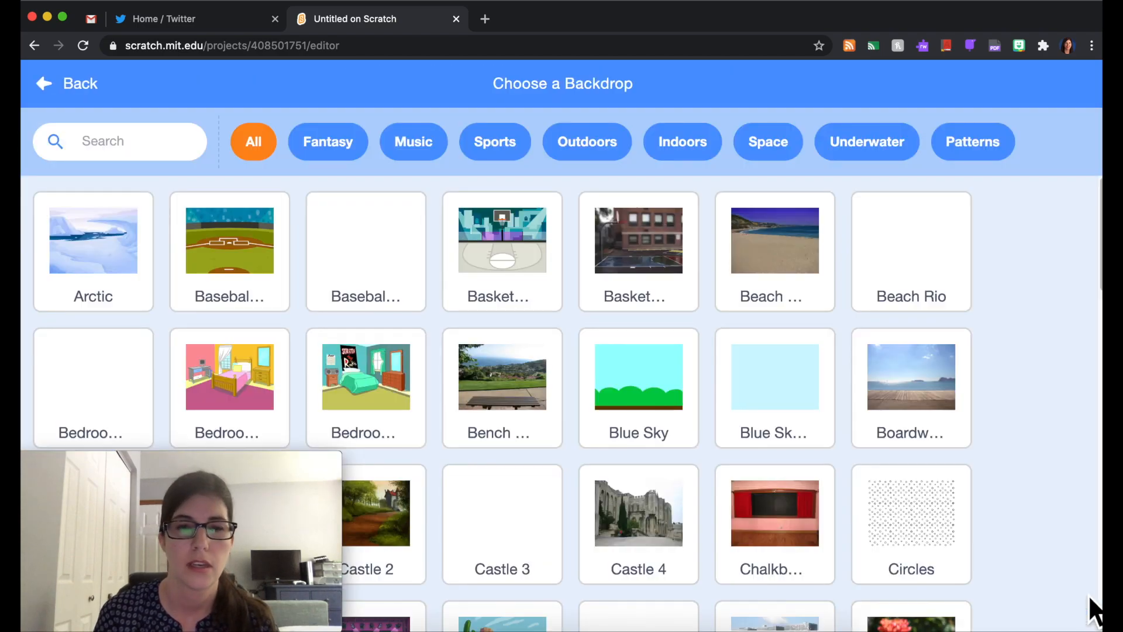
scroll("down", 3)
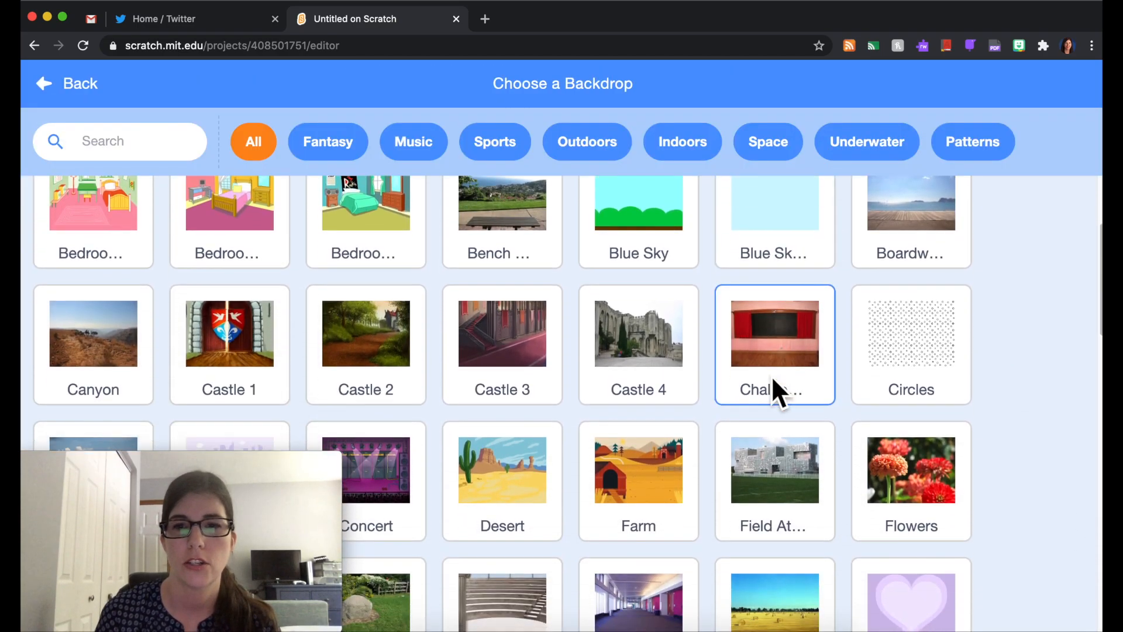
scroll("down", 3)
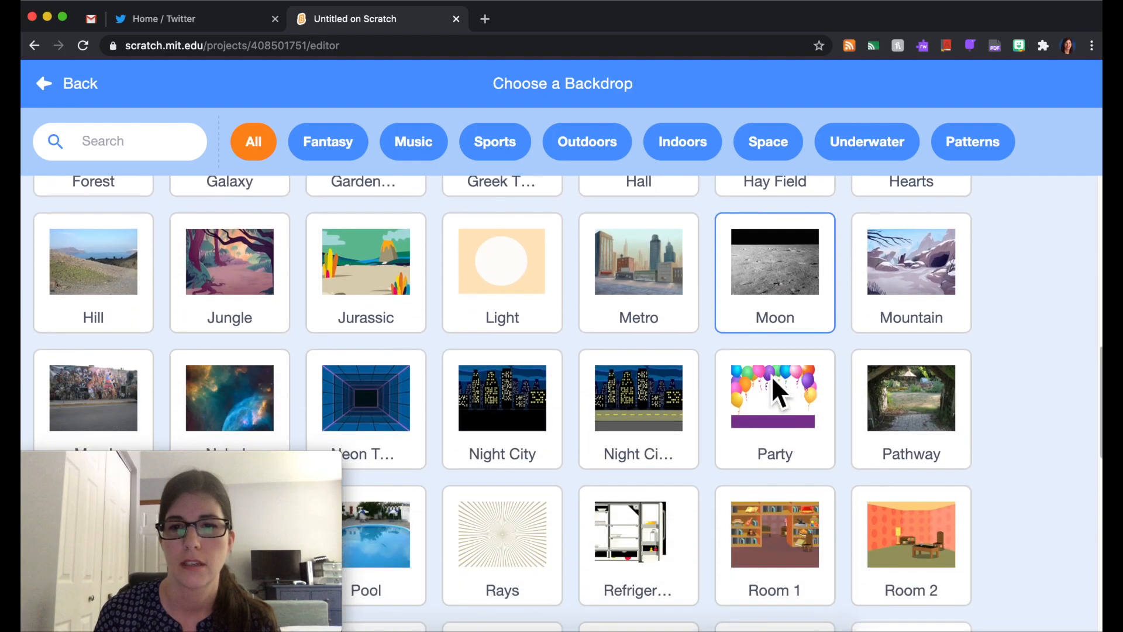
scroll("down", 3)
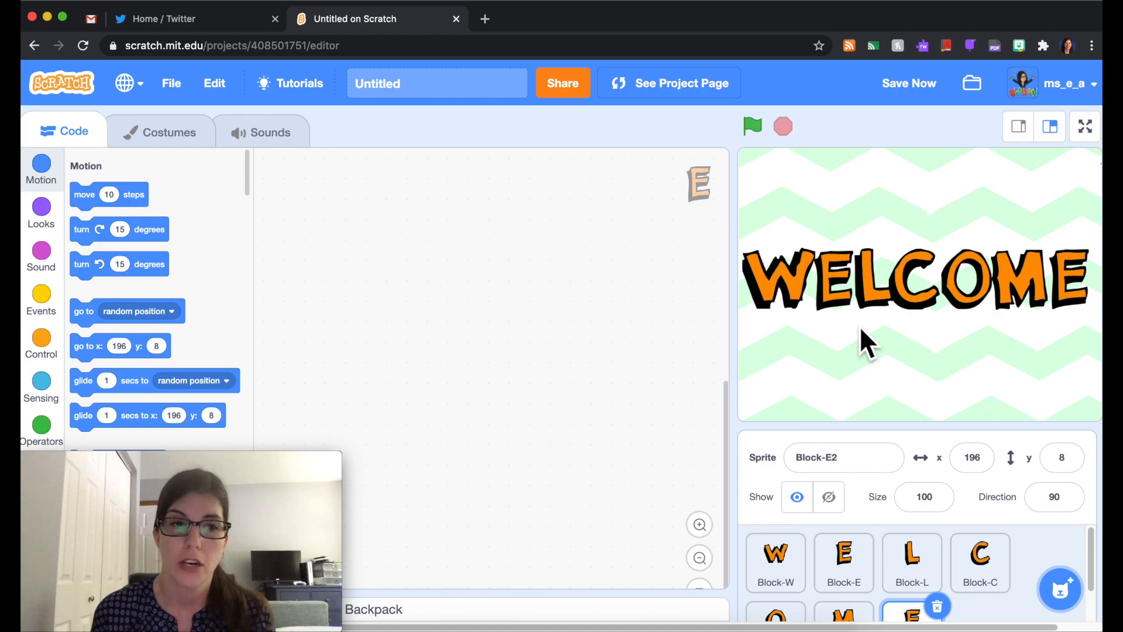
mouse_move(863, 287)
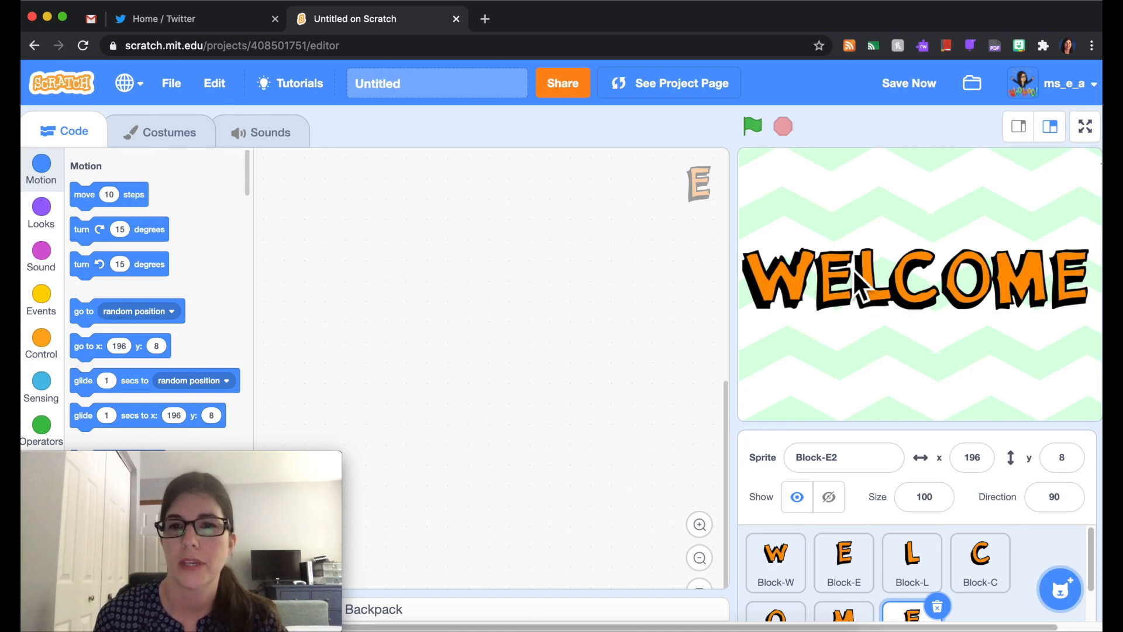
left_click(775, 561)
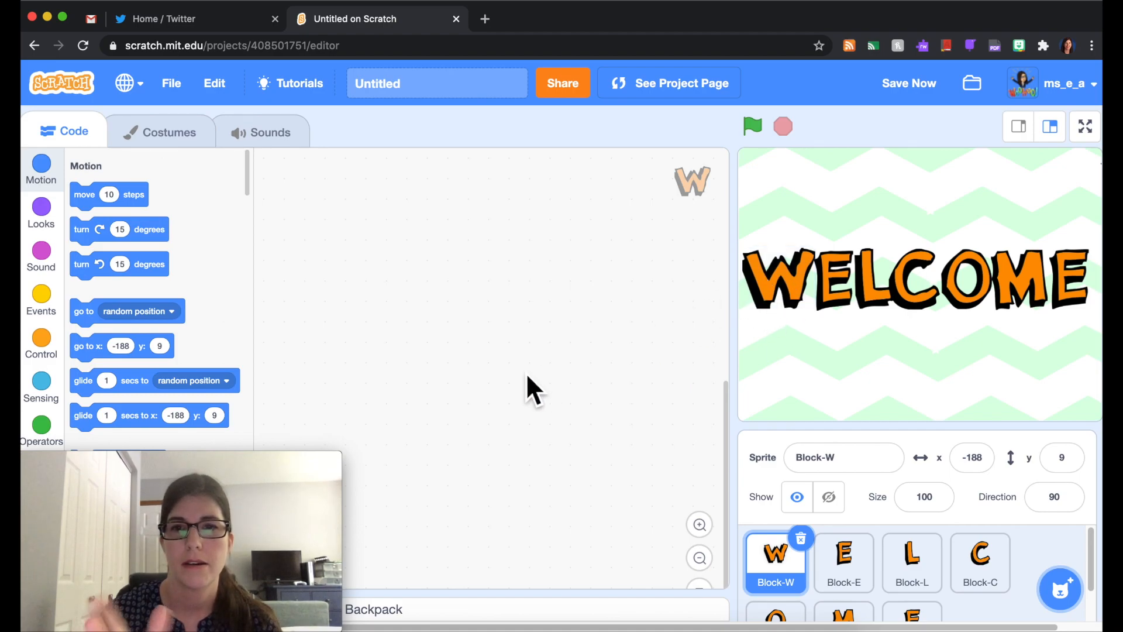
mouse_move(441, 190)
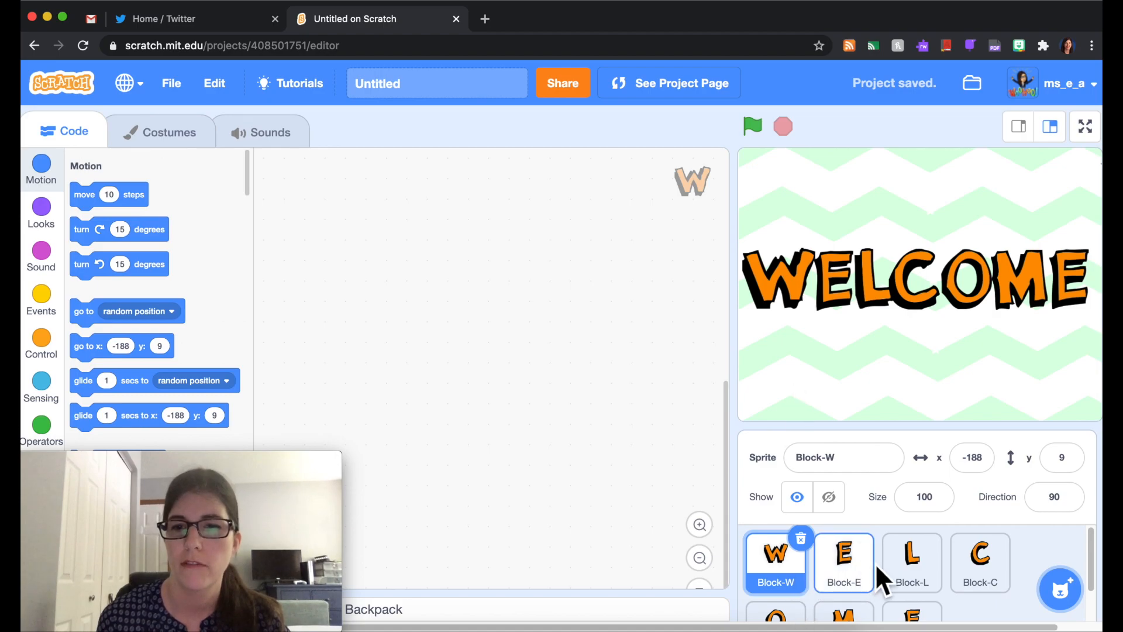
left_click(843, 561)
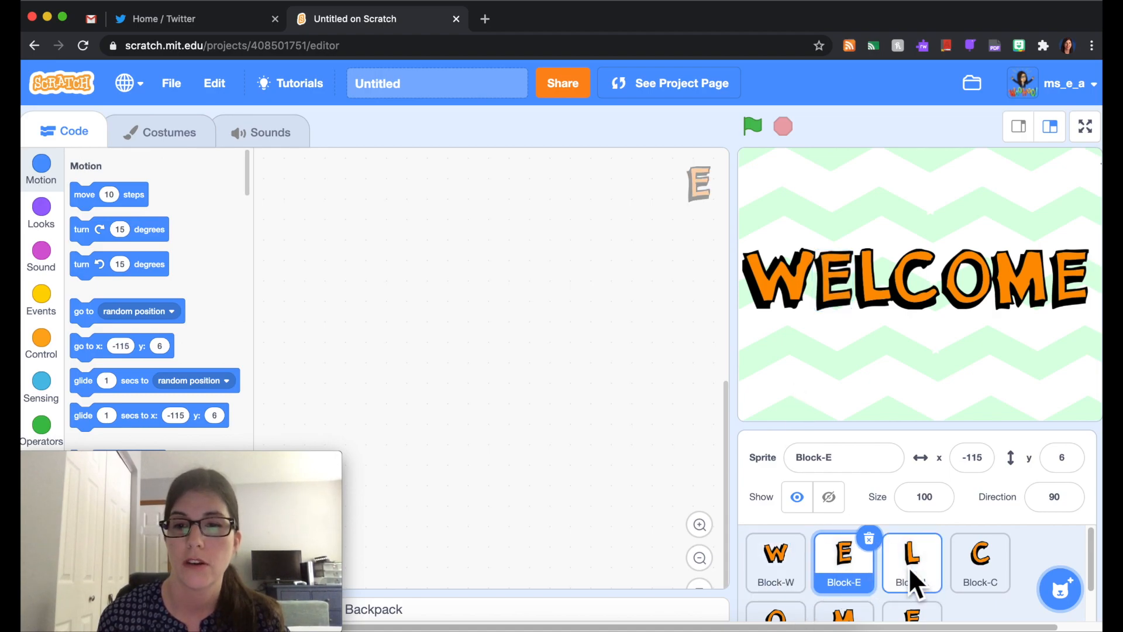
left_click(979, 563)
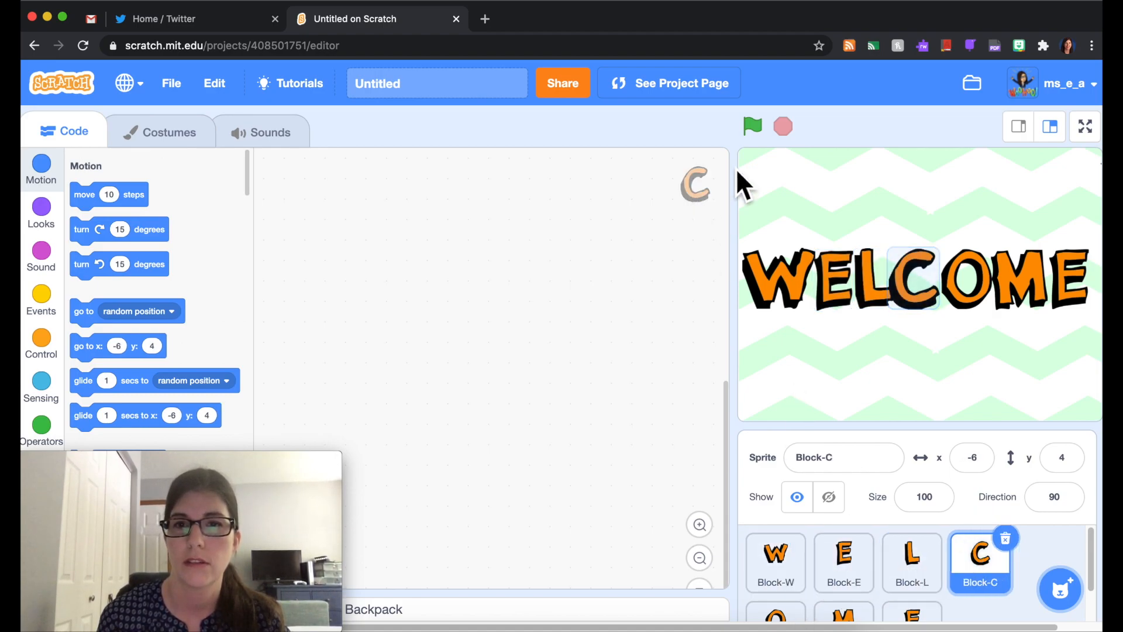
left_click(775, 560)
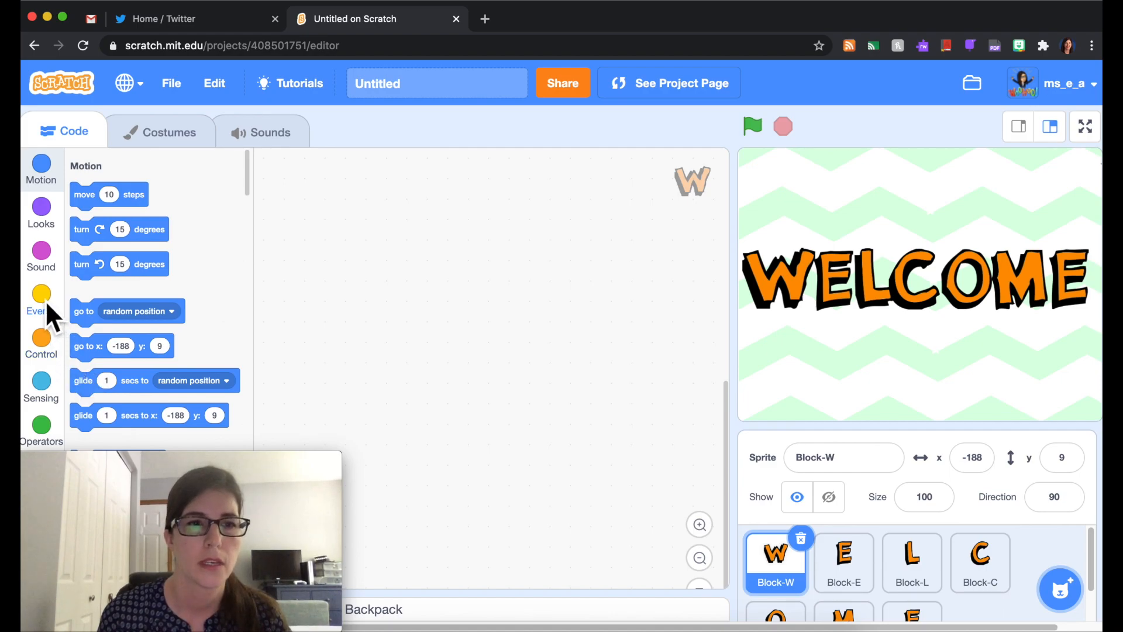
- Place a 'when green flag clicked' event block in Block-W's code area
left_click(40, 300)
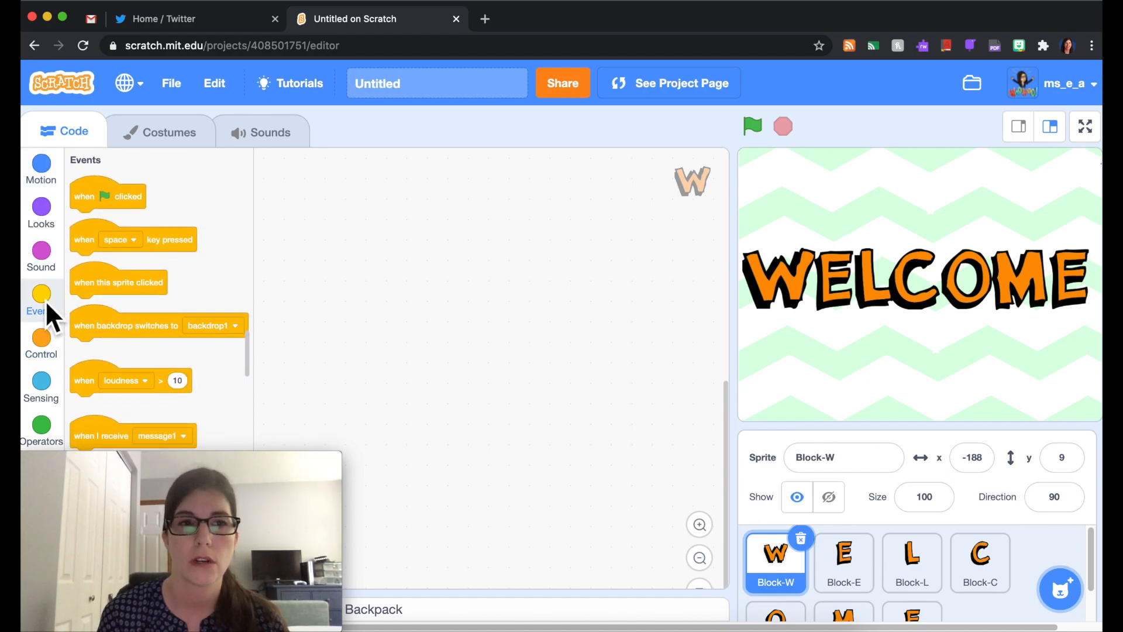
mouse_move(115, 204)
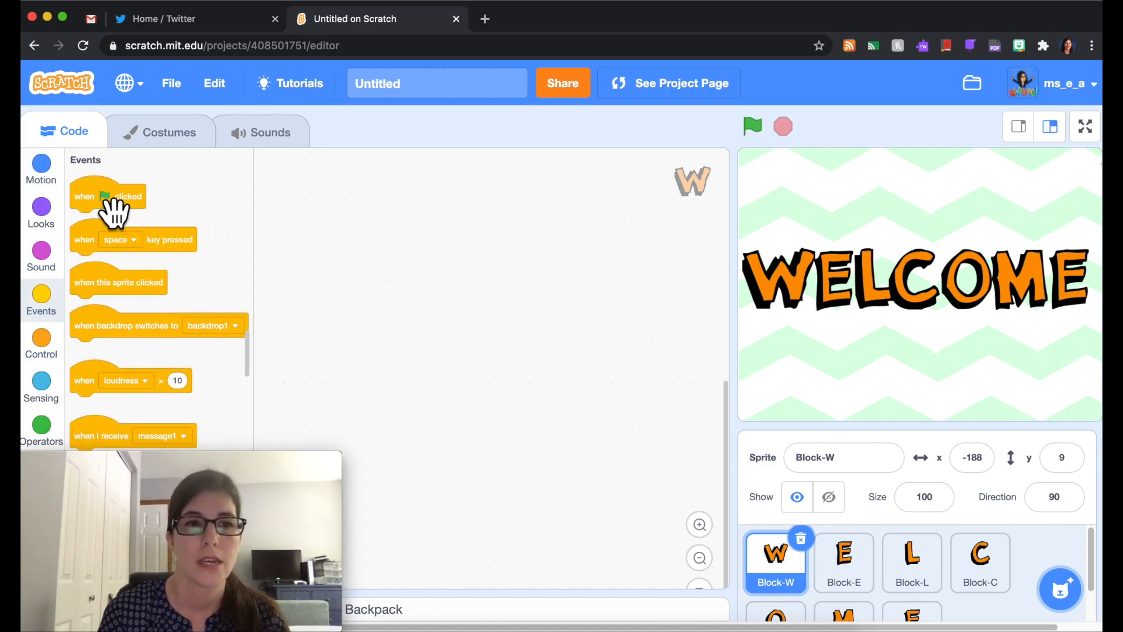
left_click_drag(108, 195, 327, 180)
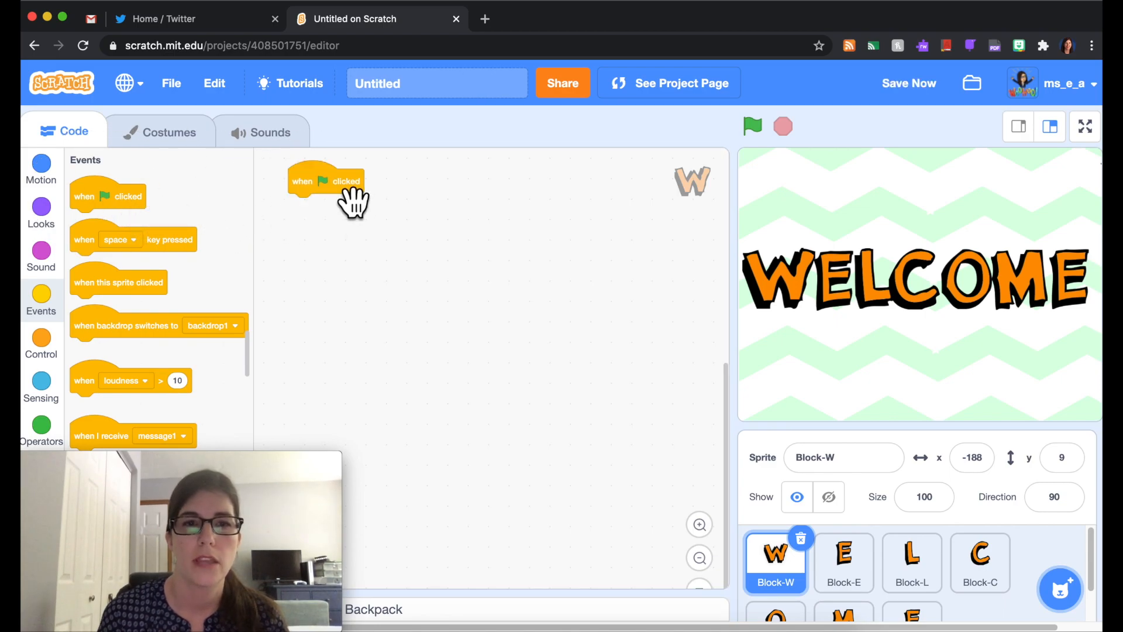
mouse_move(405, 225)
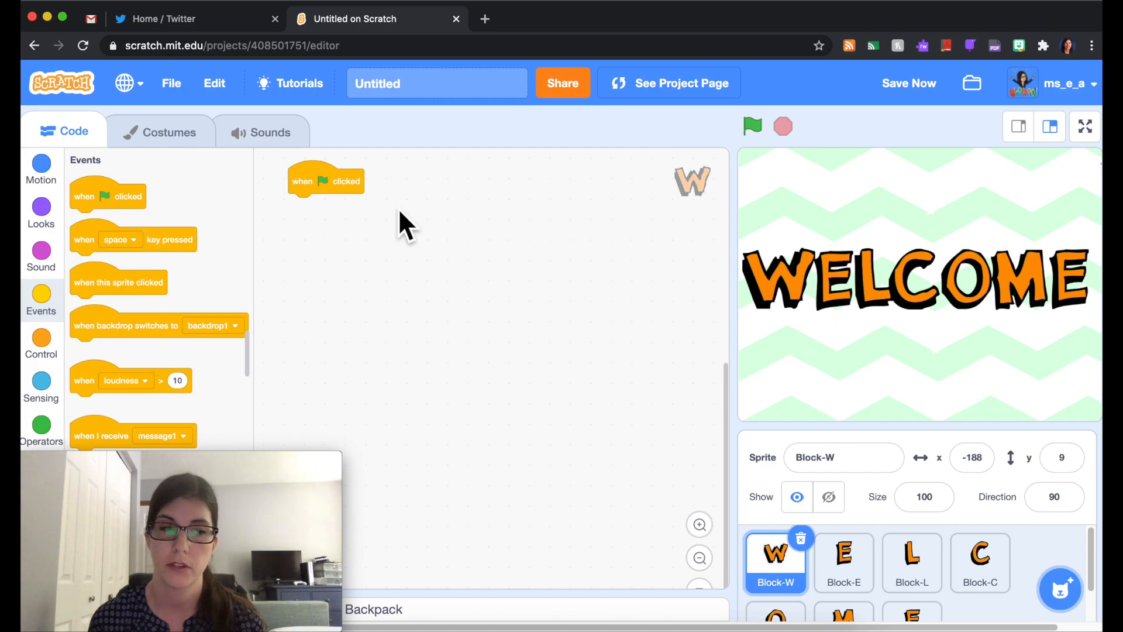
mouse_move(387, 196)
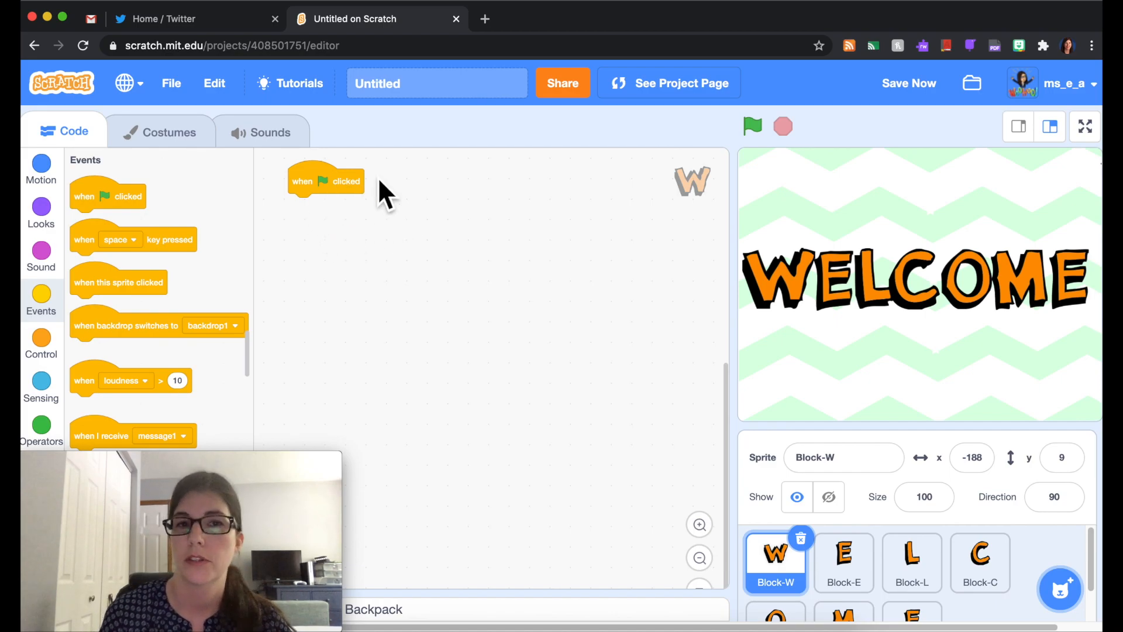
mouse_move(375, 327)
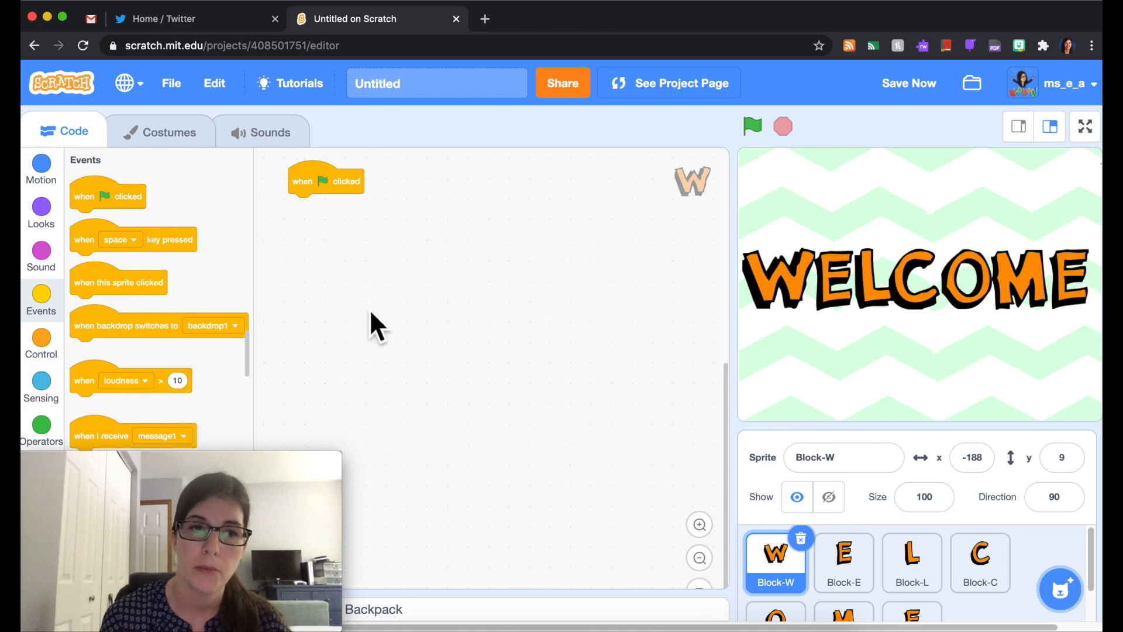
mouse_move(226, 247)
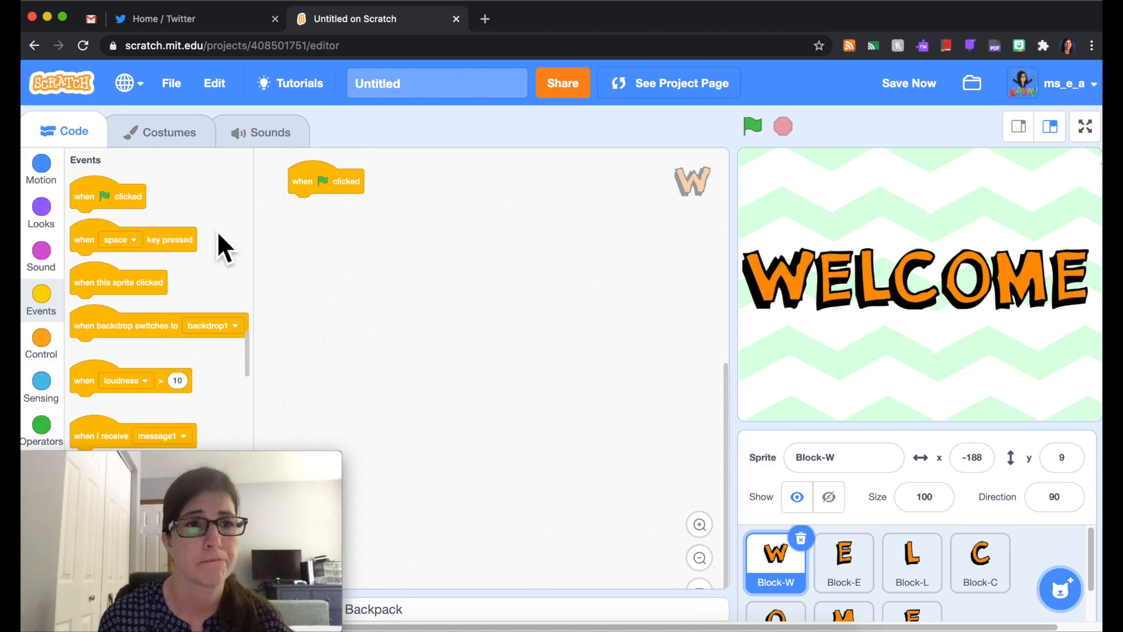
- Attach 'turn right 15' and 'turn left 15' under the flag block and run the project
left_click(41, 169)
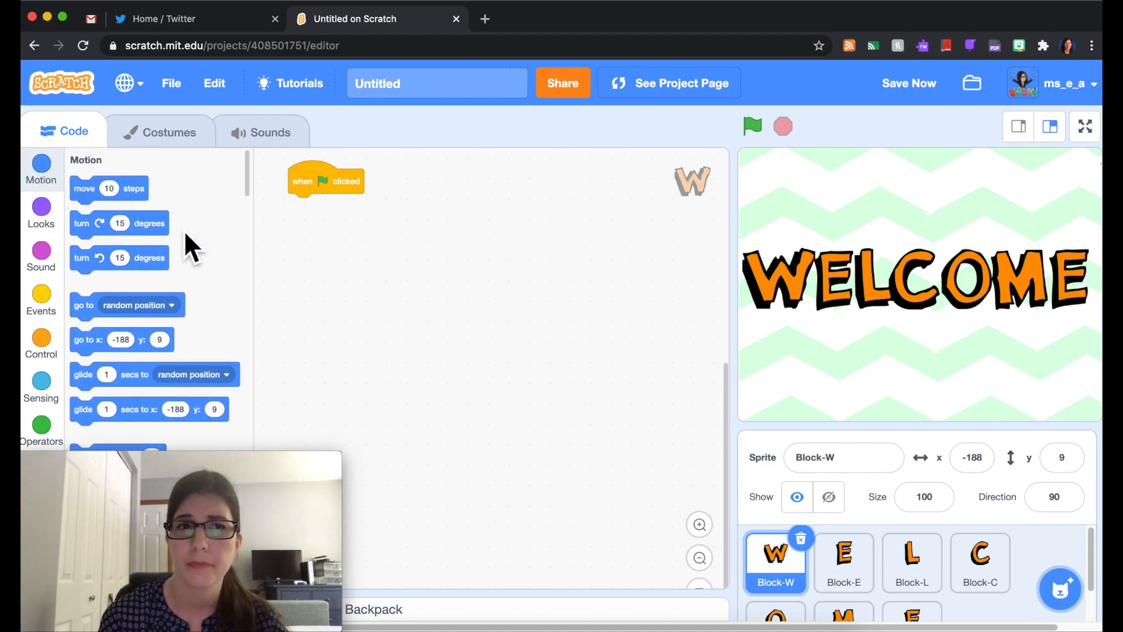
mouse_move(257, 279)
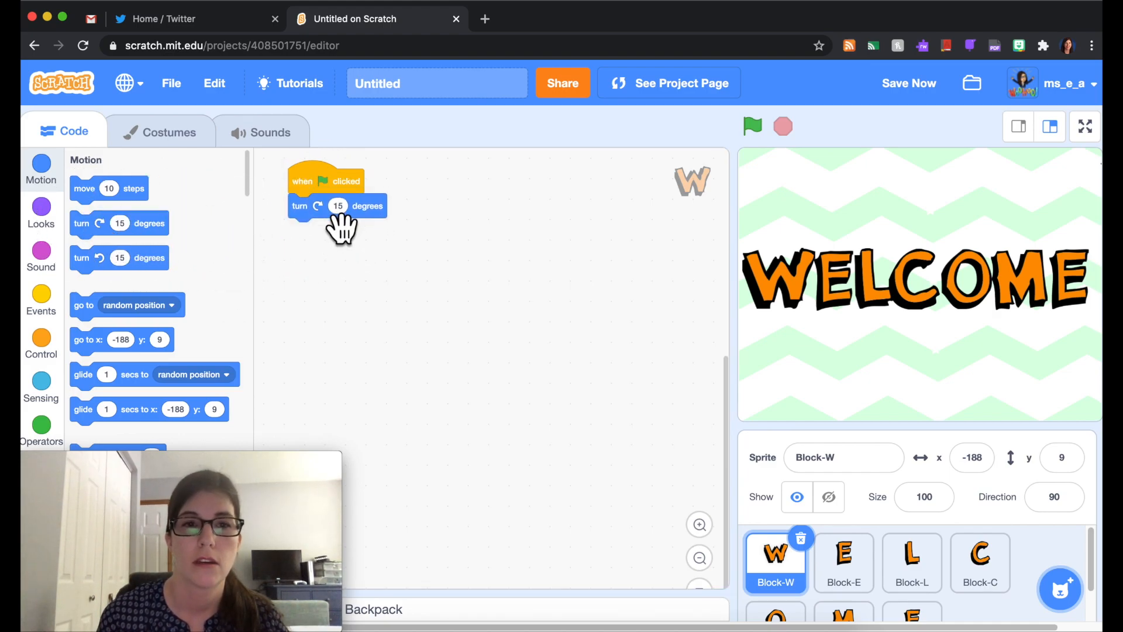
mouse_move(423, 269)
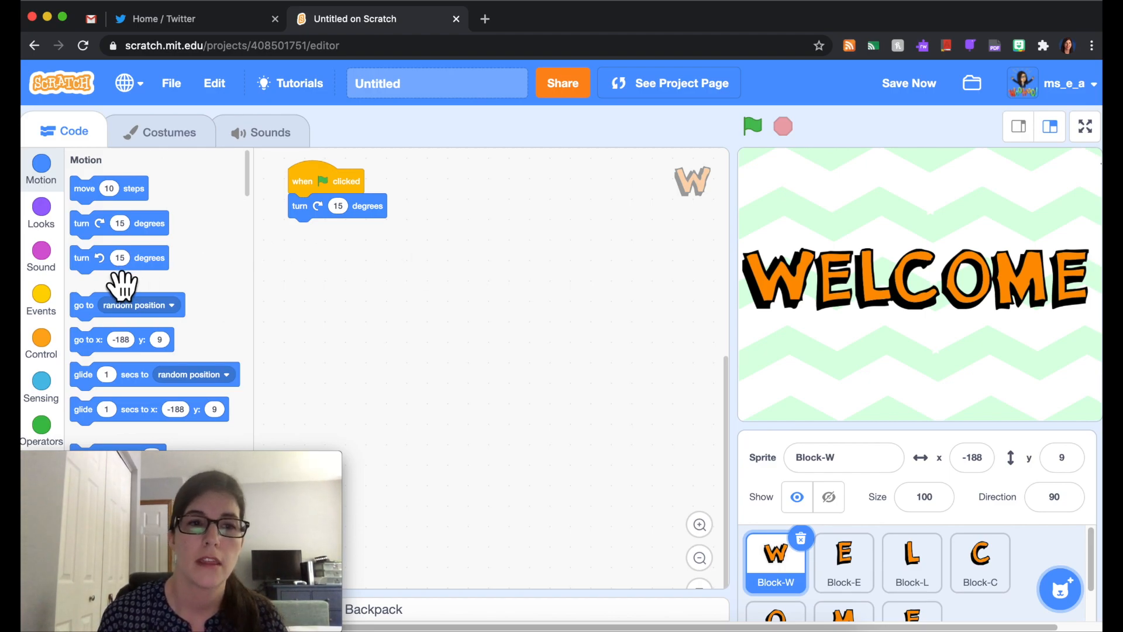
left_click_drag(118, 257, 333, 240)
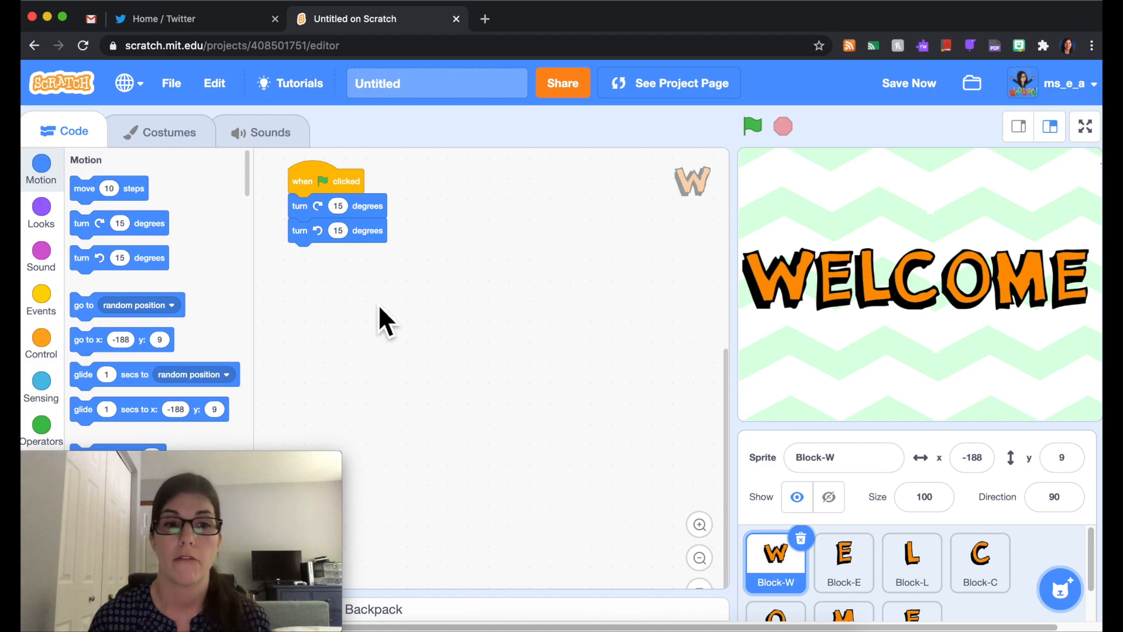
mouse_move(479, 218)
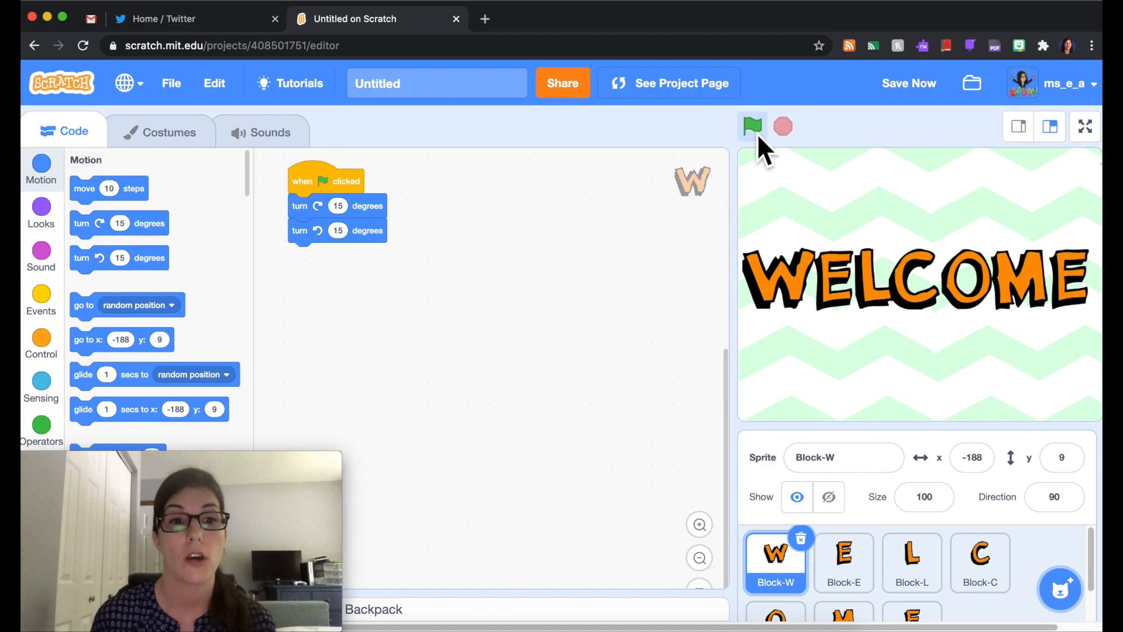
left_click(751, 126)
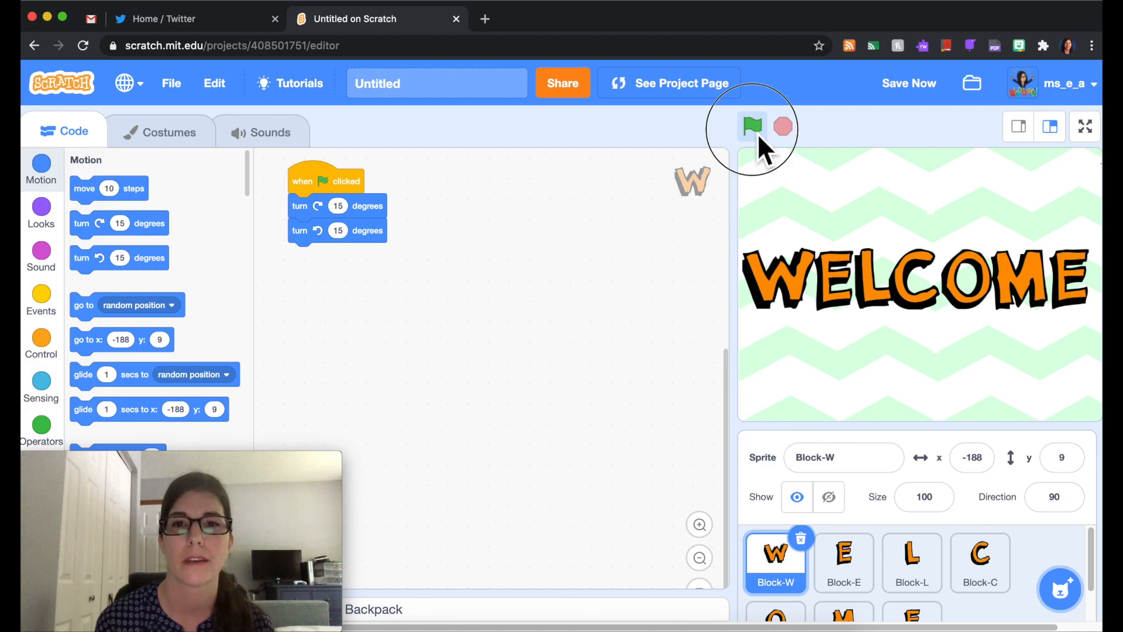
mouse_move(612, 266)
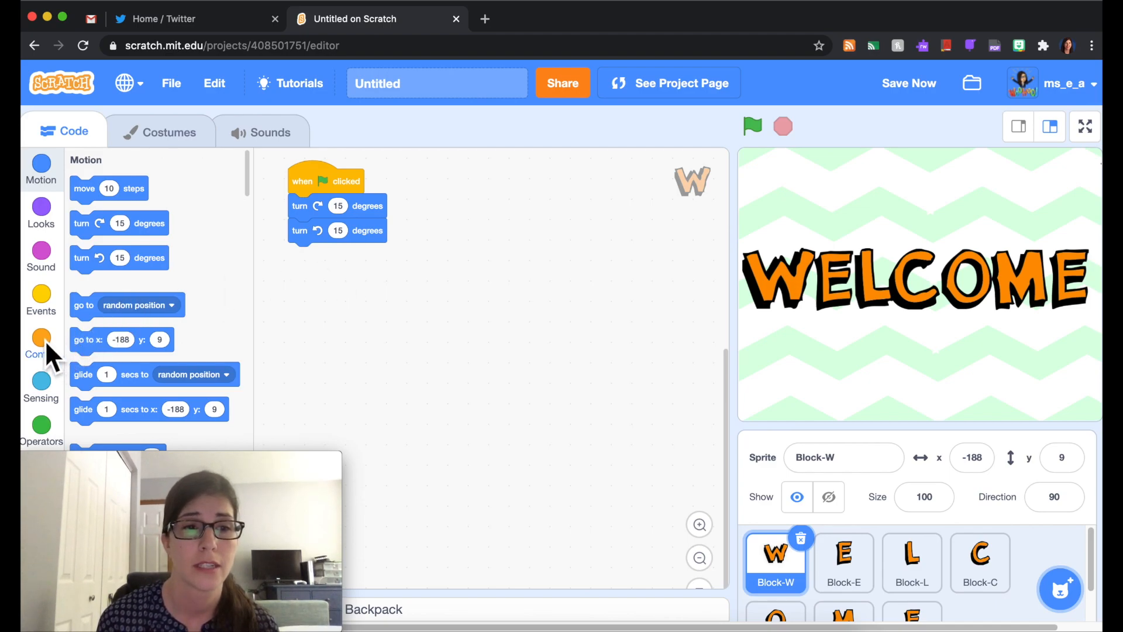
- Insert a wait block set to 0.2 seconds between the two turns and run the project
left_click(41, 344)
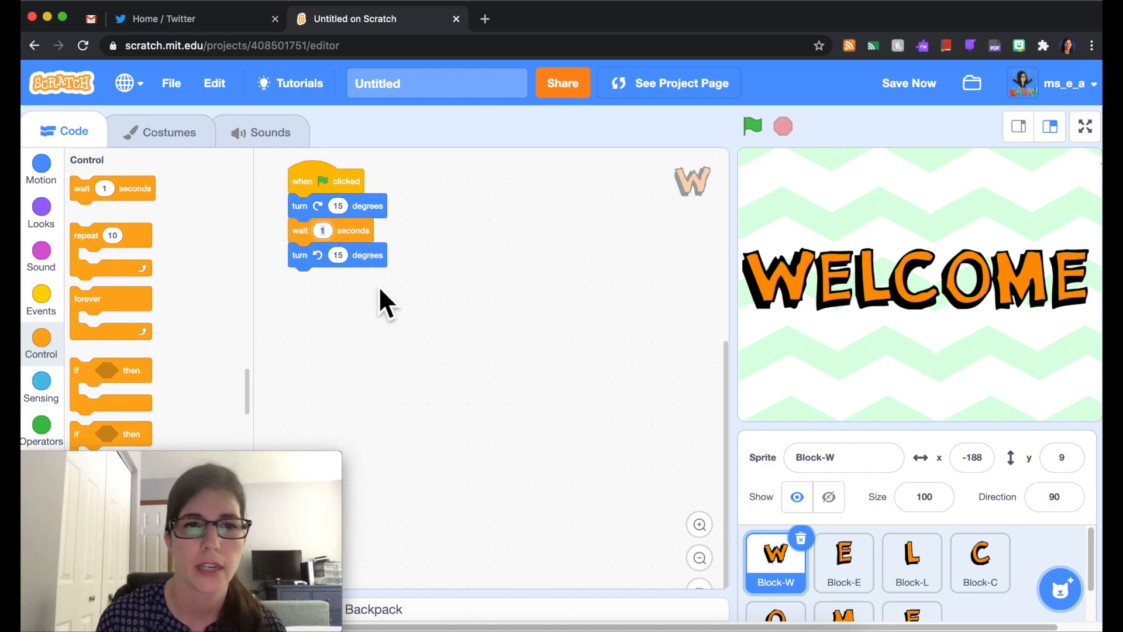
type("0.2")
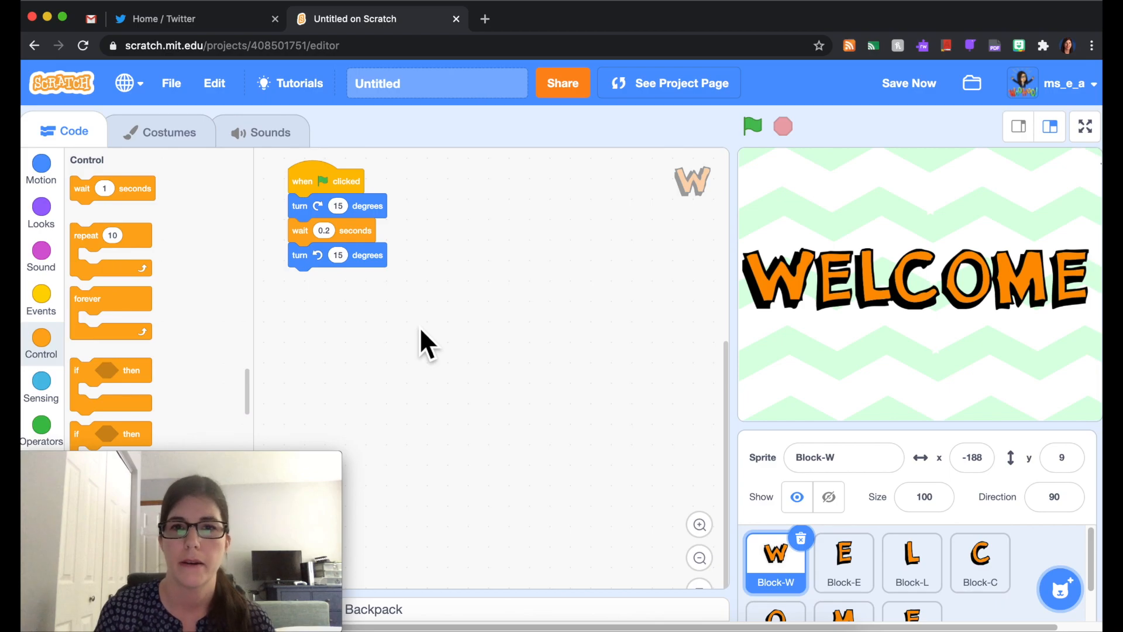
mouse_move(365, 206)
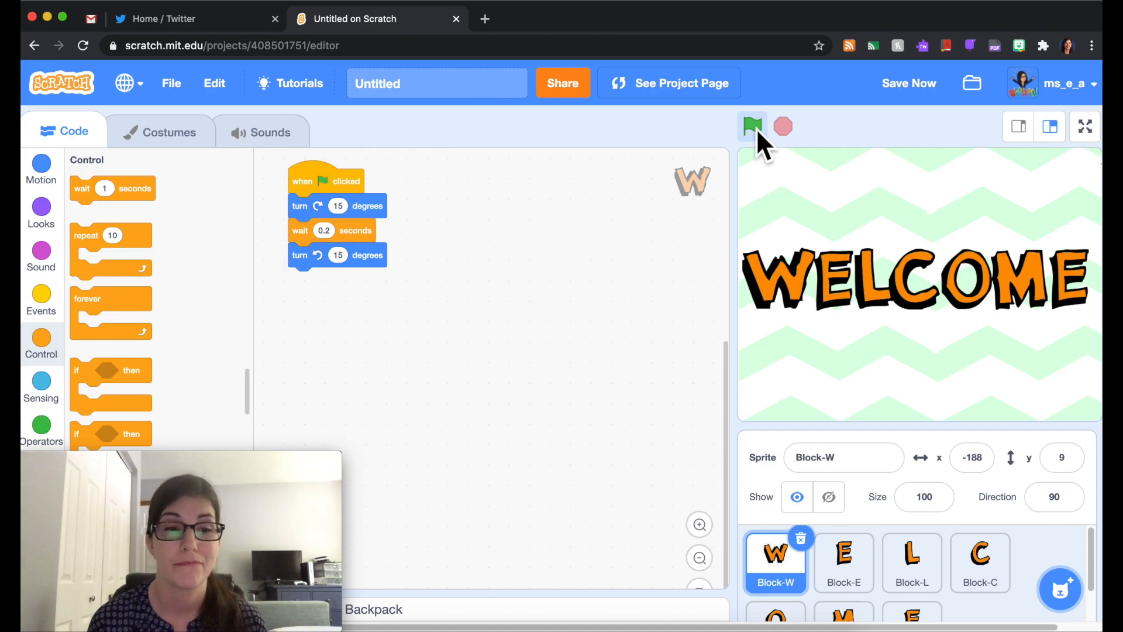
left_click(908, 83)
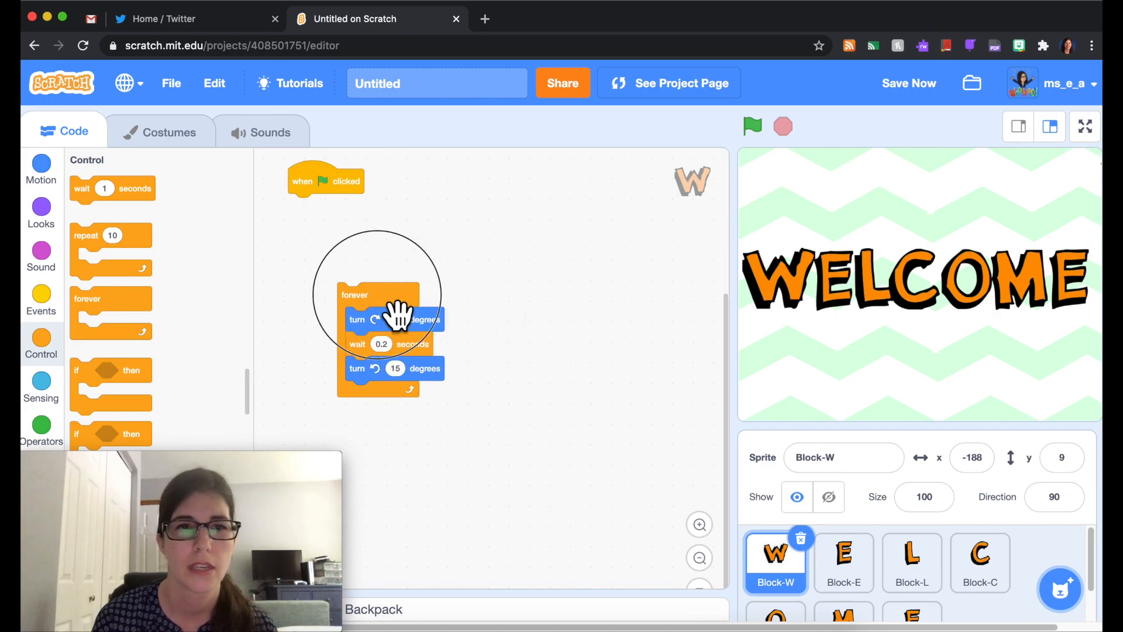
- Attach the forever loop with the turns and pause under the flag block and run it
left_click_drag(387, 295, 330, 206)
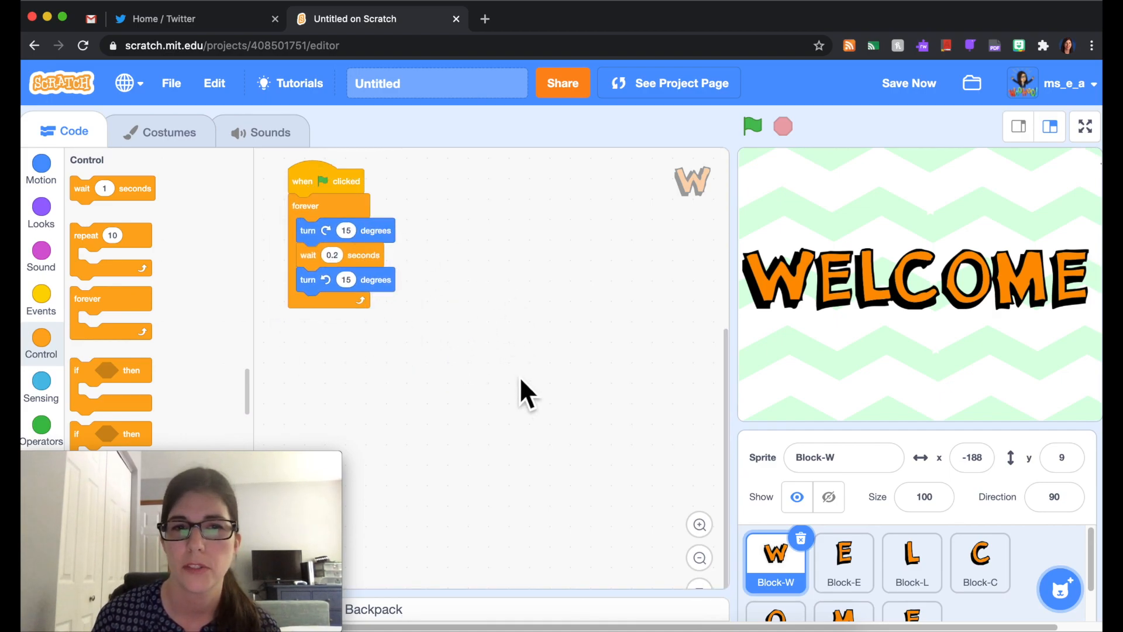
mouse_move(402, 340)
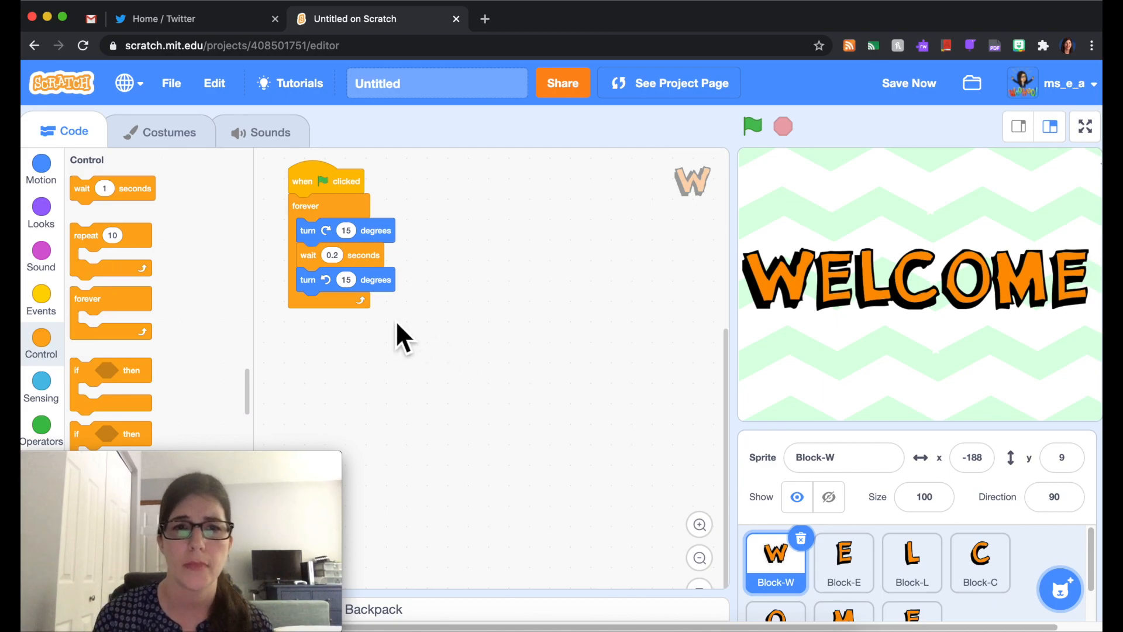
left_click_drag(344, 280, 358, 307)
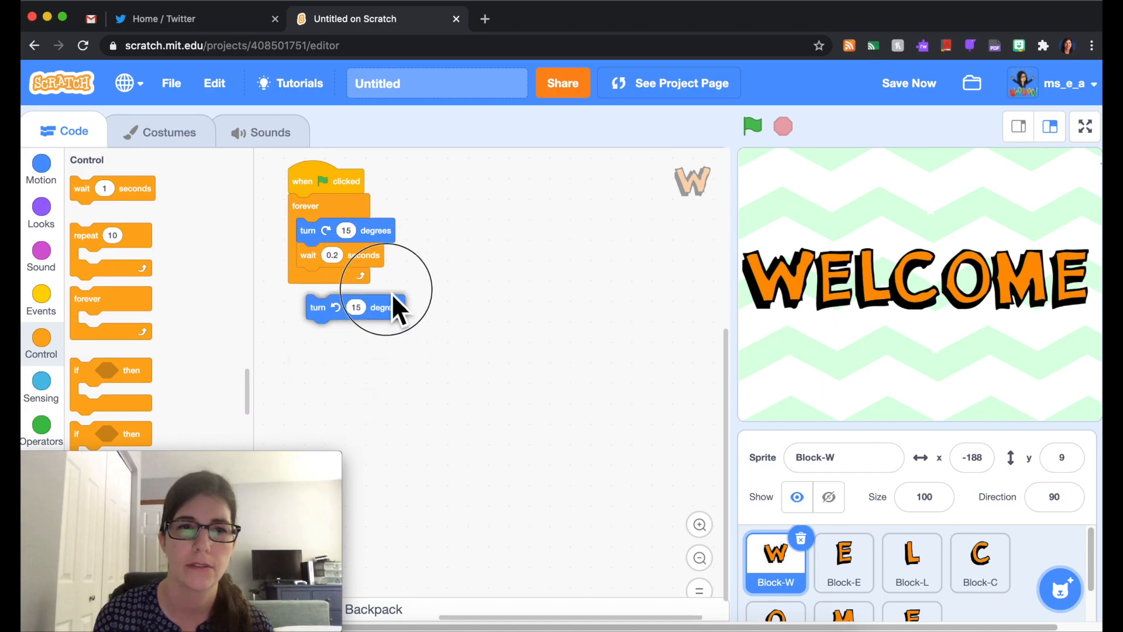
left_click_drag(354, 307, 362, 275)
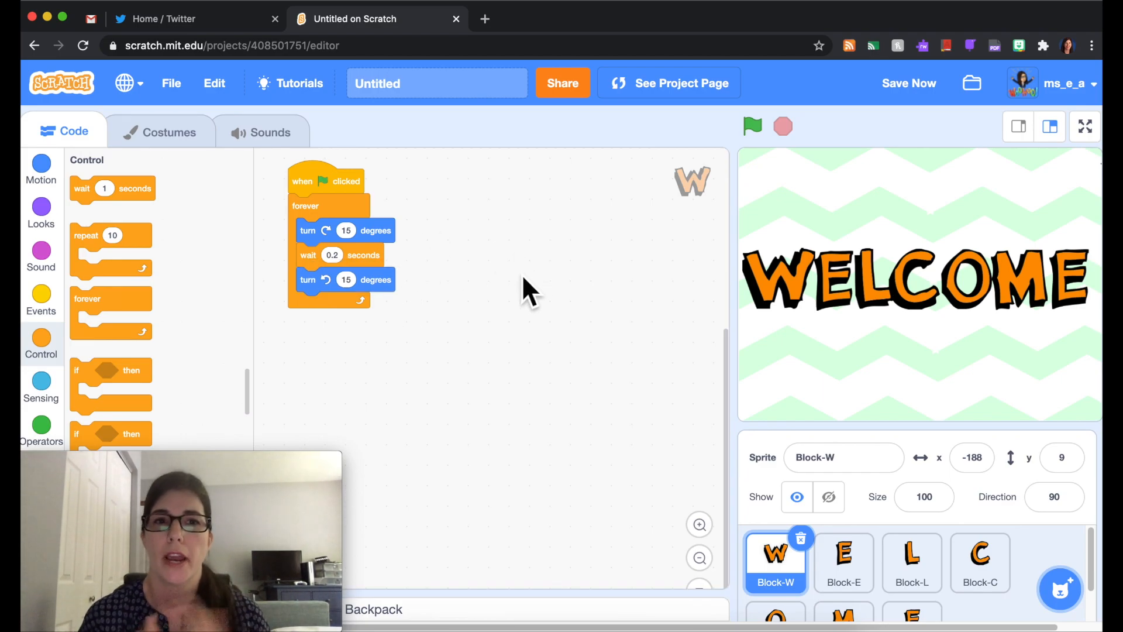
left_click(750, 126)
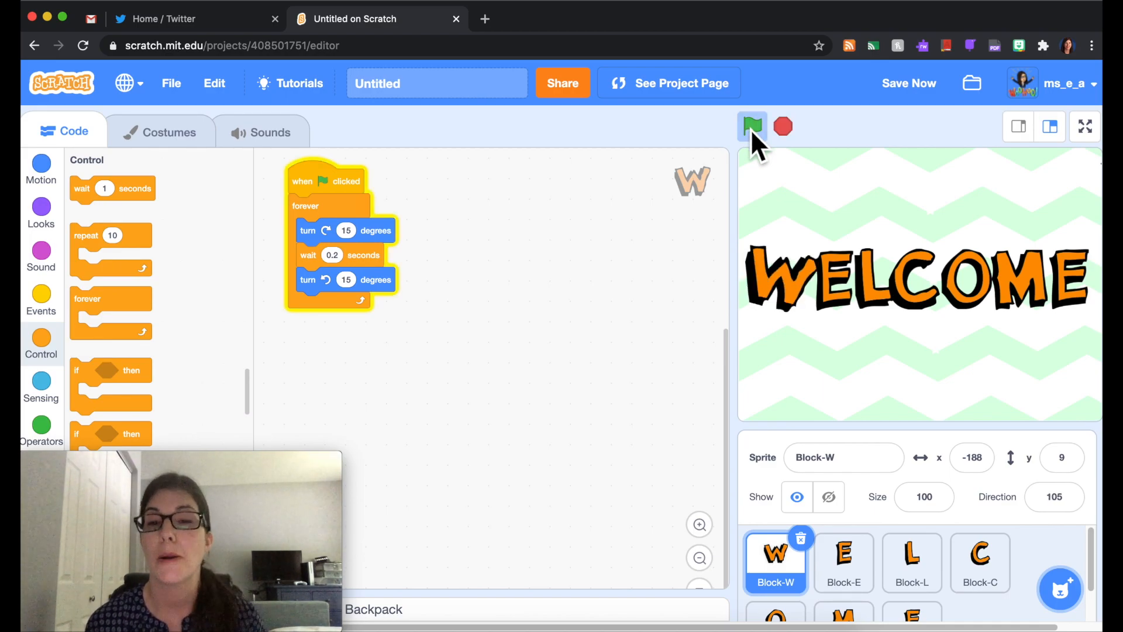
- Run Block-W's wiggle with the second 0.2-second wait, then stop the project
left_click(783, 126)
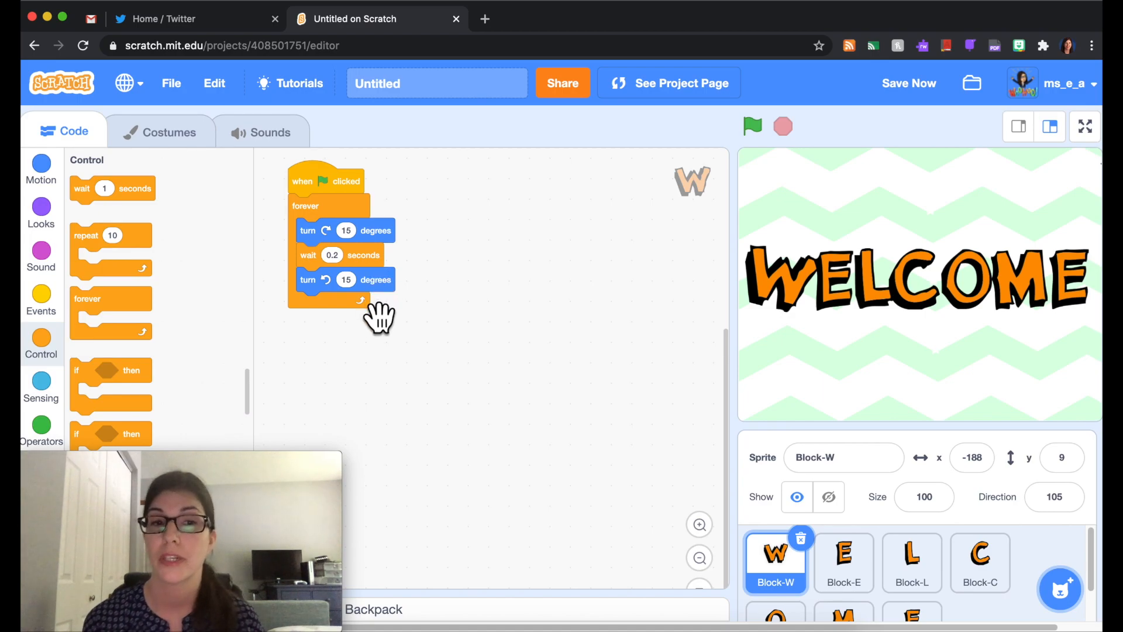
mouse_move(186, 229)
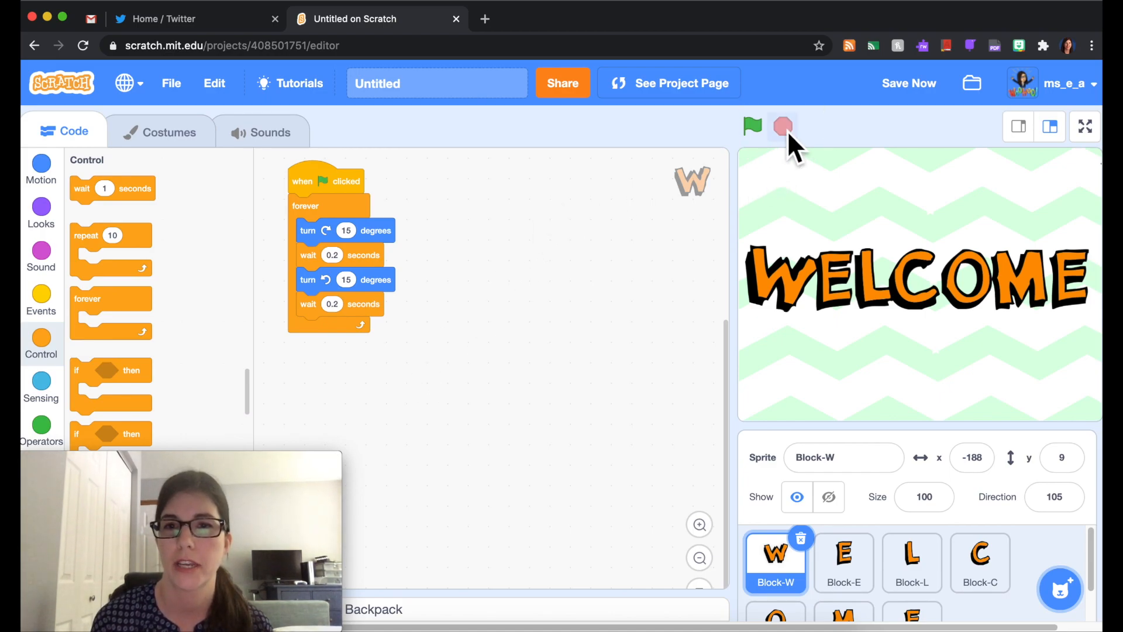
left_click(752, 126)
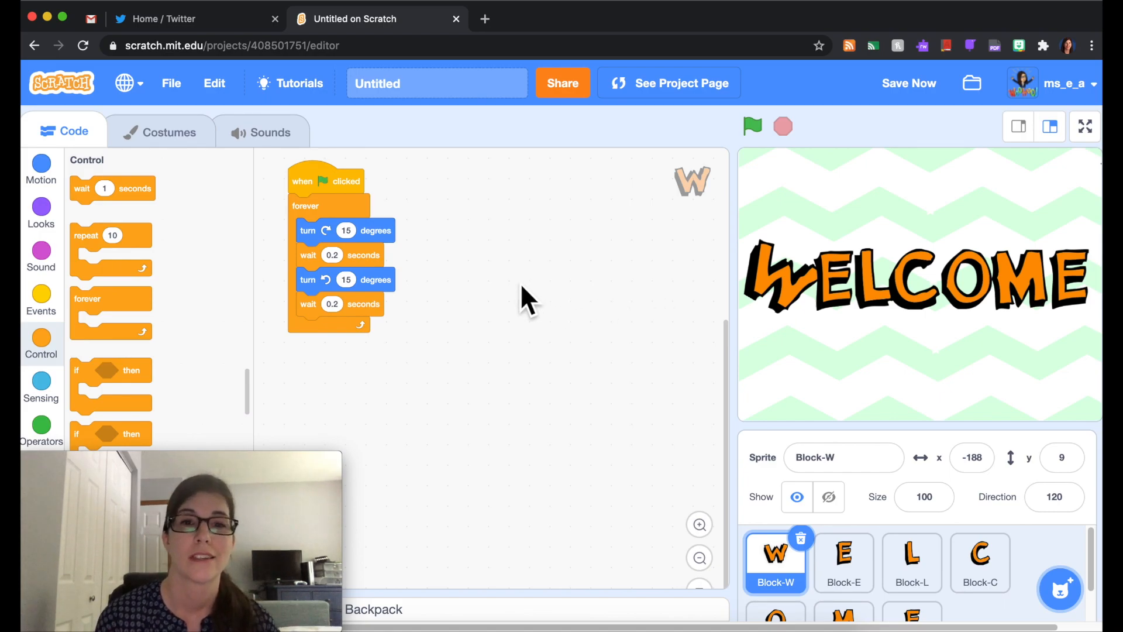
left_click(41, 165)
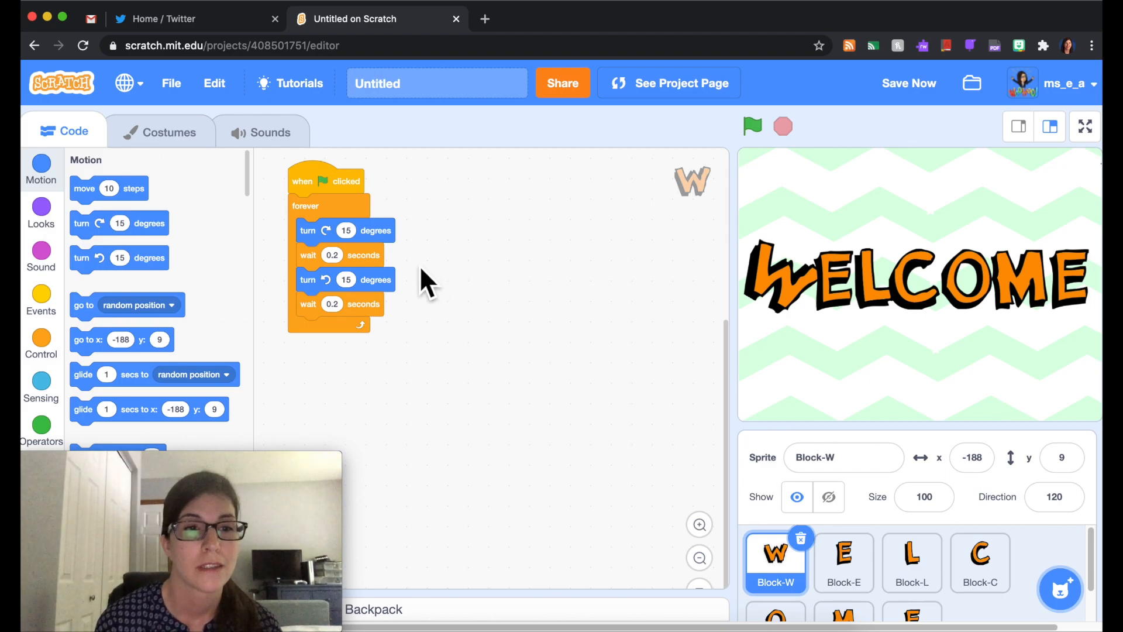
- Add 'point in direction 90' at the start and check the W and E sprites' direction values
scroll("down", 3)
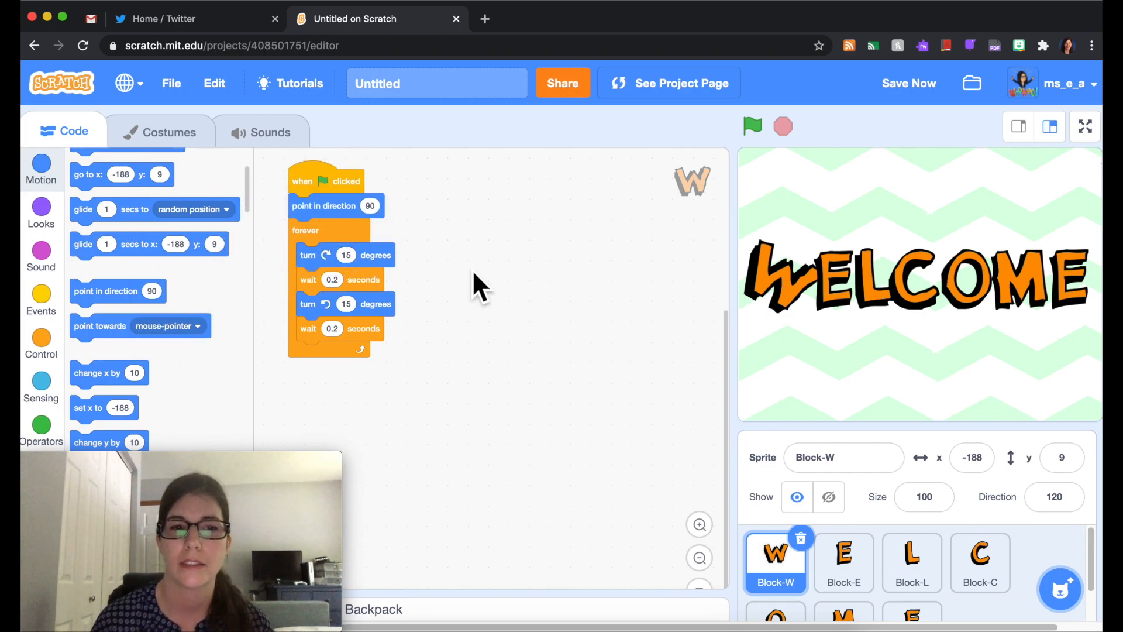
mouse_move(577, 402)
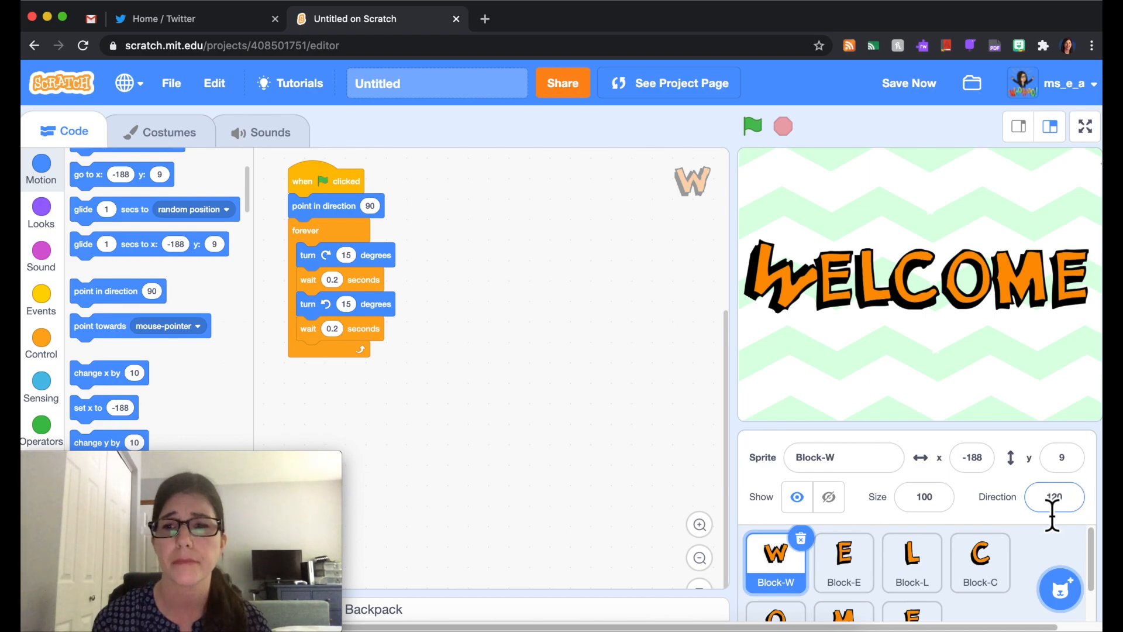
left_click(844, 560)
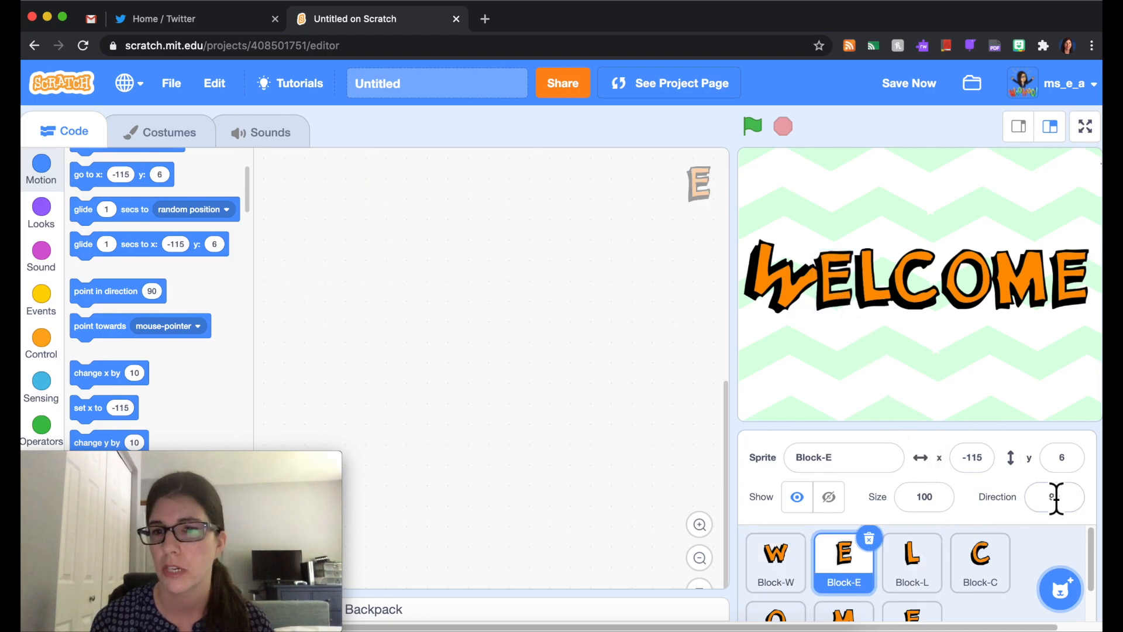
left_click(1054, 496)
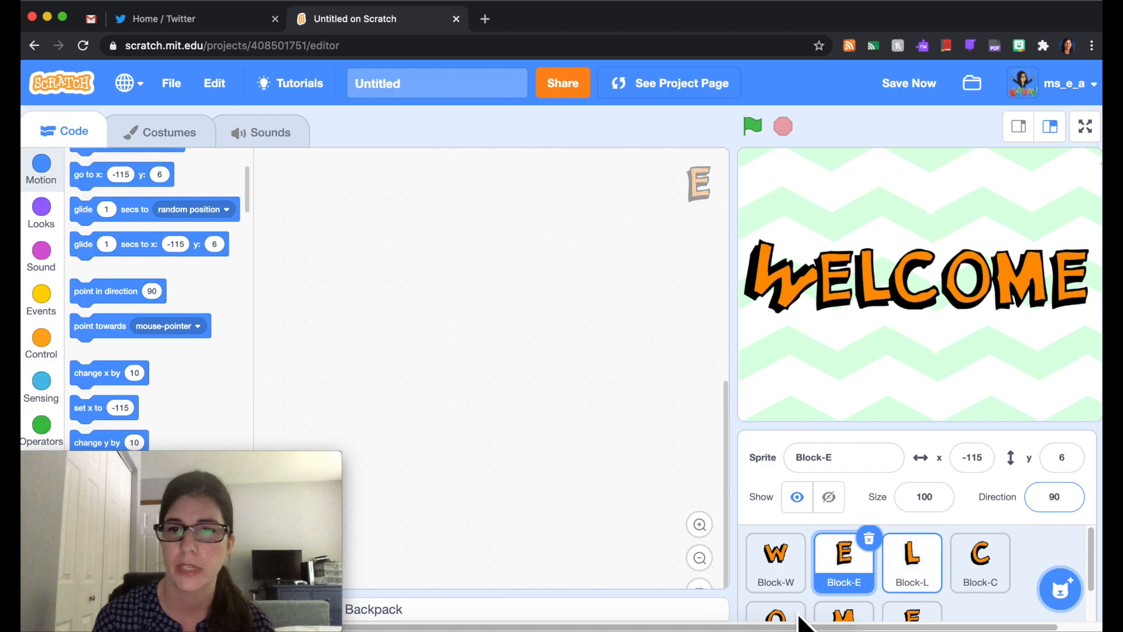
left_click(774, 560)
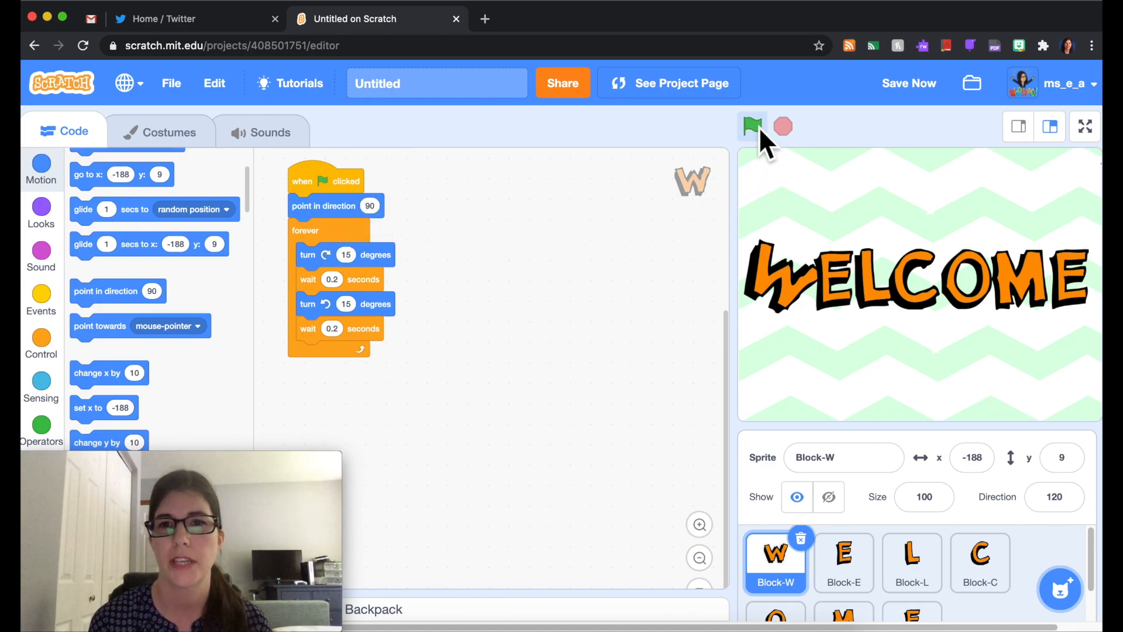
- Run the project to test the wiggle from direction 90, then stop it
left_click(751, 126)
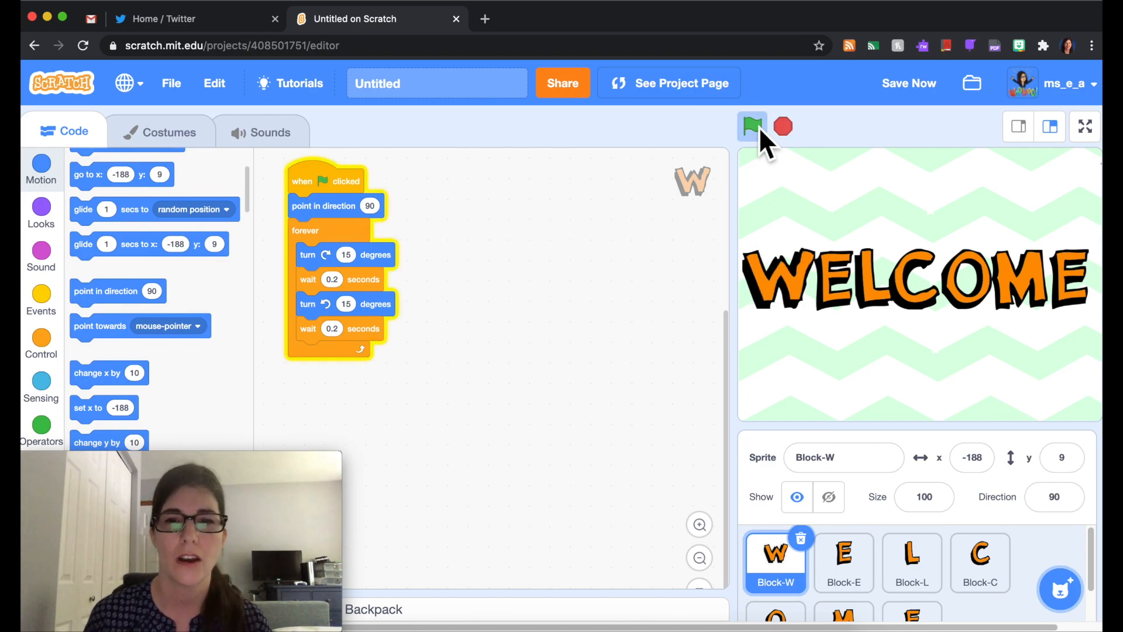
left_click(751, 126)
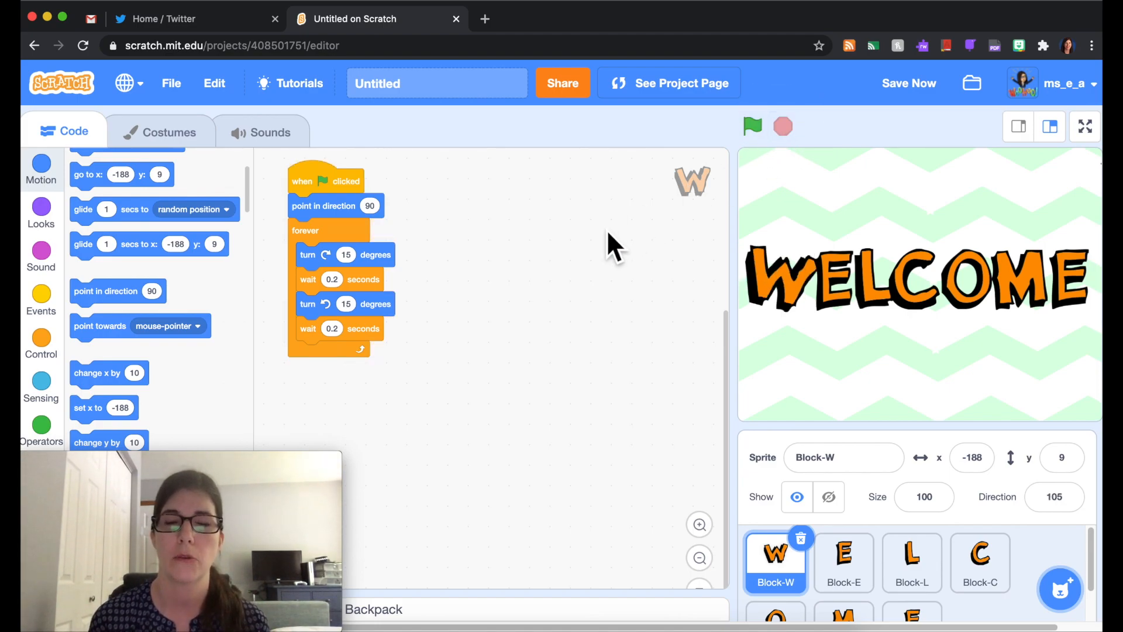
left_click(908, 83)
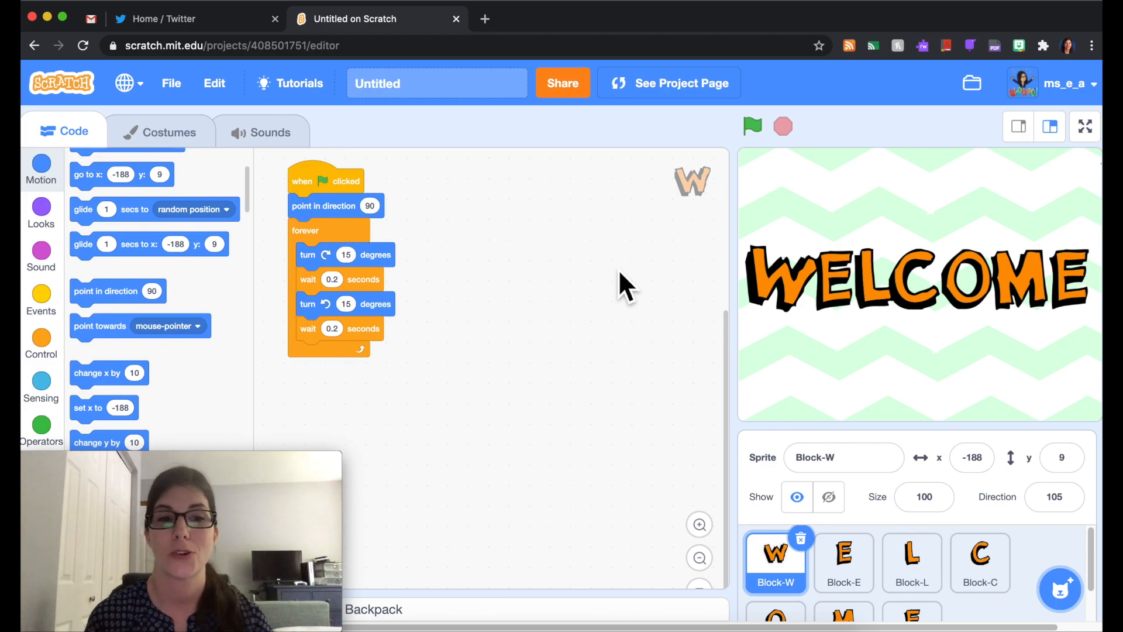
mouse_move(487, 318)
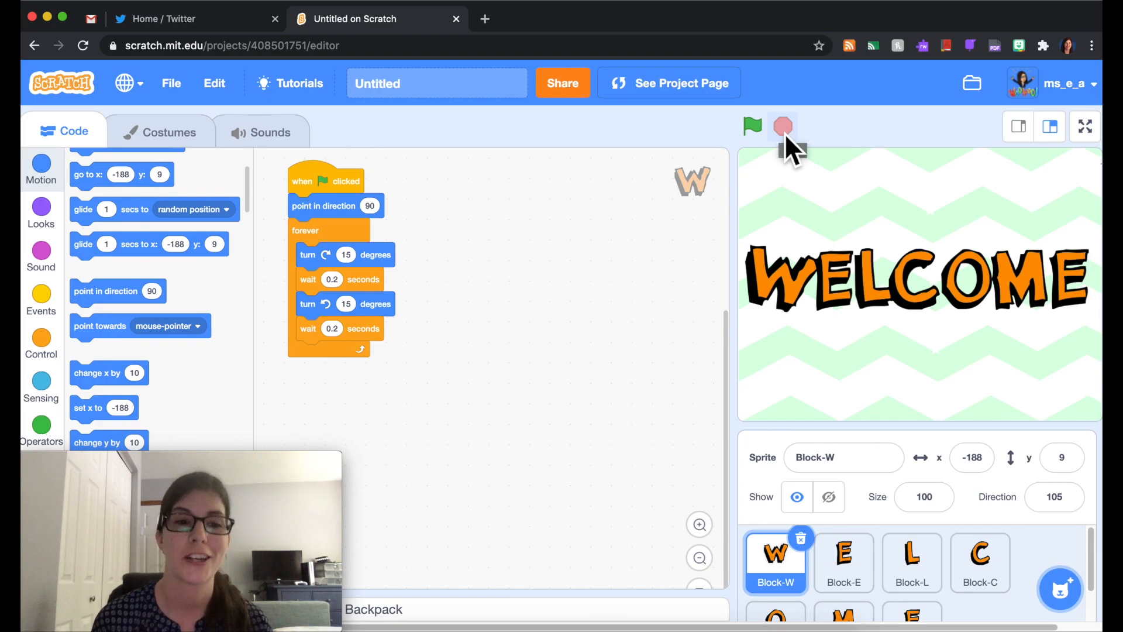
- Stop the project and store Block-W's wiggle script in the backpack
left_click(782, 126)
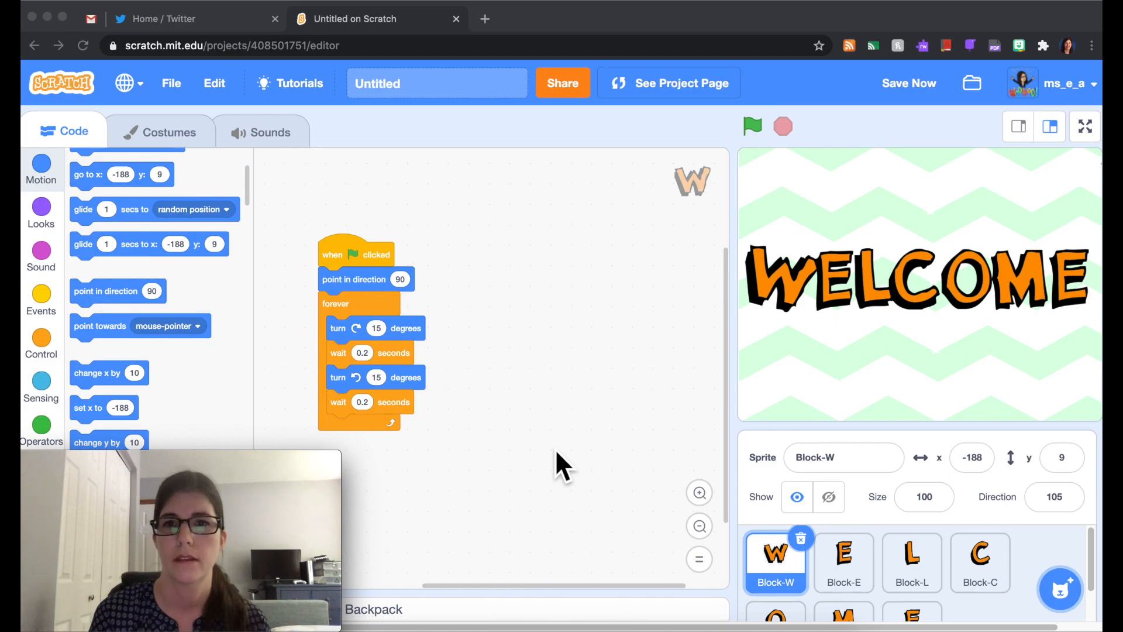
mouse_move(791, 591)
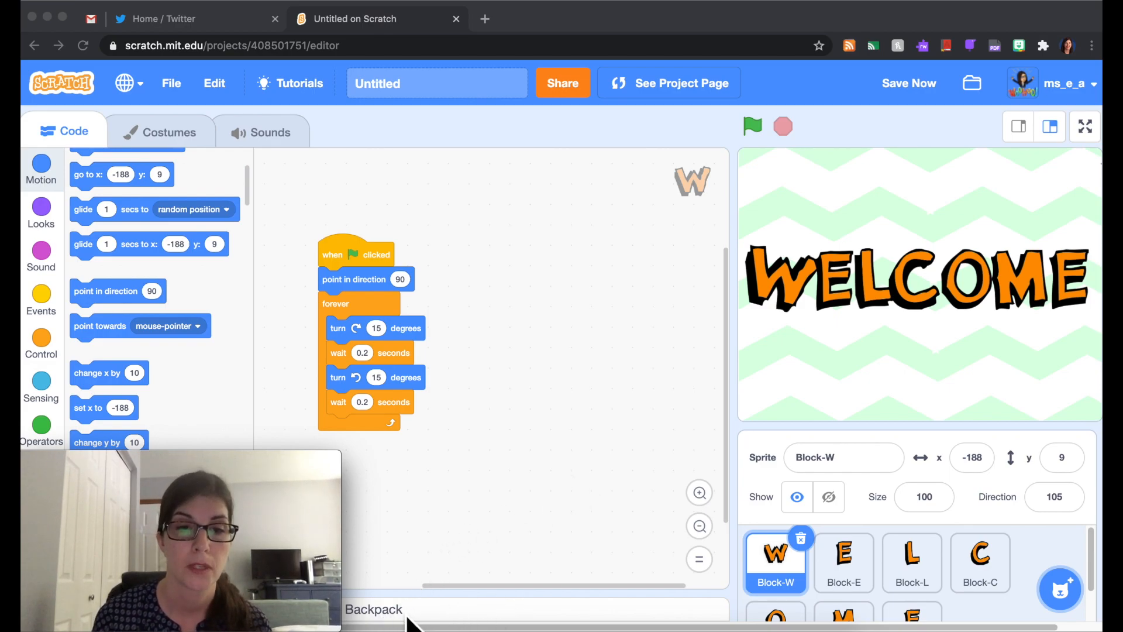
left_click(373, 608)
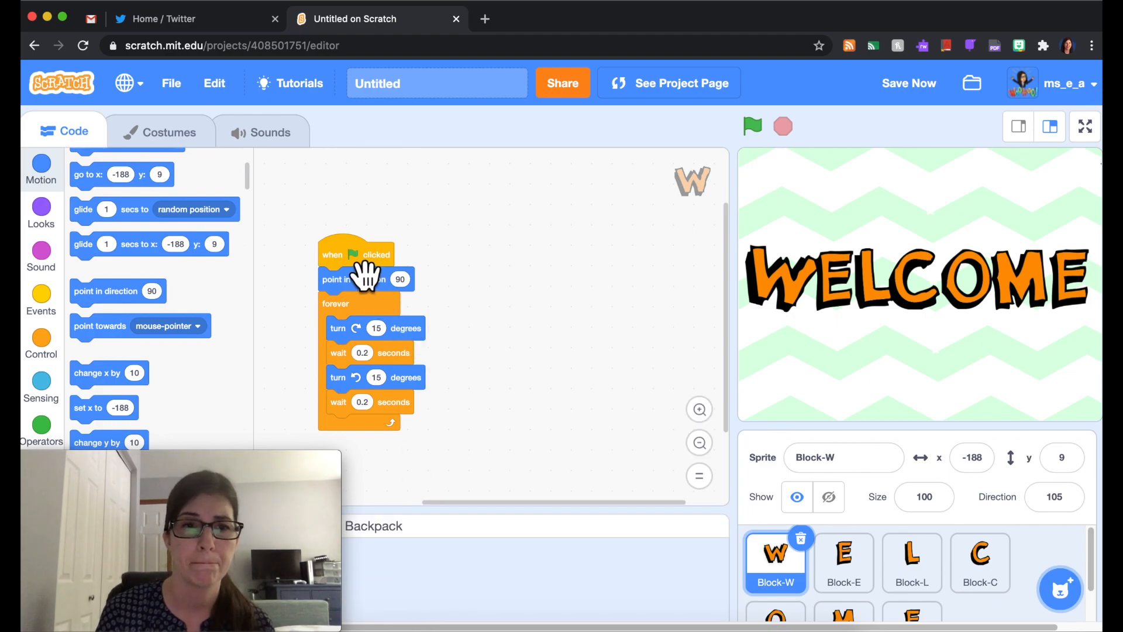
left_click_drag(356, 278, 412, 574)
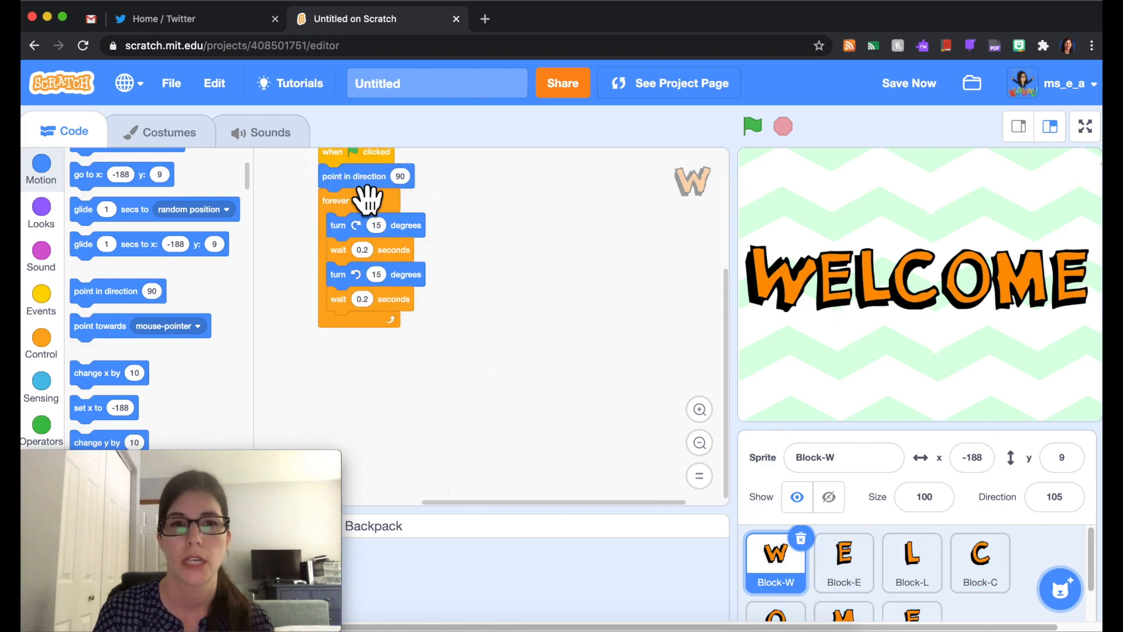
mouse_move(405, 276)
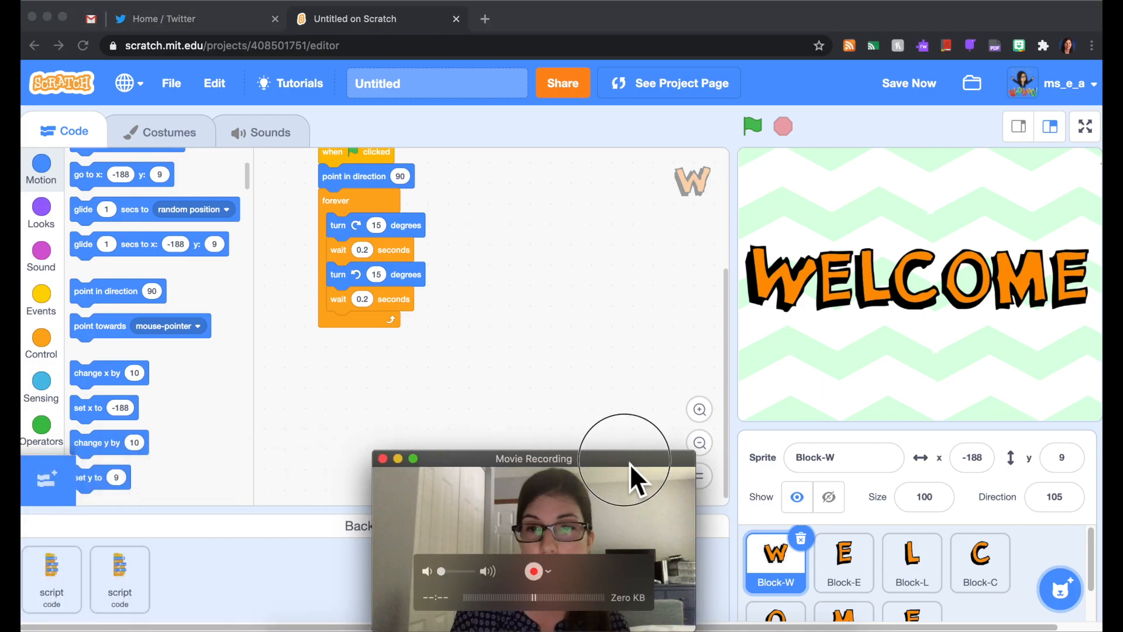
left_click_drag(533, 459, 945, 57)
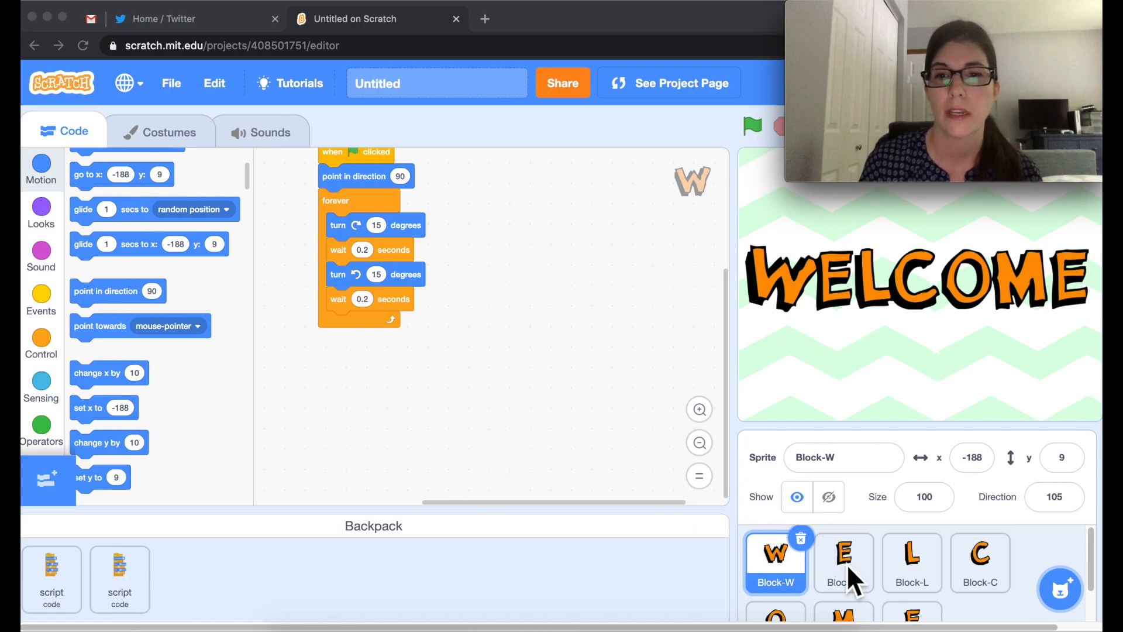
- Copy the wiggle script from the backpack onto the Block-E, Block-O and second E sprites
left_click(843, 559)
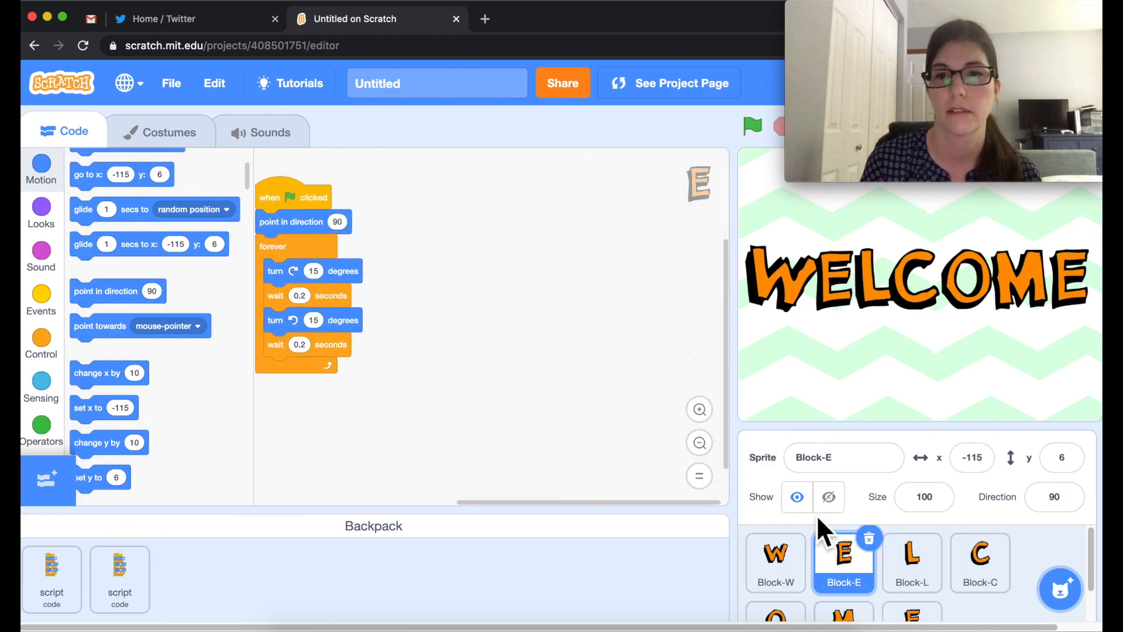
left_click(912, 560)
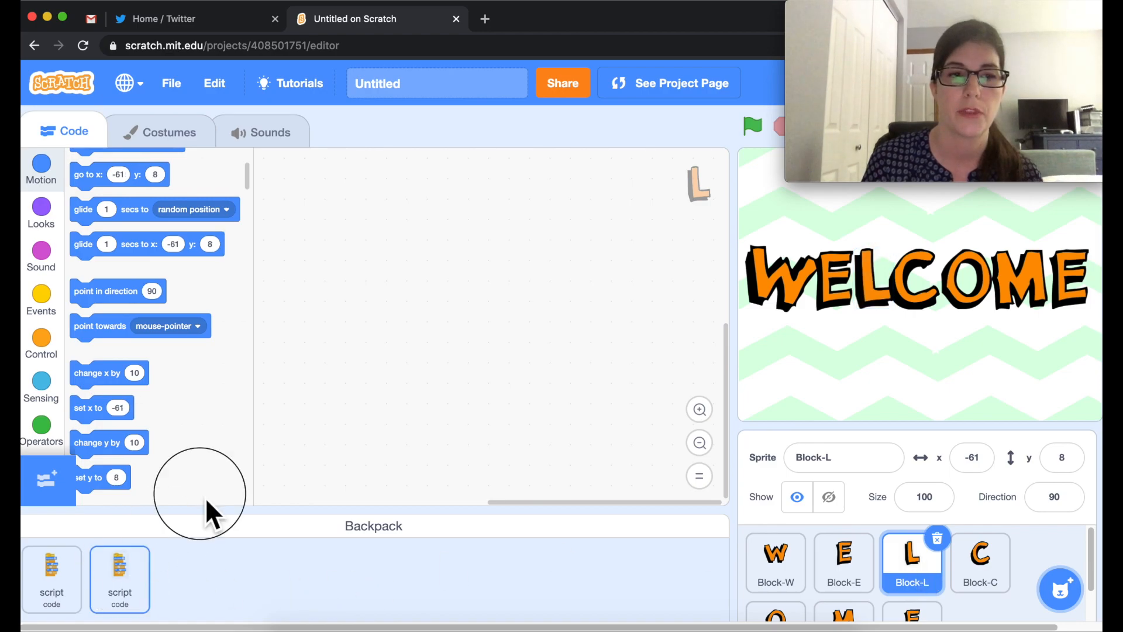
left_click(979, 560)
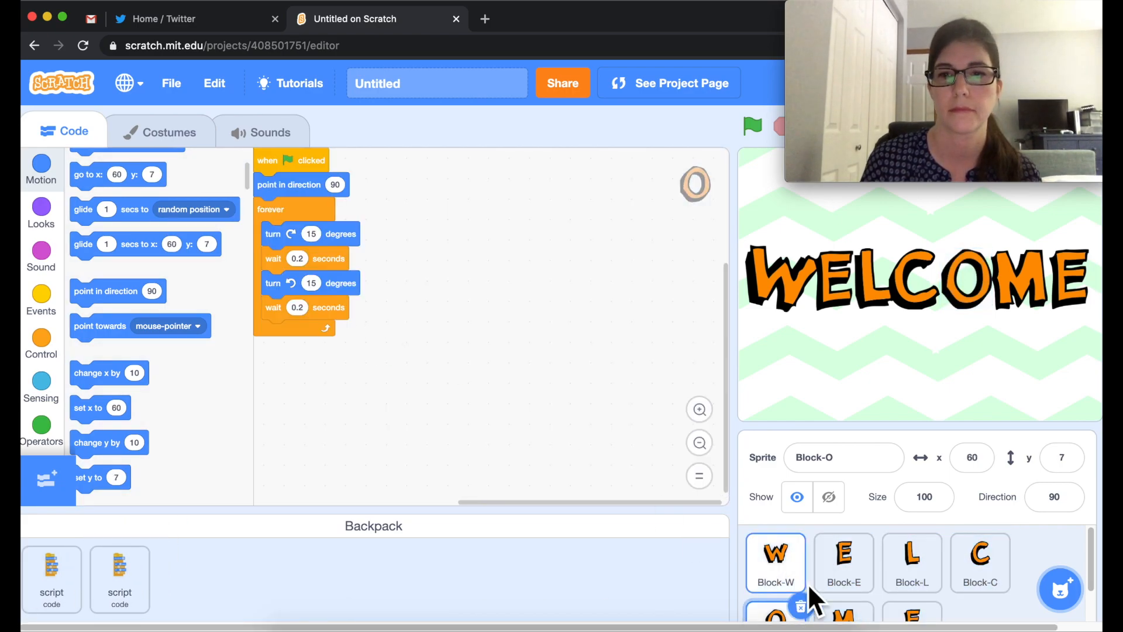
left_click(843, 612)
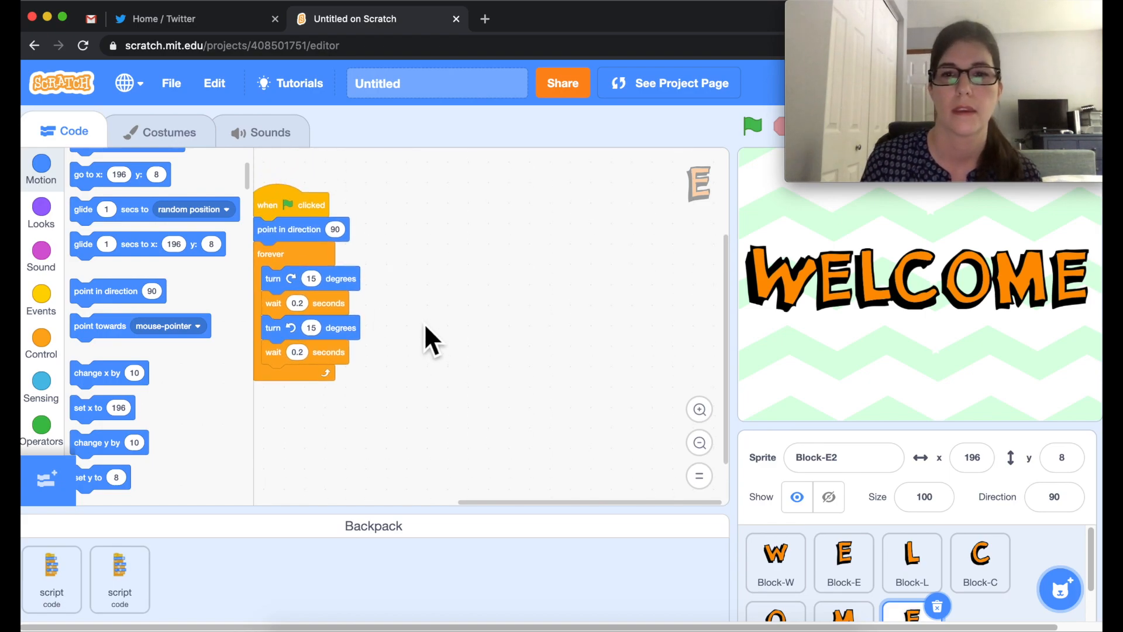
- Start and stop a run to watch all letters wiggle, then reselect the Block-W sprite
left_click(750, 127)
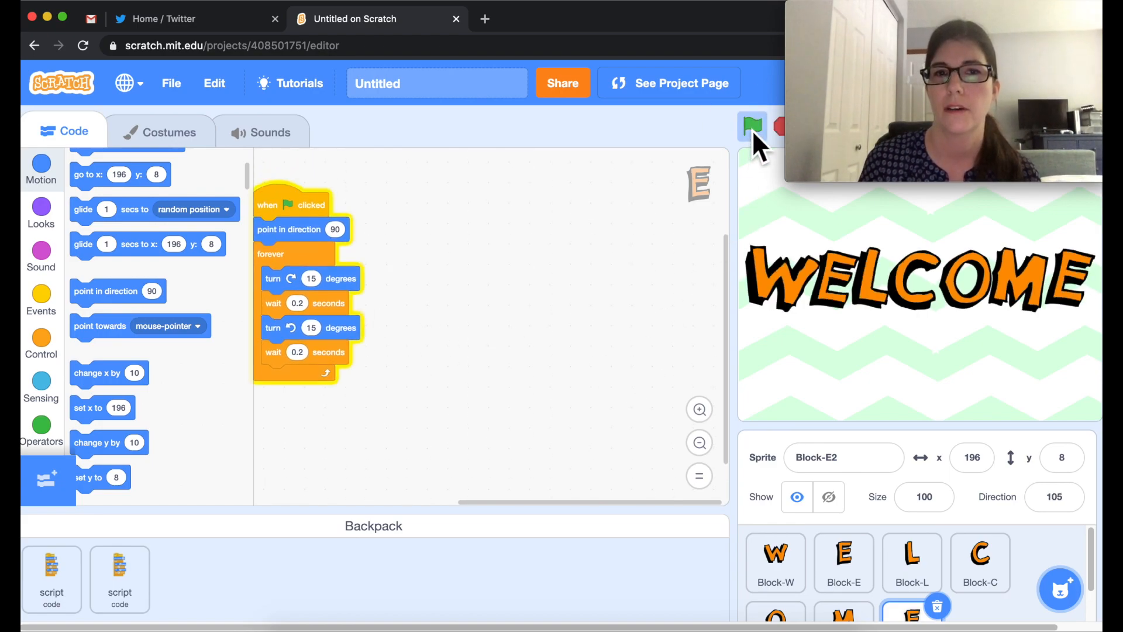
left_click(752, 127)
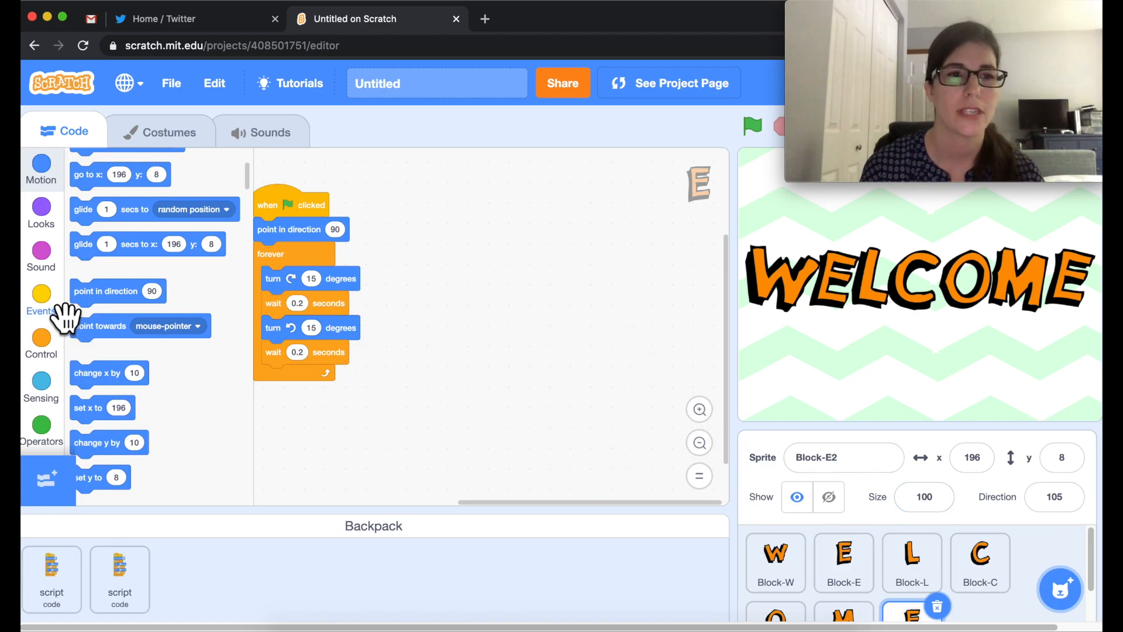
left_click(775, 561)
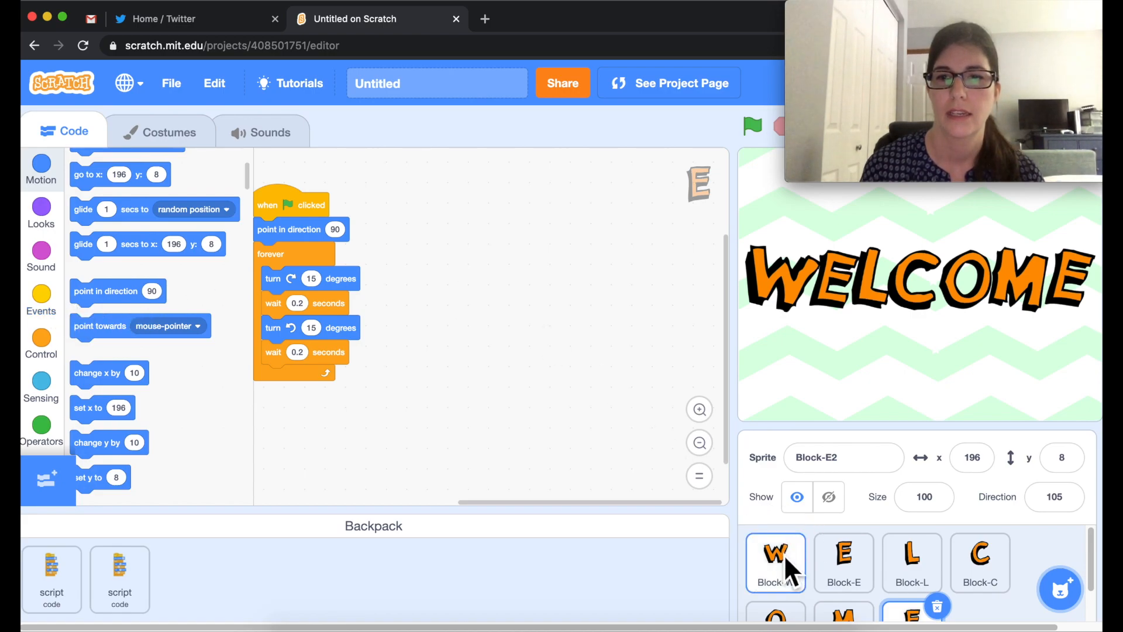
left_click(775, 563)
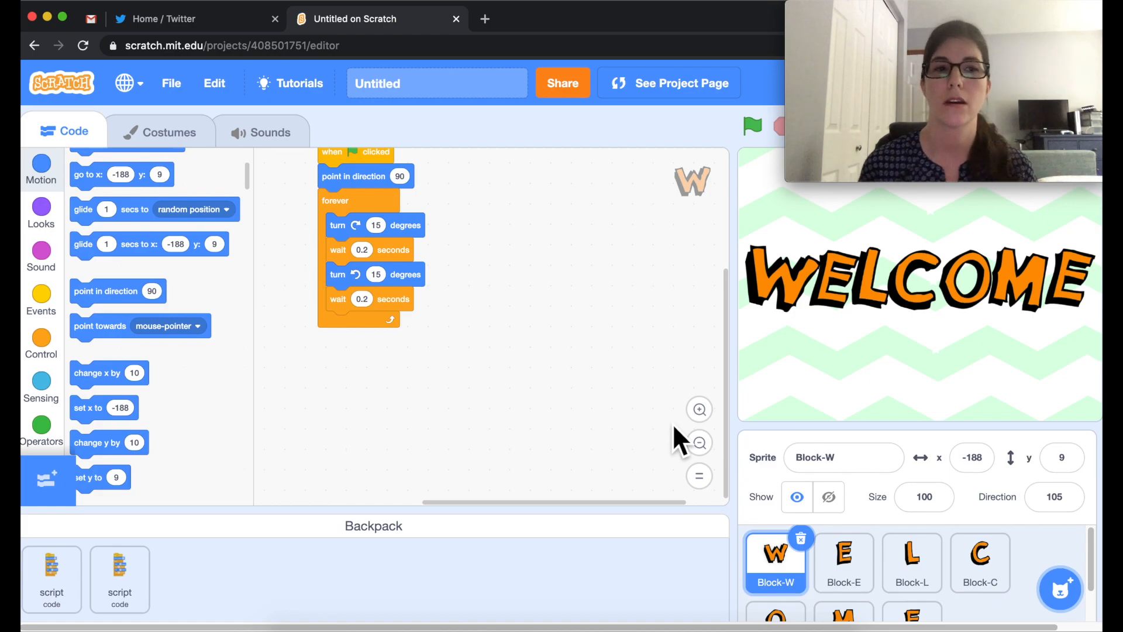
mouse_move(762, 426)
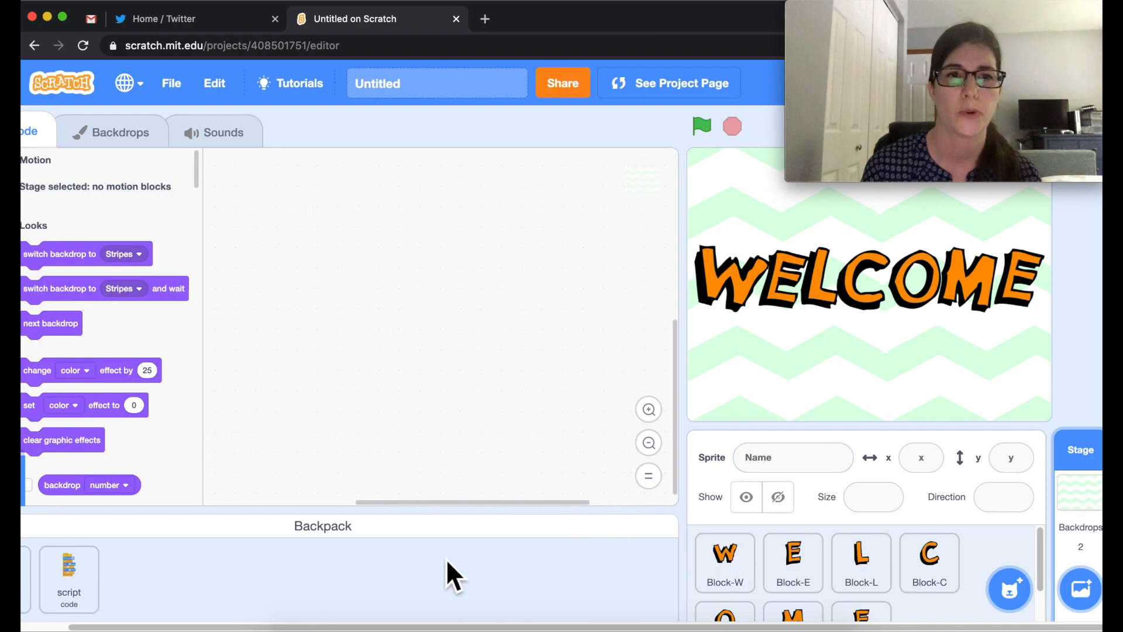
mouse_move(616, 588)
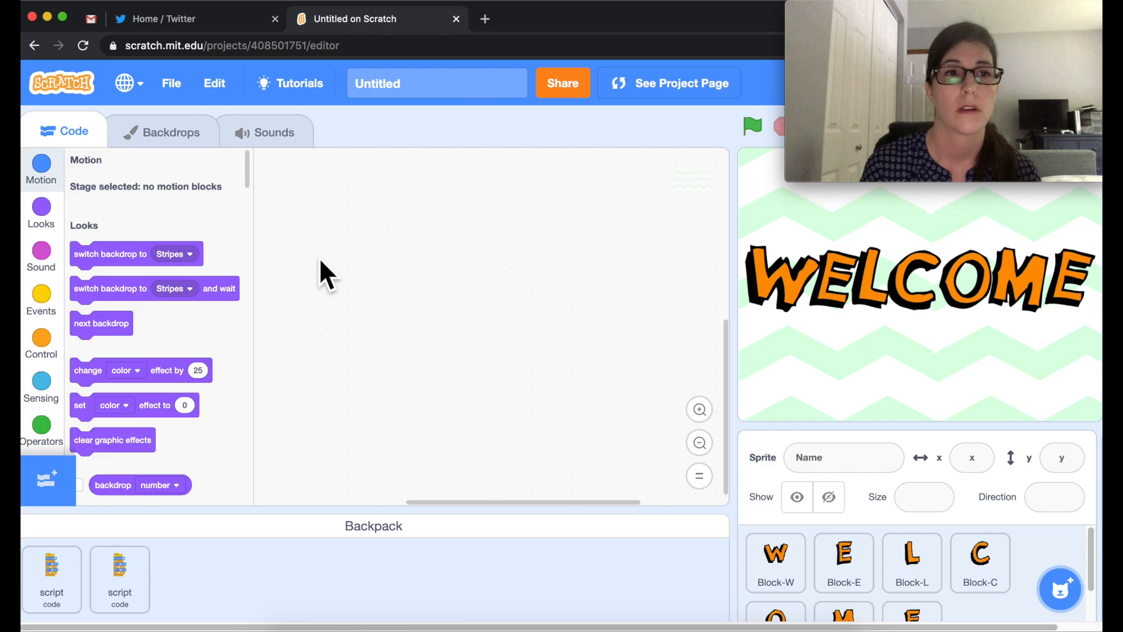
- Build a stage script: when green flag clicked, play sound pop until done, and test it
left_click(40, 299)
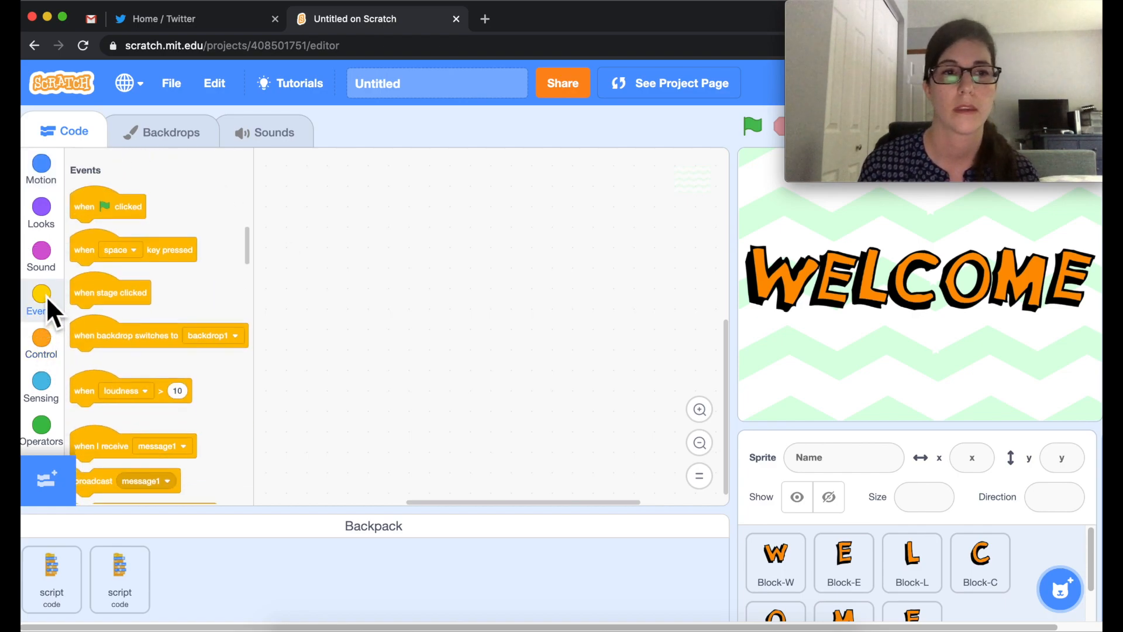
left_click_drag(107, 206, 368, 209)
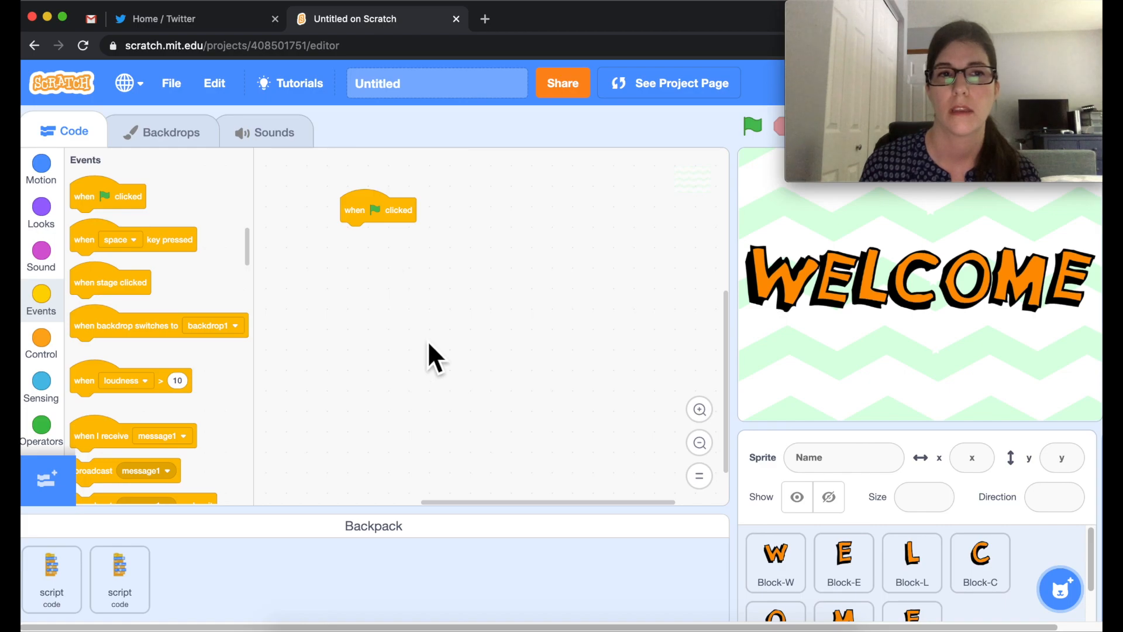
left_click(41, 256)
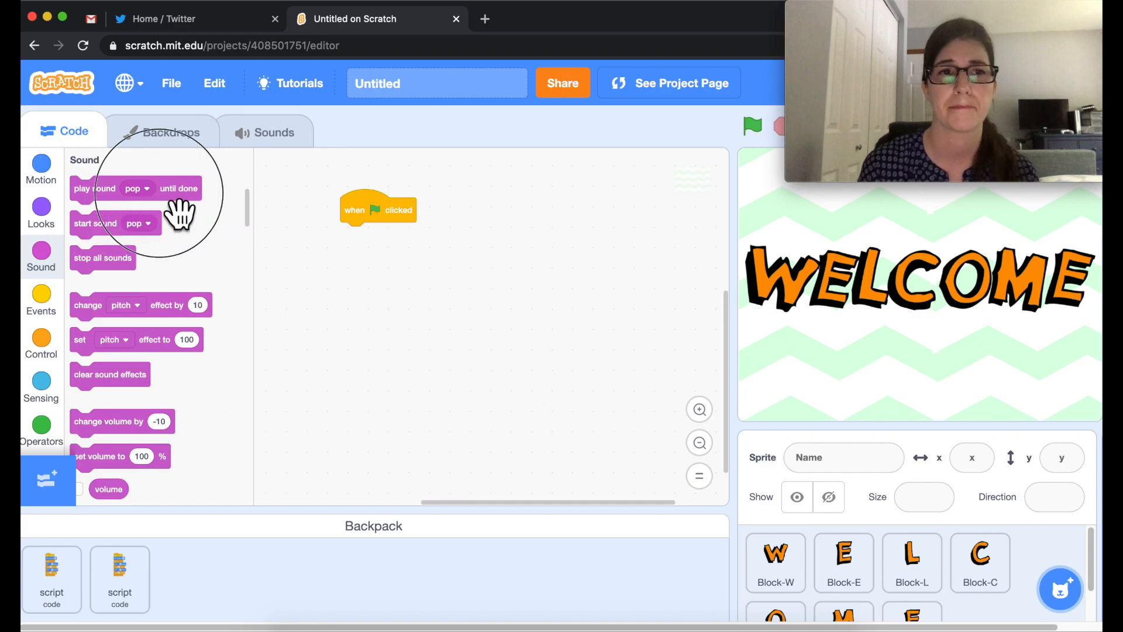
left_click_drag(132, 187, 406, 234)
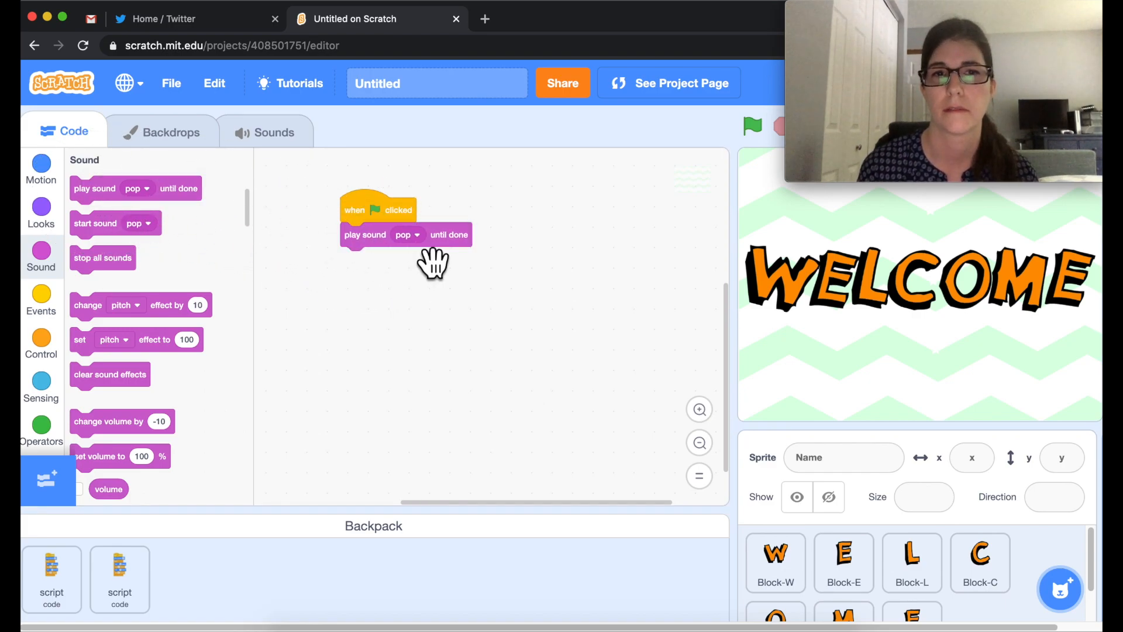
left_click(408, 234)
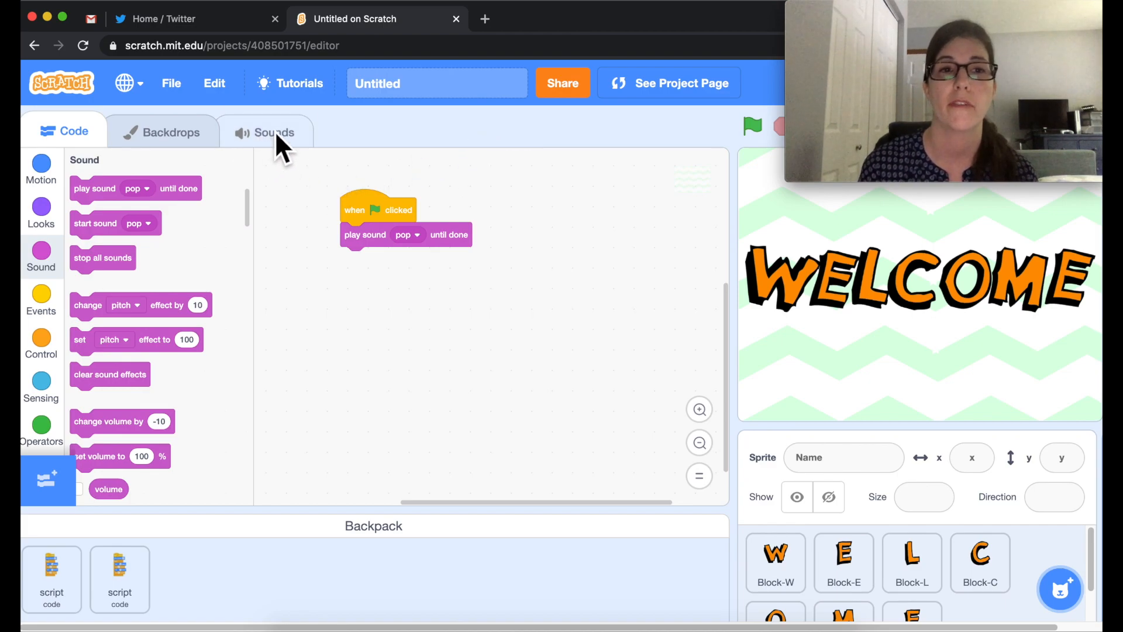
- From the sound library's Loops category, preview and add Dance Magic to the stage
left_click(264, 132)
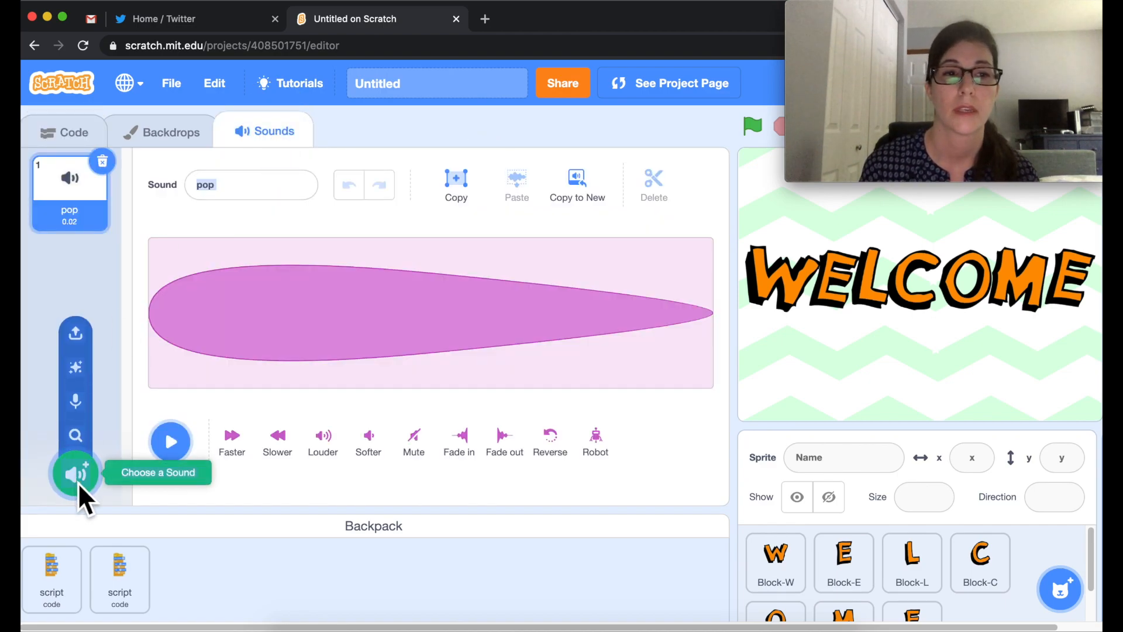
left_click(75, 473)
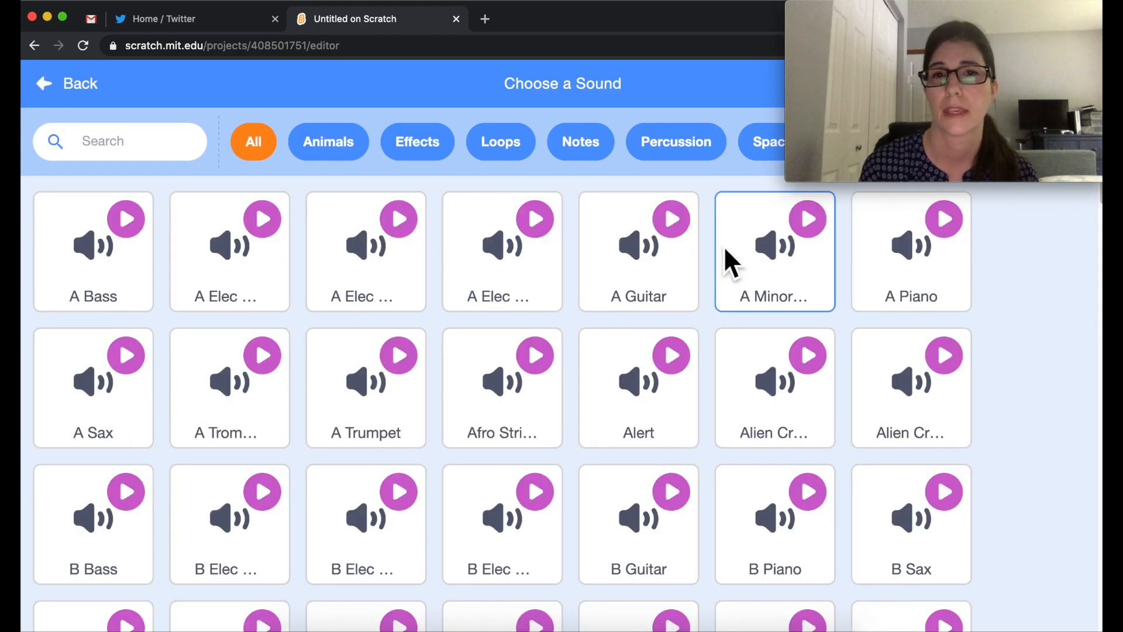
left_click(499, 142)
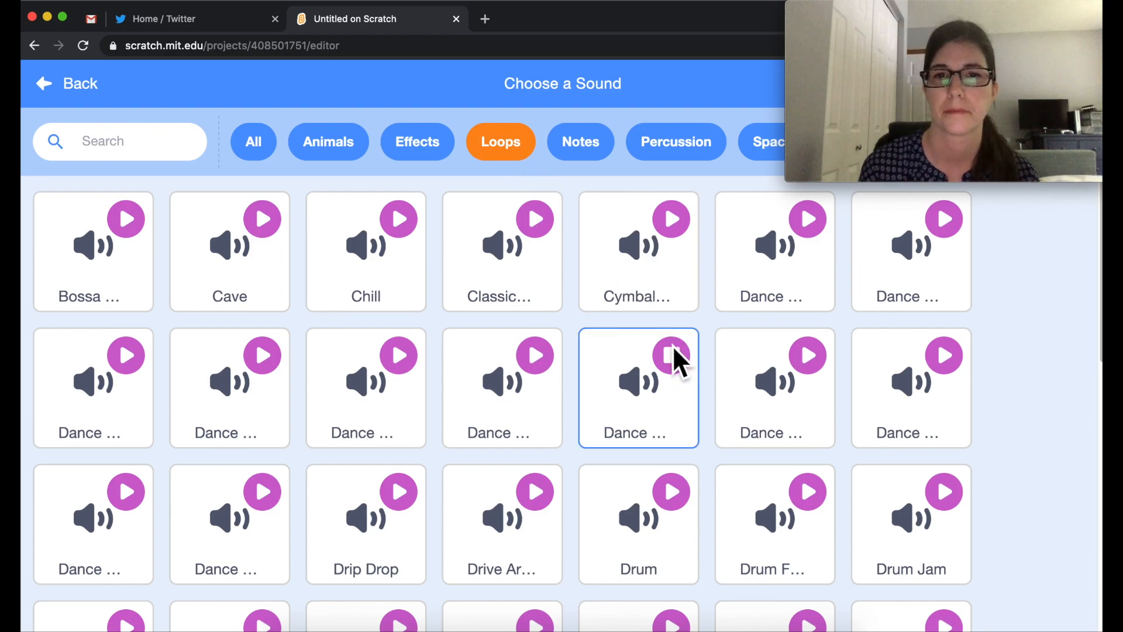
left_click(671, 356)
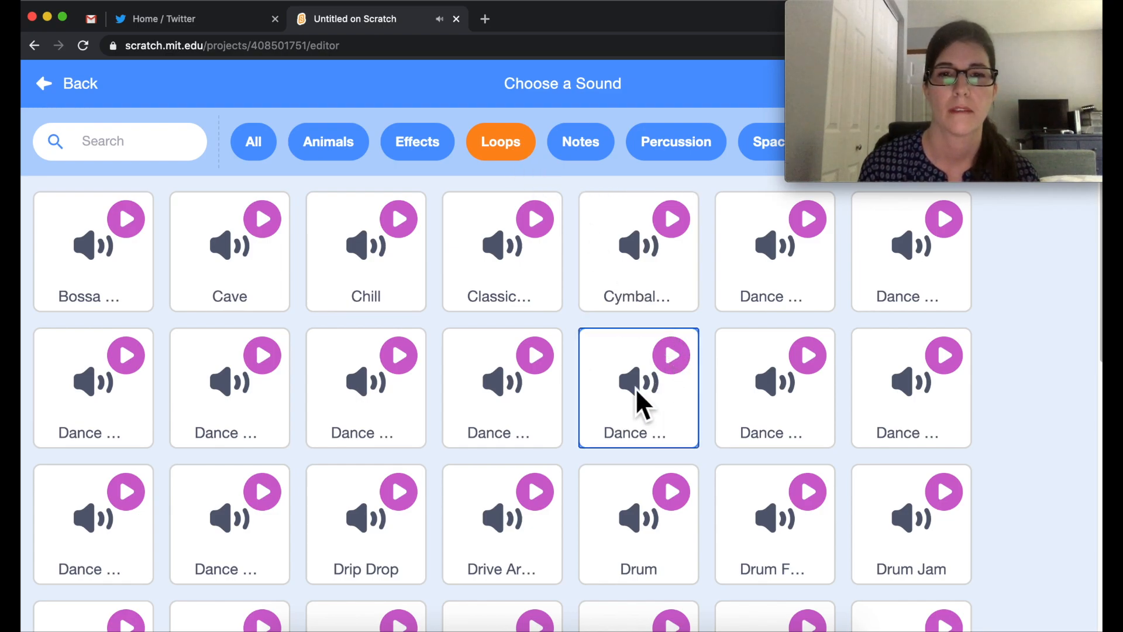
left_click(638, 387)
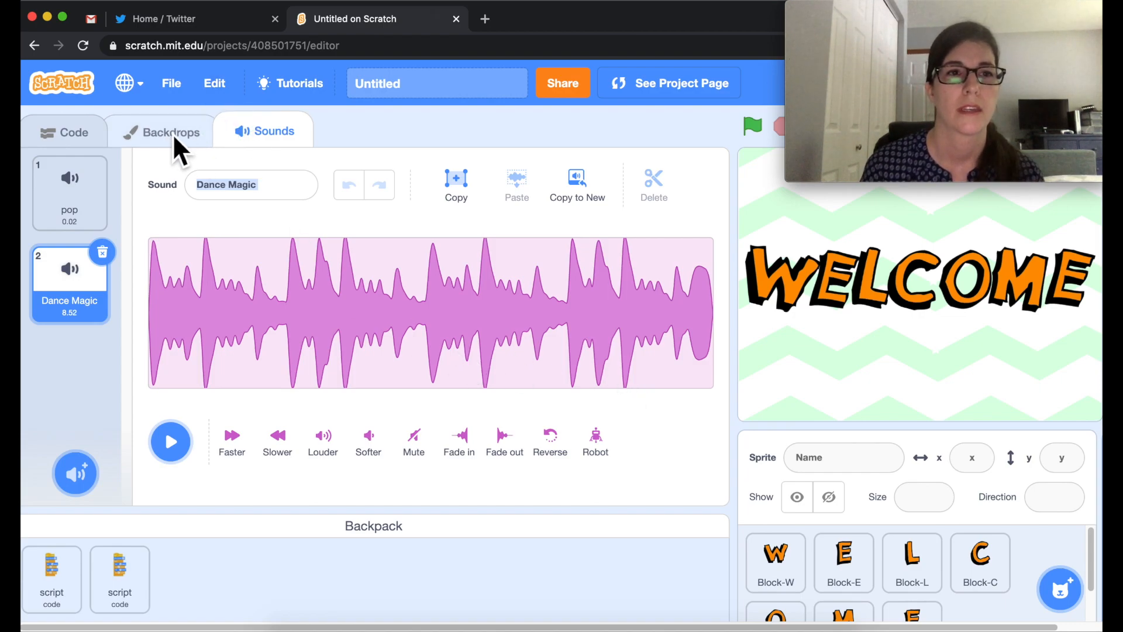
- Change the play-sound block from pop to Dance Magic
left_click(75, 132)
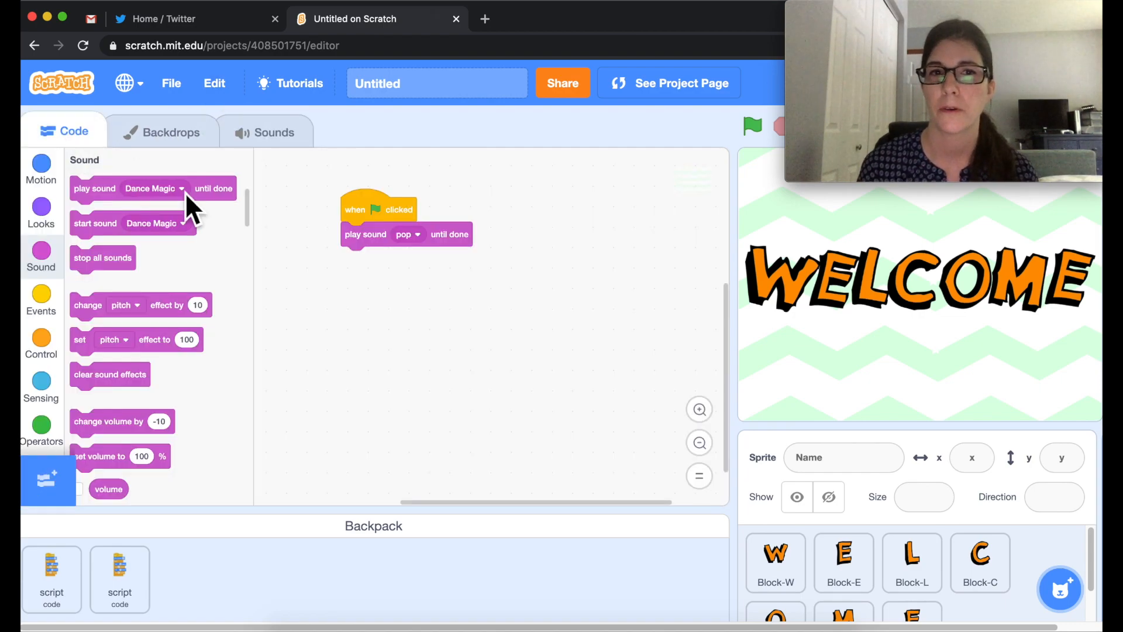
left_click(416, 234)
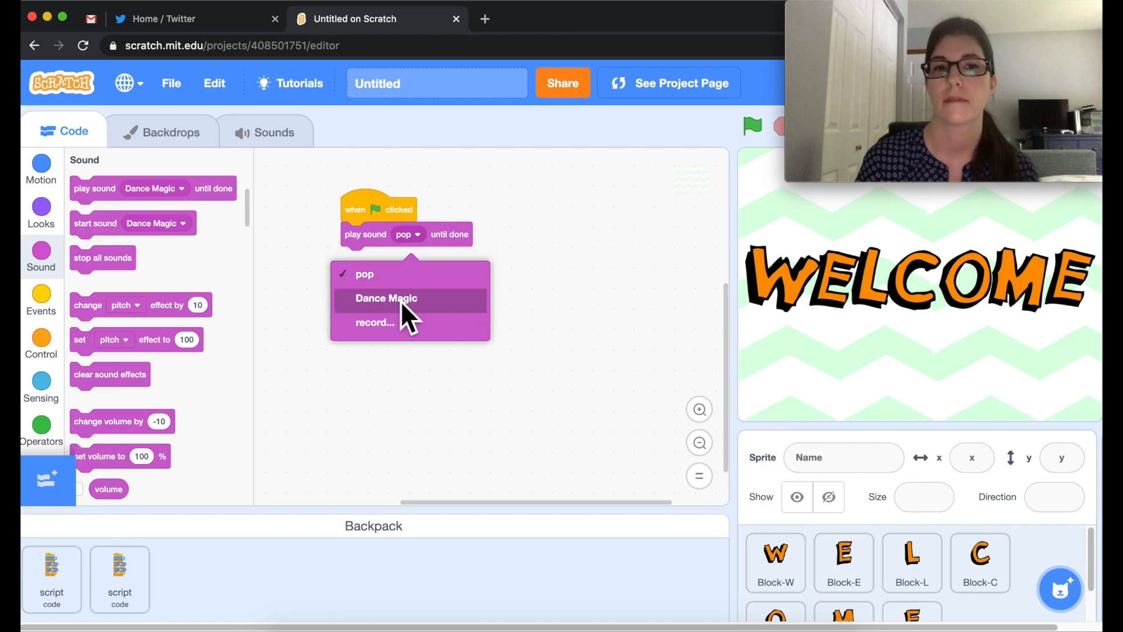
left_click(385, 298)
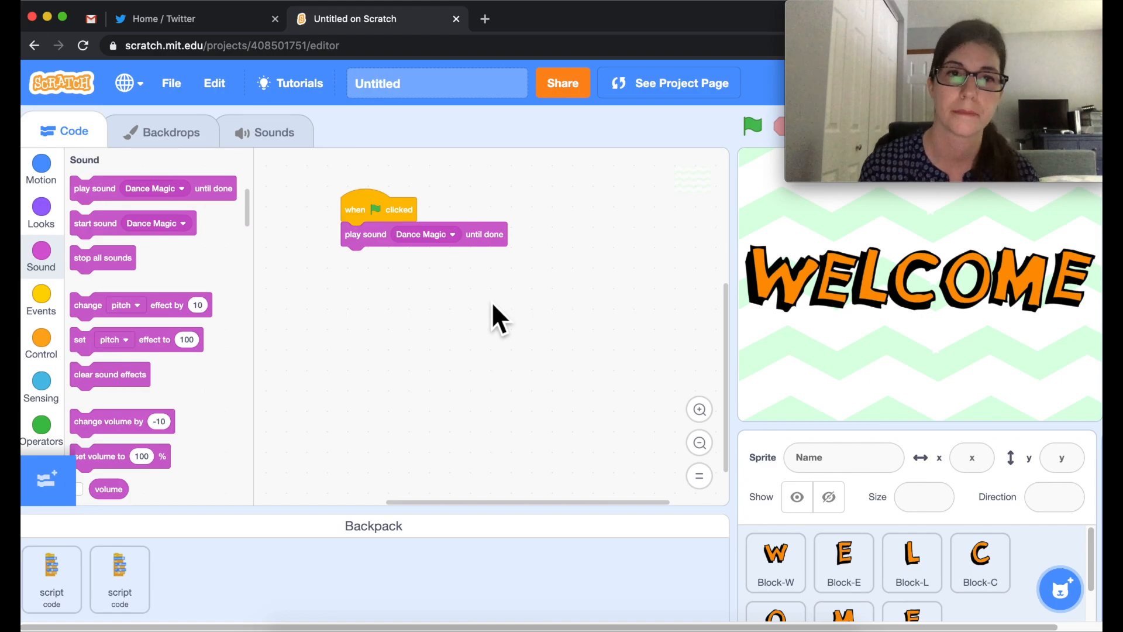
mouse_move(215, 306)
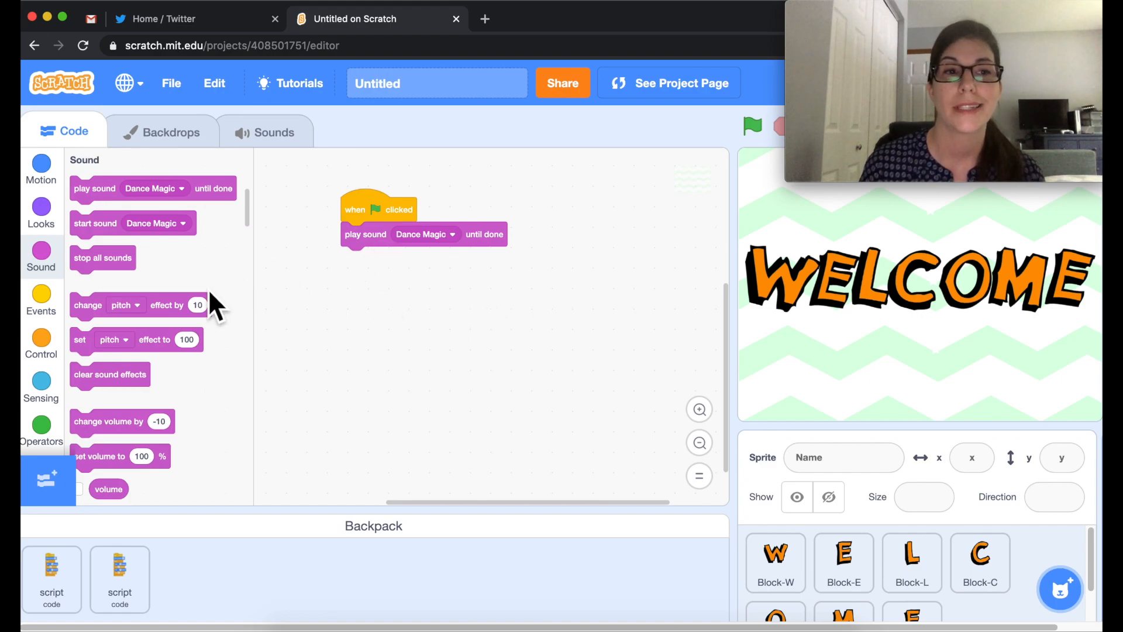
- Wrap the play Dance Magic block in a forever loop and run to hear it repeat
left_click(41, 344)
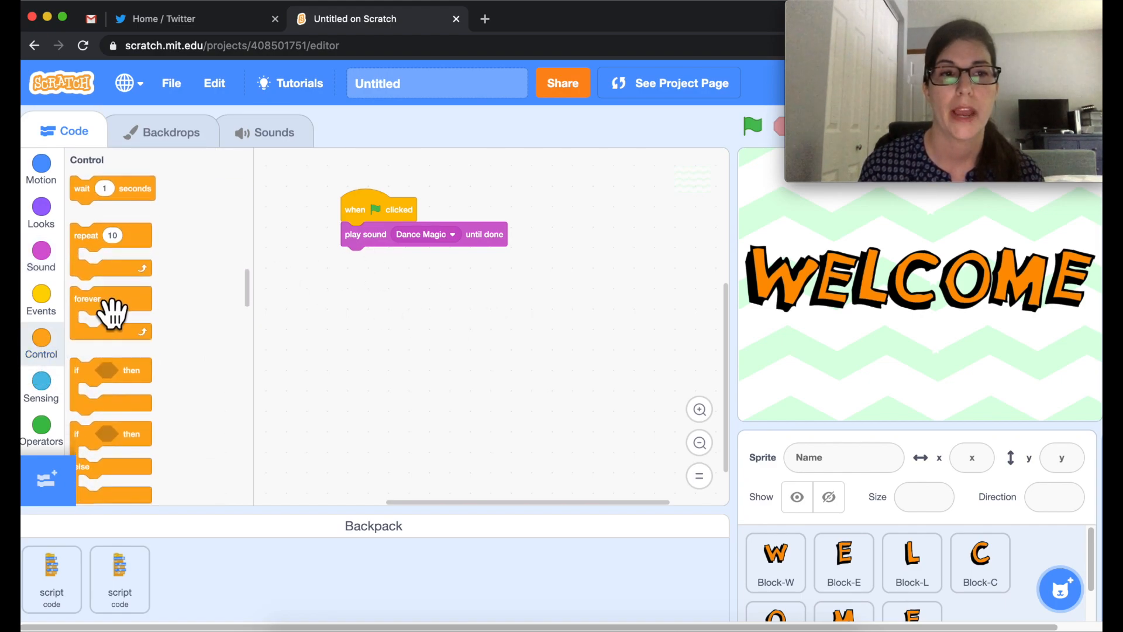
left_click_drag(111, 315, 348, 269)
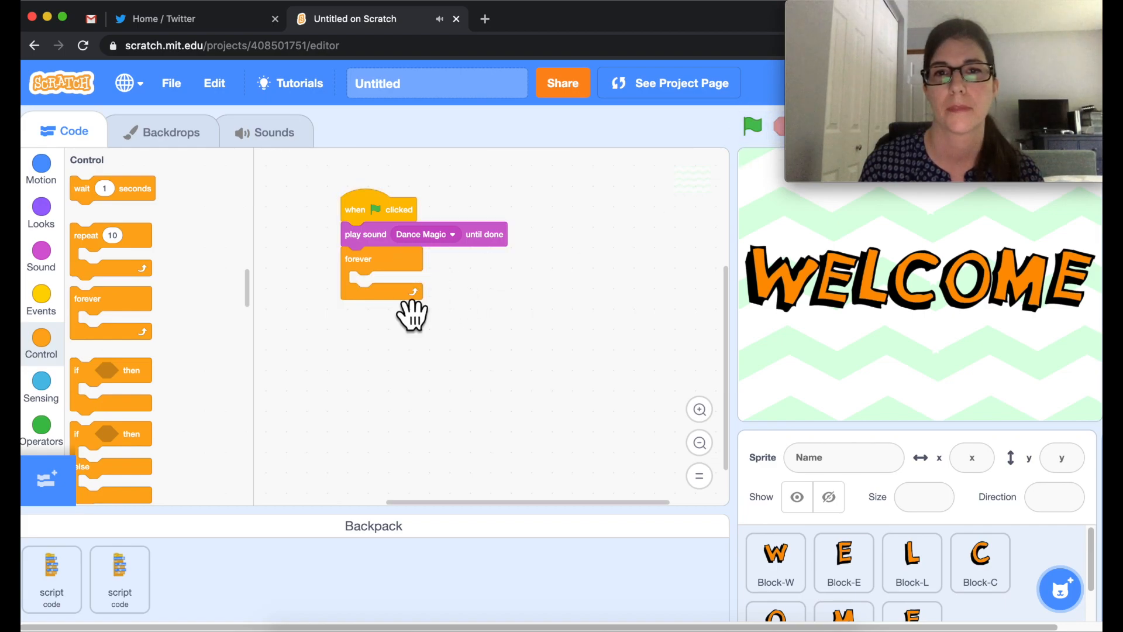
left_click_drag(382, 290, 324, 365)
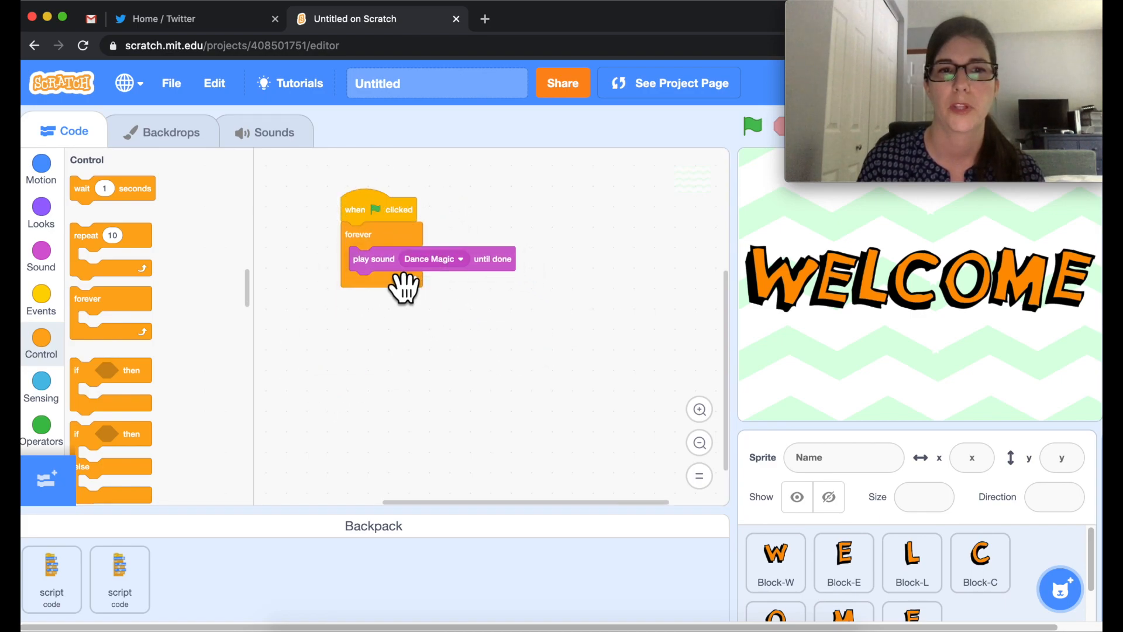
mouse_move(627, 276)
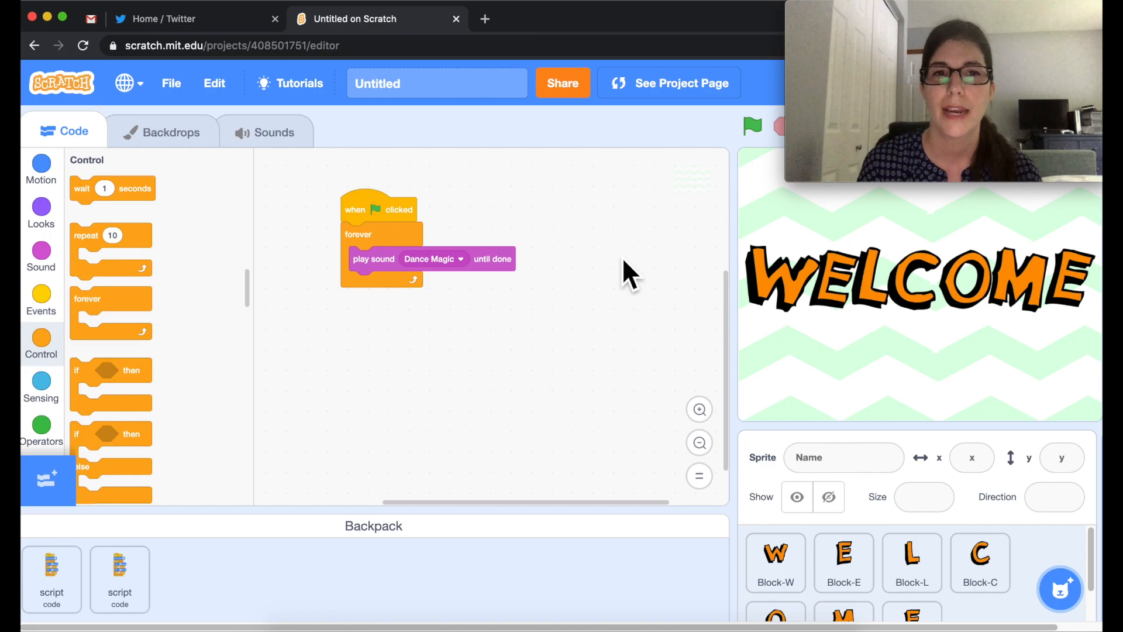
left_click(752, 127)
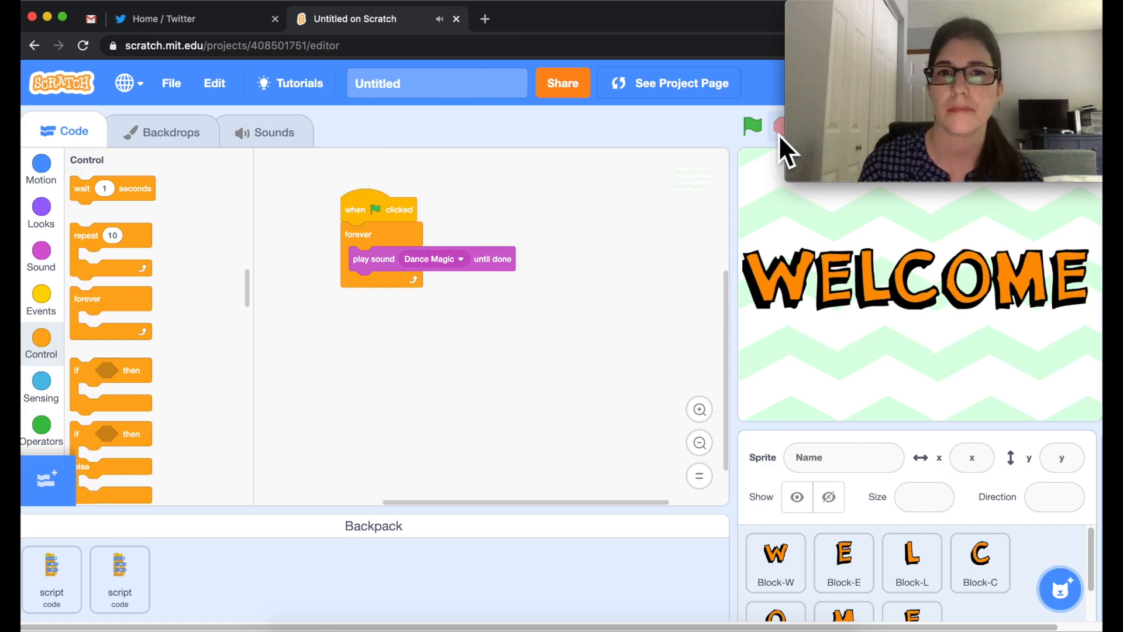
- Replace the project title Untitled with Welcome
left_click(436, 83)
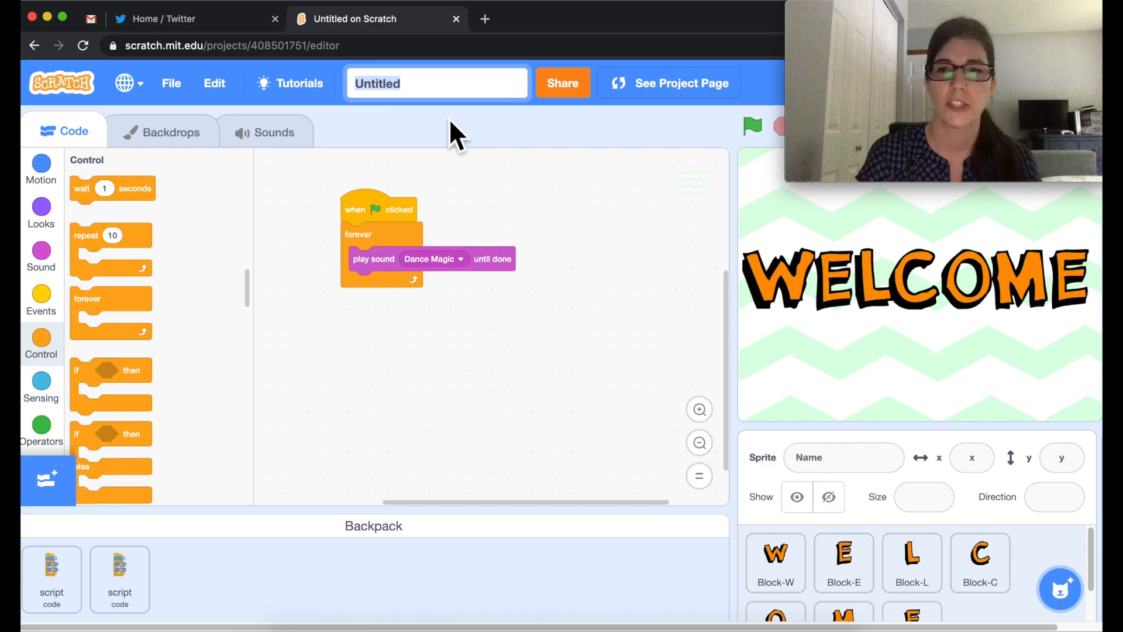
type("Welcome")
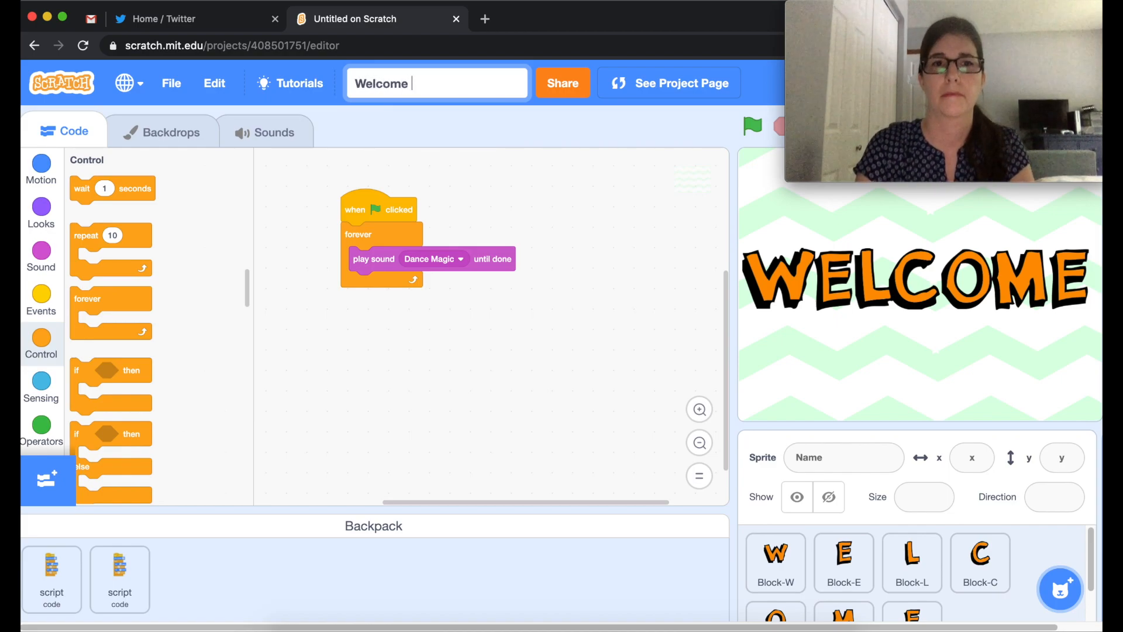
left_click(617, 218)
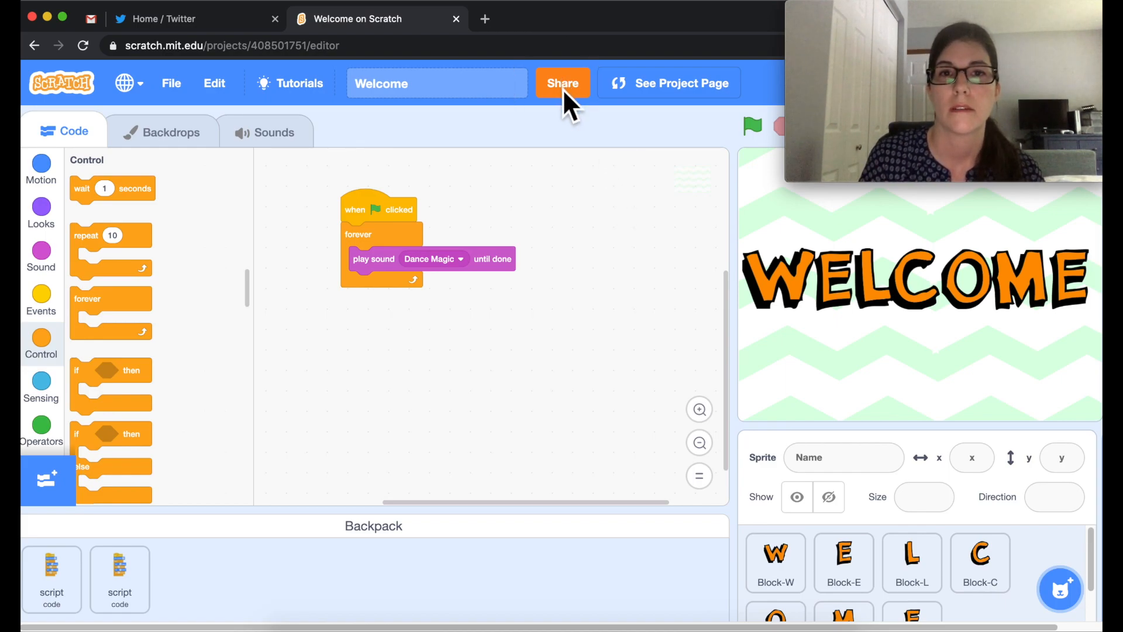
- Share the project and add it to the Ontario Ts Try Coding studio
left_click(562, 83)
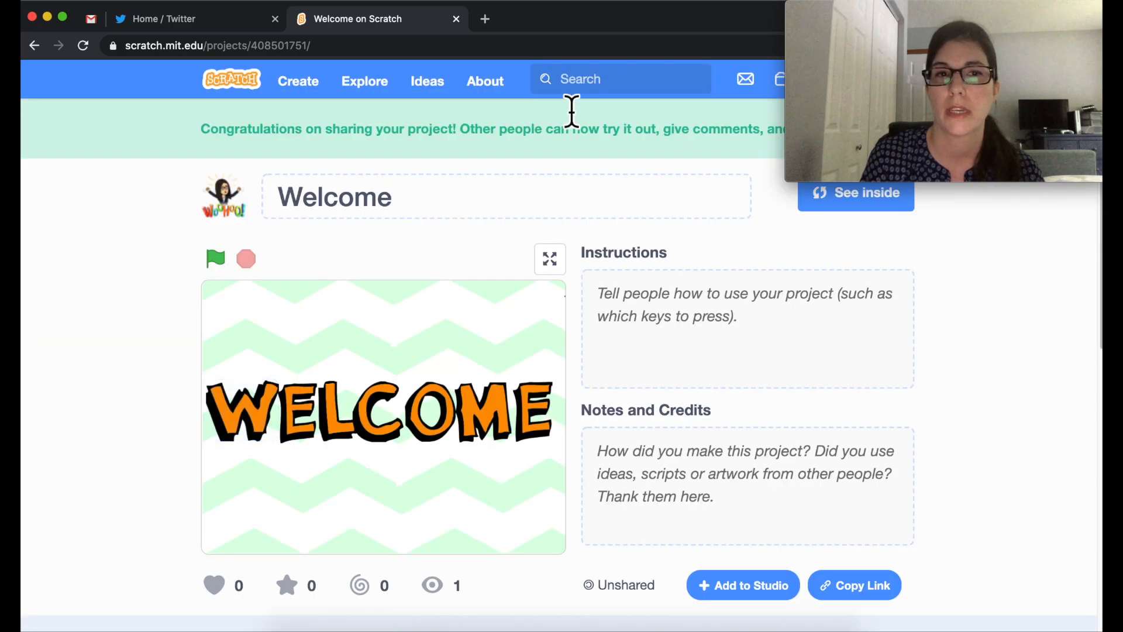
mouse_move(671, 379)
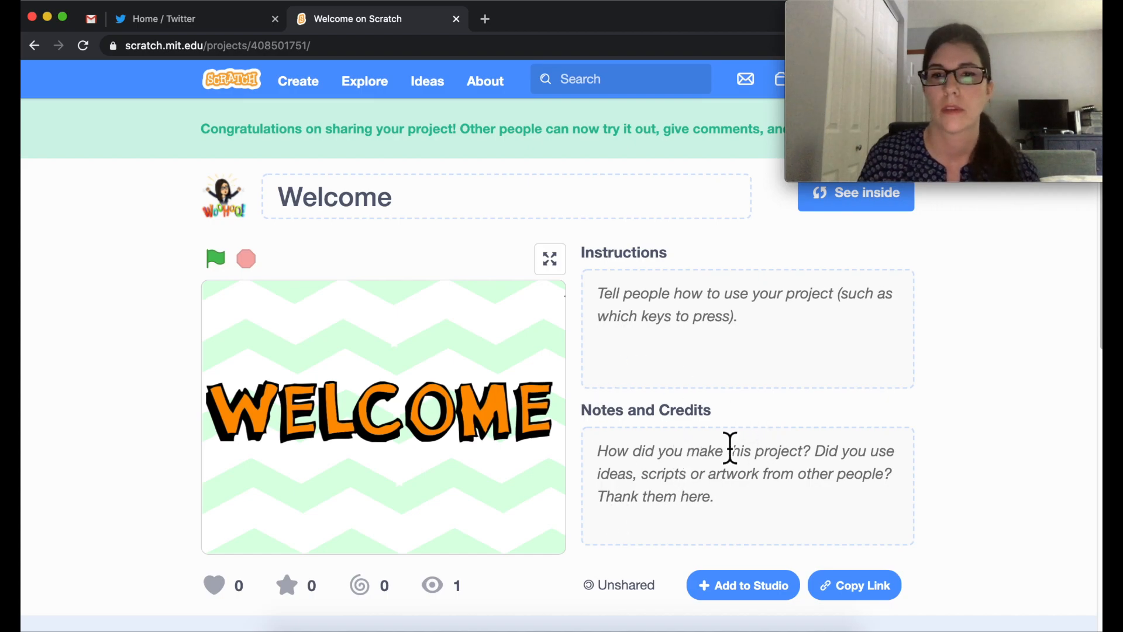
scroll("down", 3)
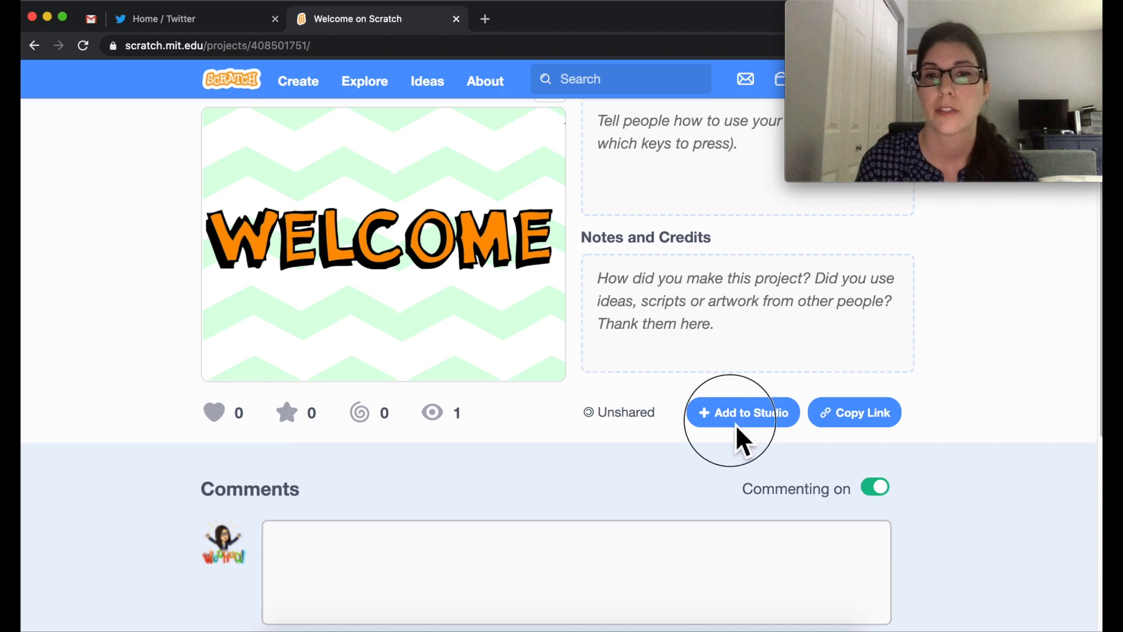
left_click(741, 412)
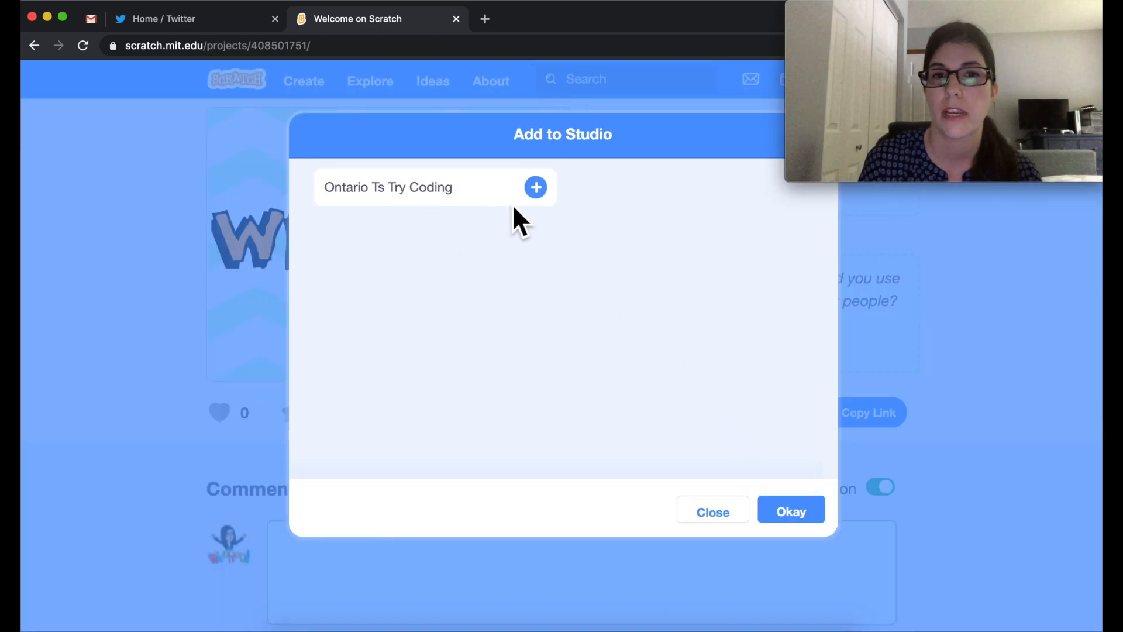
left_click(534, 187)
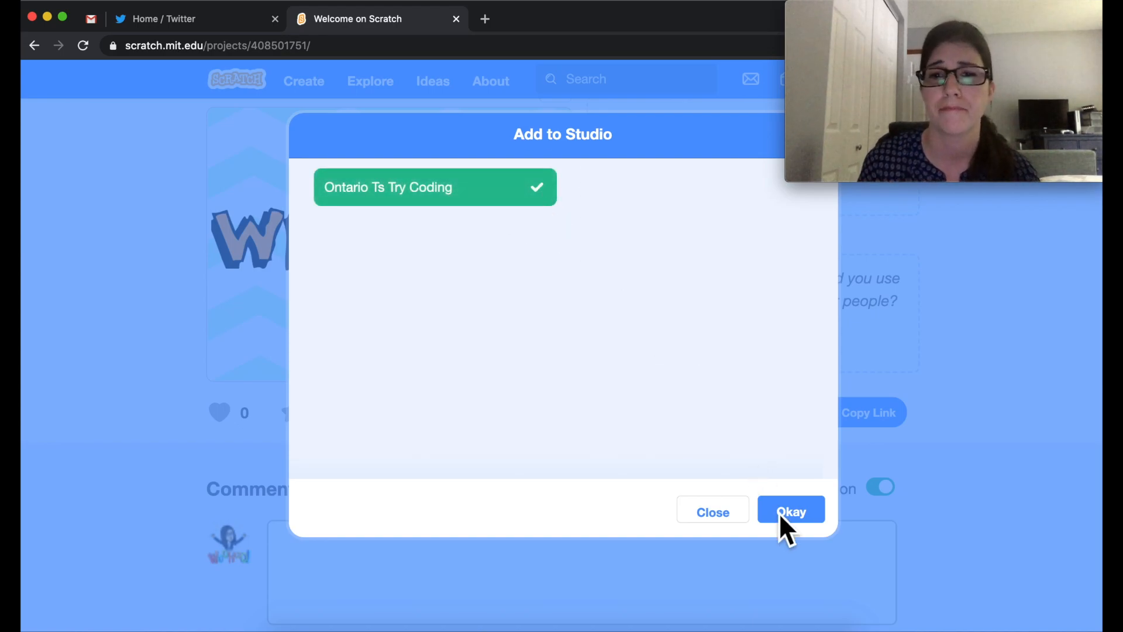
left_click(790, 512)
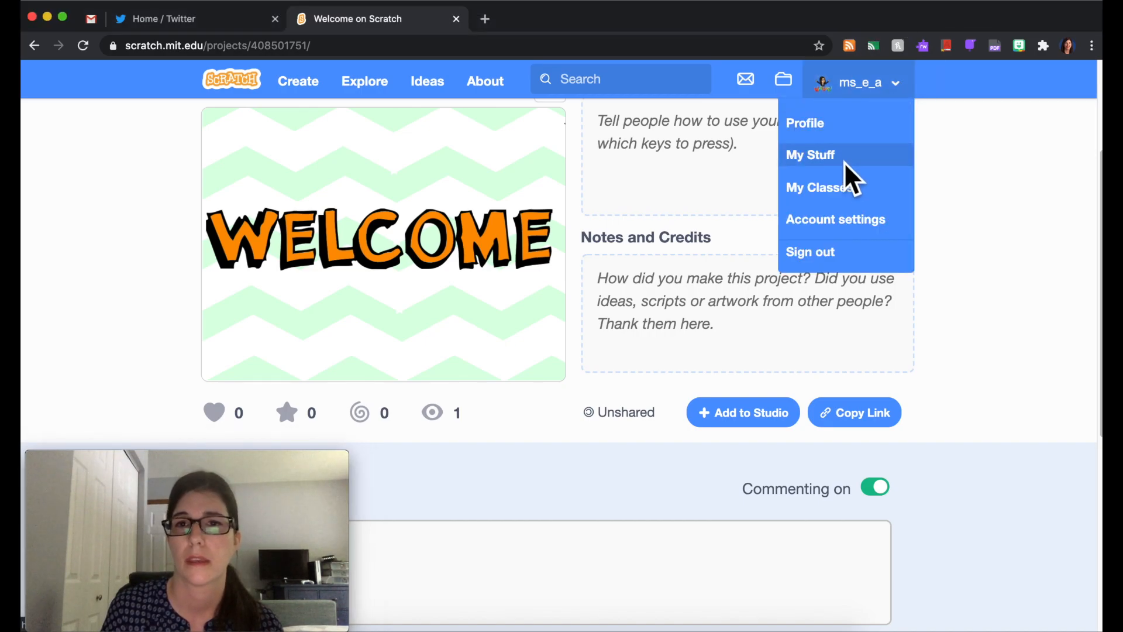
- Navigate from My Classes through Ontario Educators to the Ontario Ts Try Coding studio
left_click(822, 188)
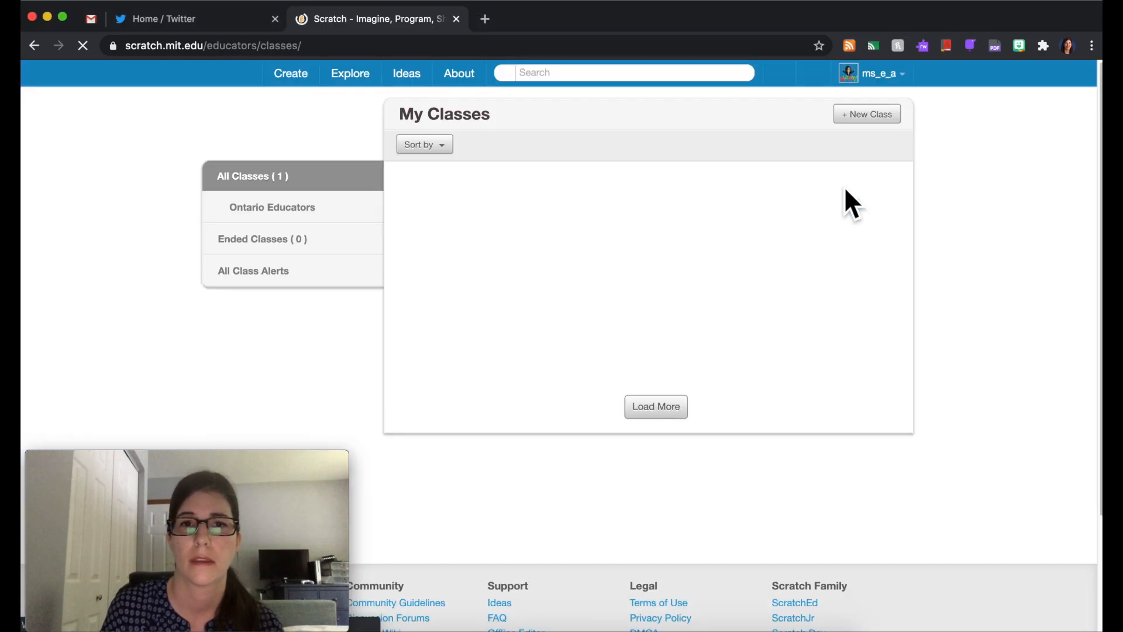
left_click(272, 207)
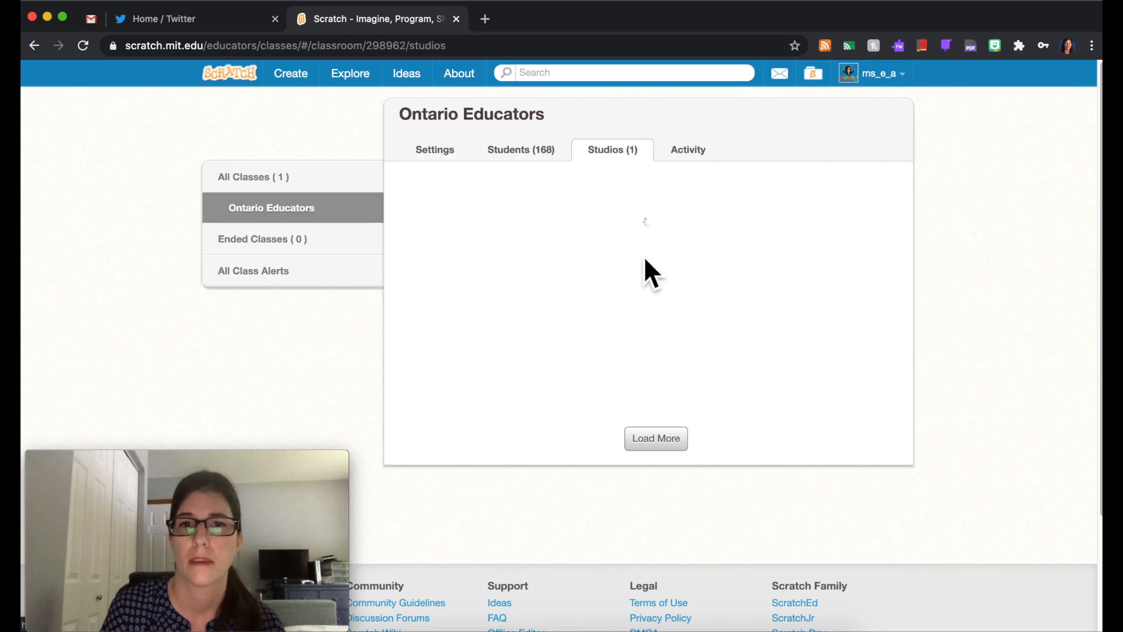
left_click(573, 215)
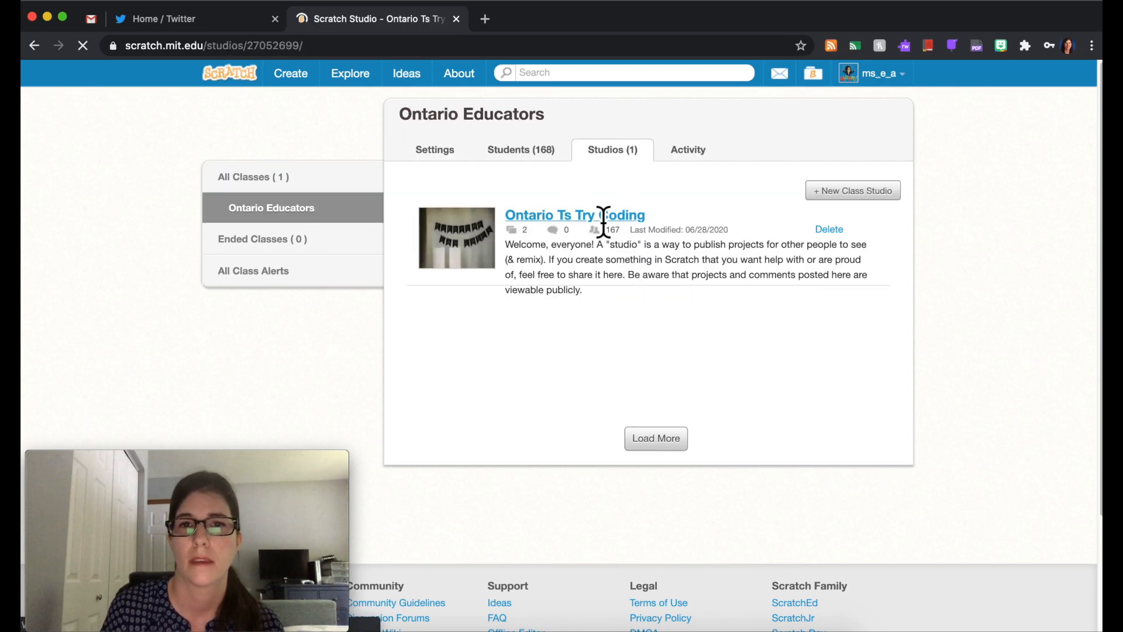
left_click(574, 214)
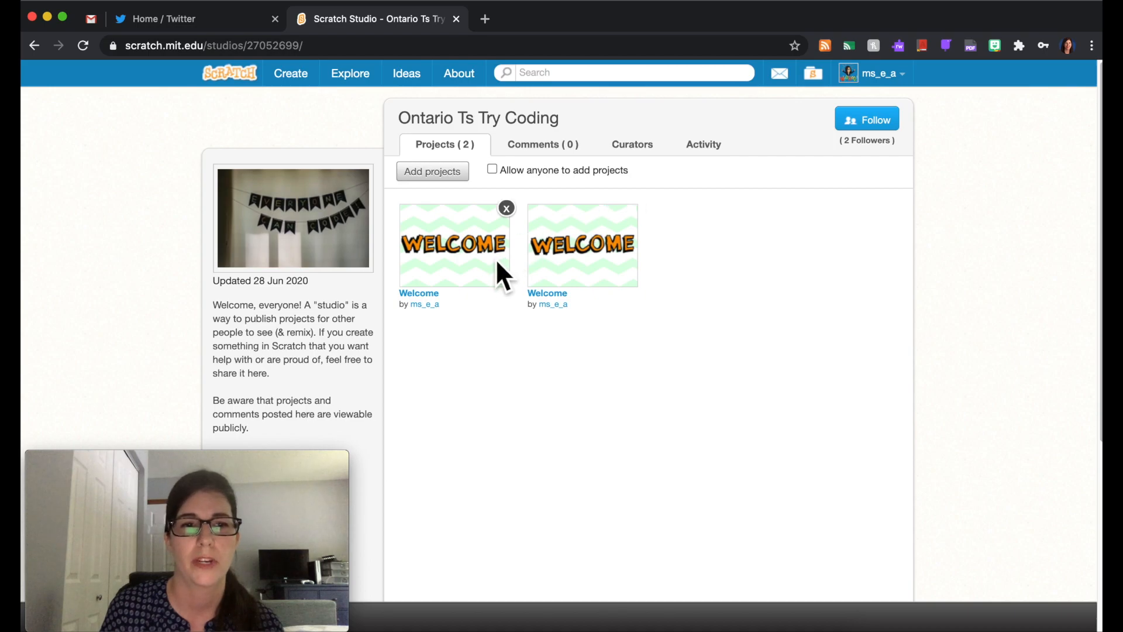
mouse_move(489, 286)
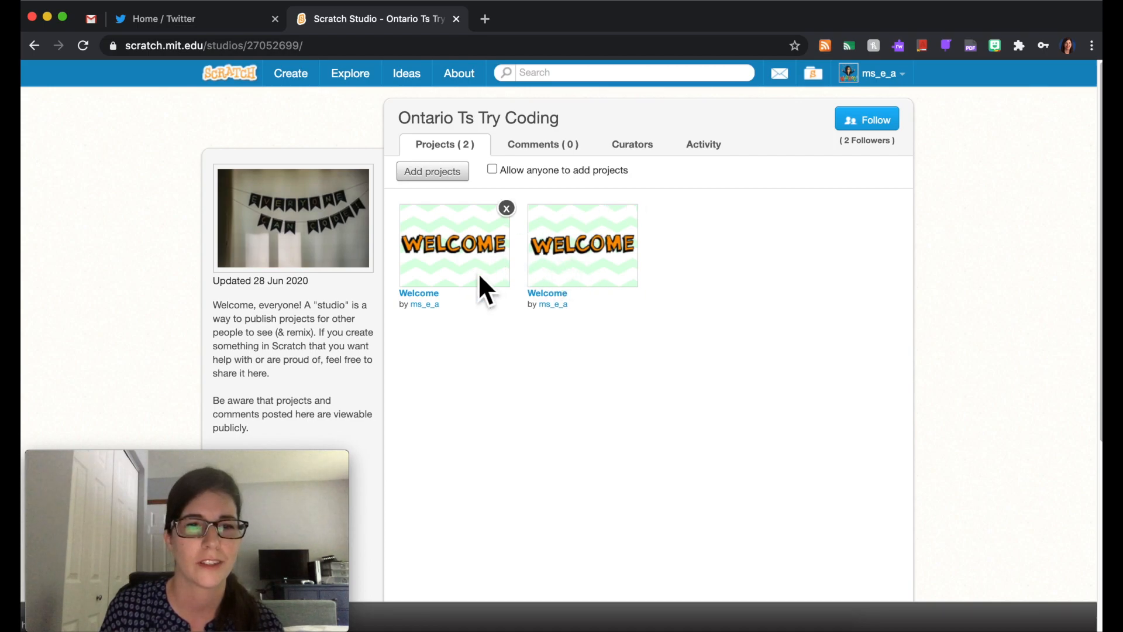
mouse_move(436, 269)
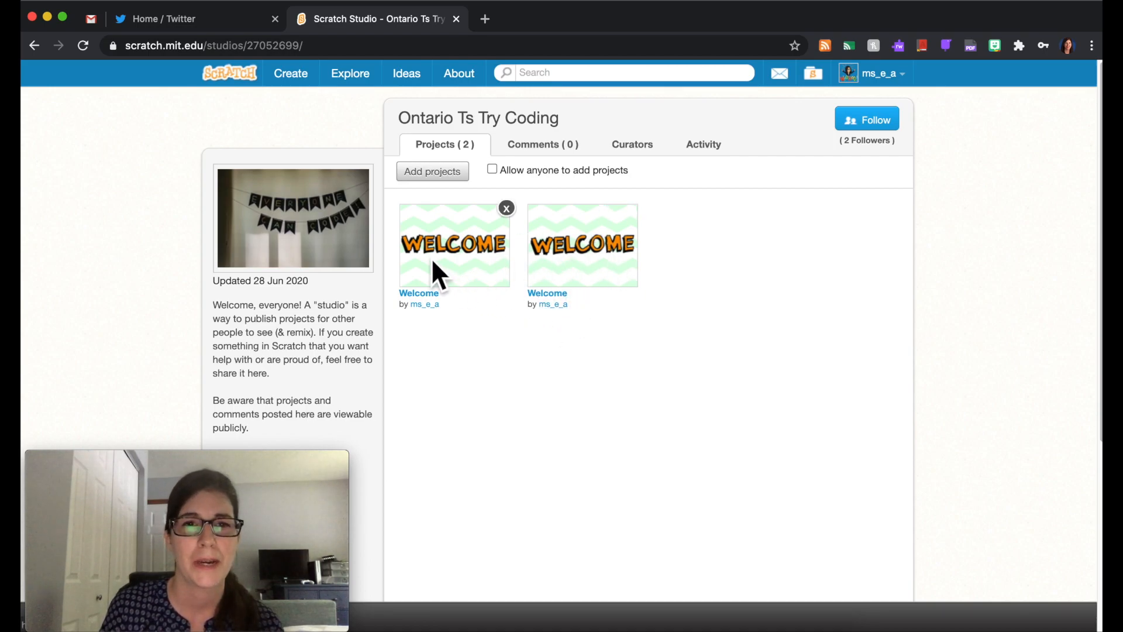
- Open the first Welcome project from the studio and go See inside to its editor
left_click(455, 245)
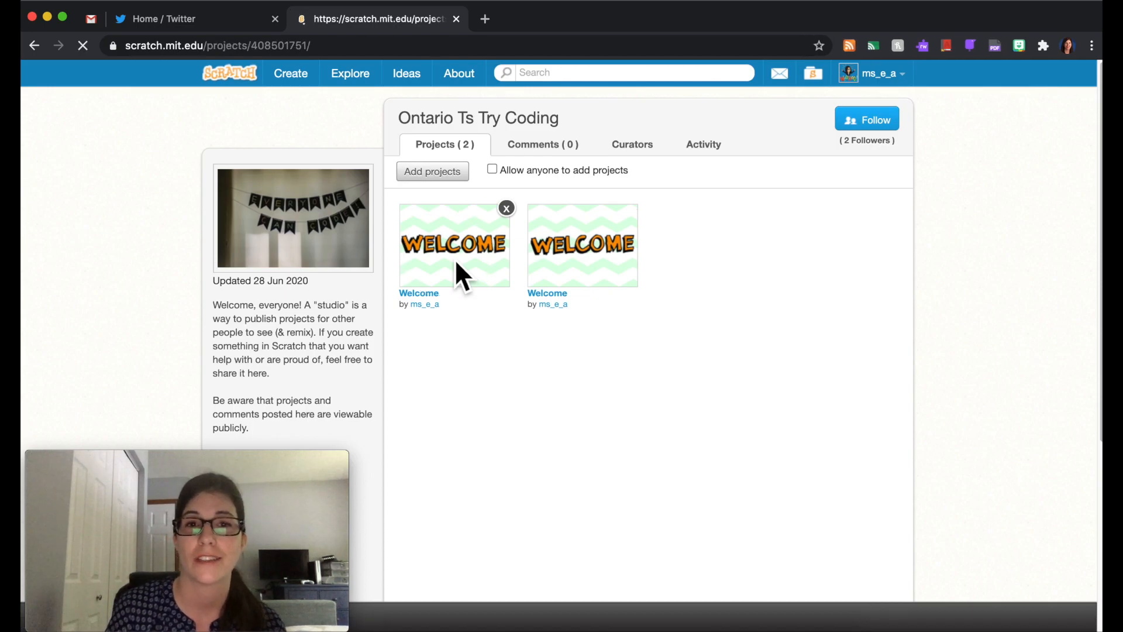
left_click(454, 244)
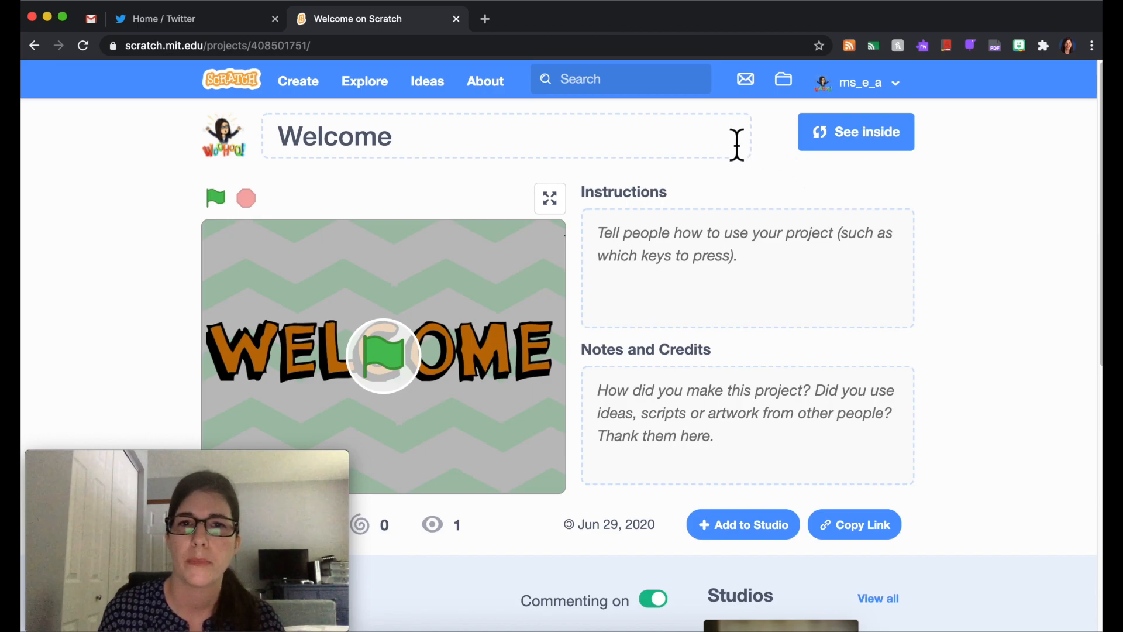
mouse_move(776, 186)
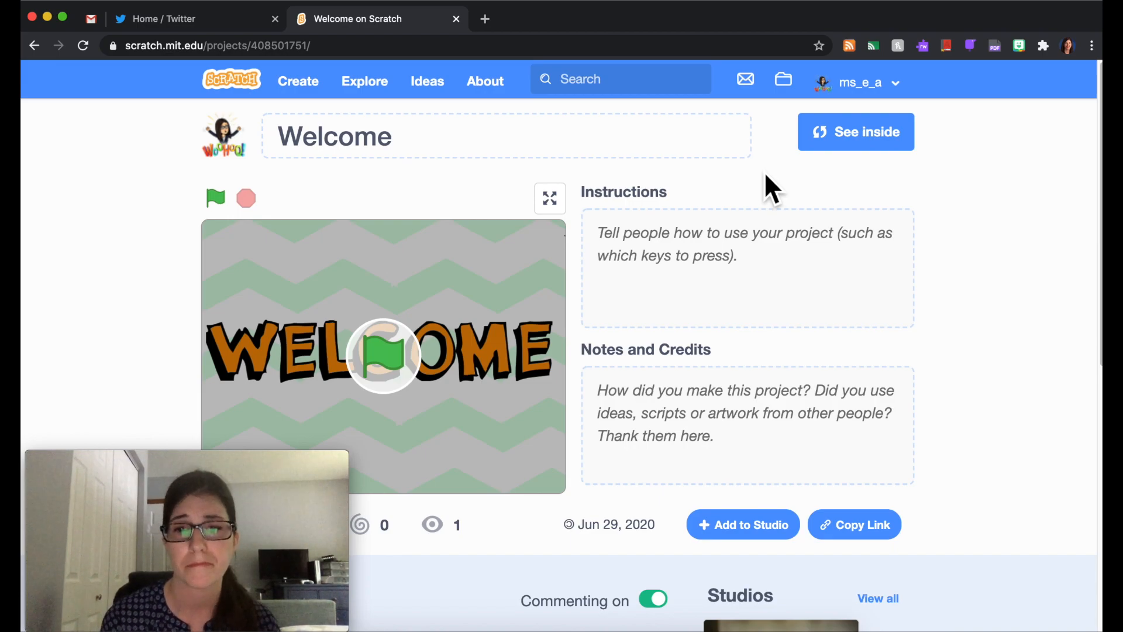
mouse_move(704, 362)
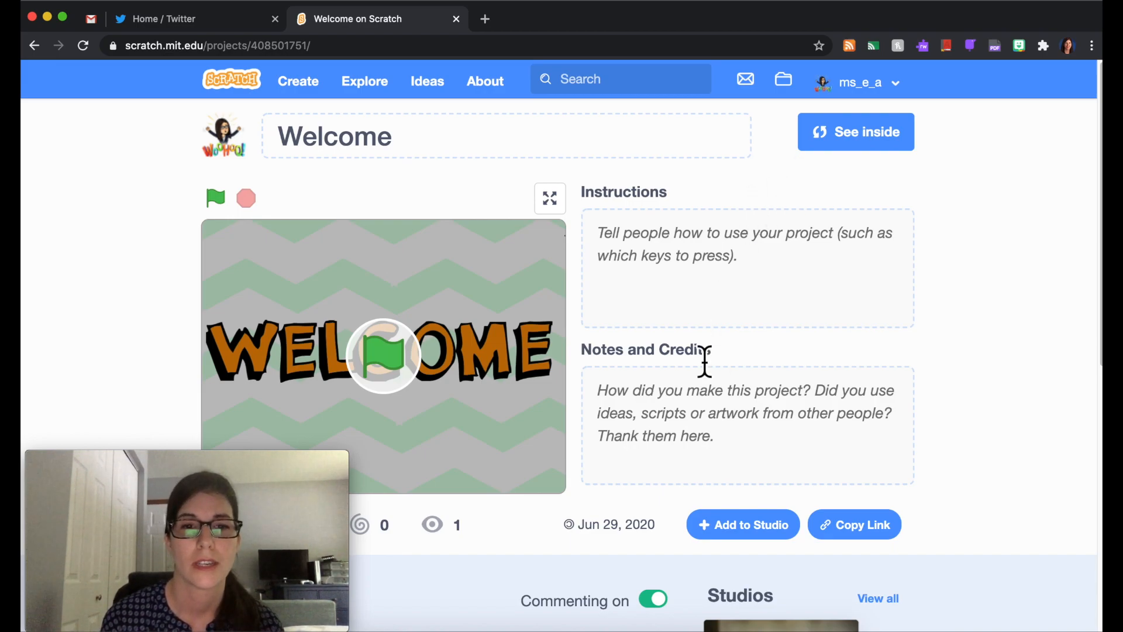
scroll("down", 3)
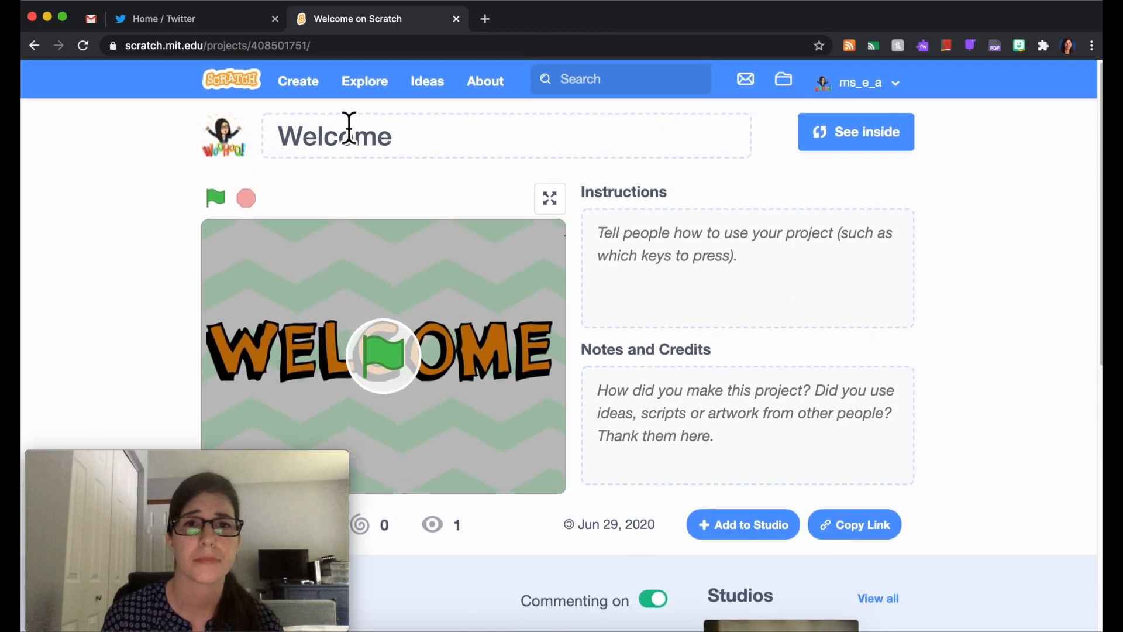
left_click(855, 132)
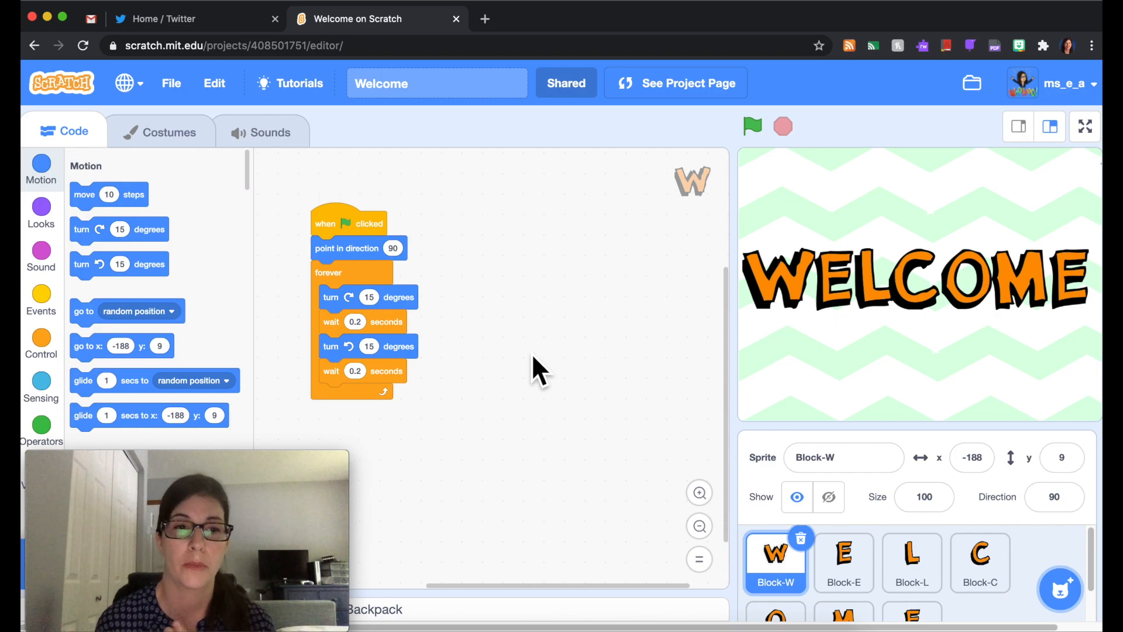
mouse_move(453, 327)
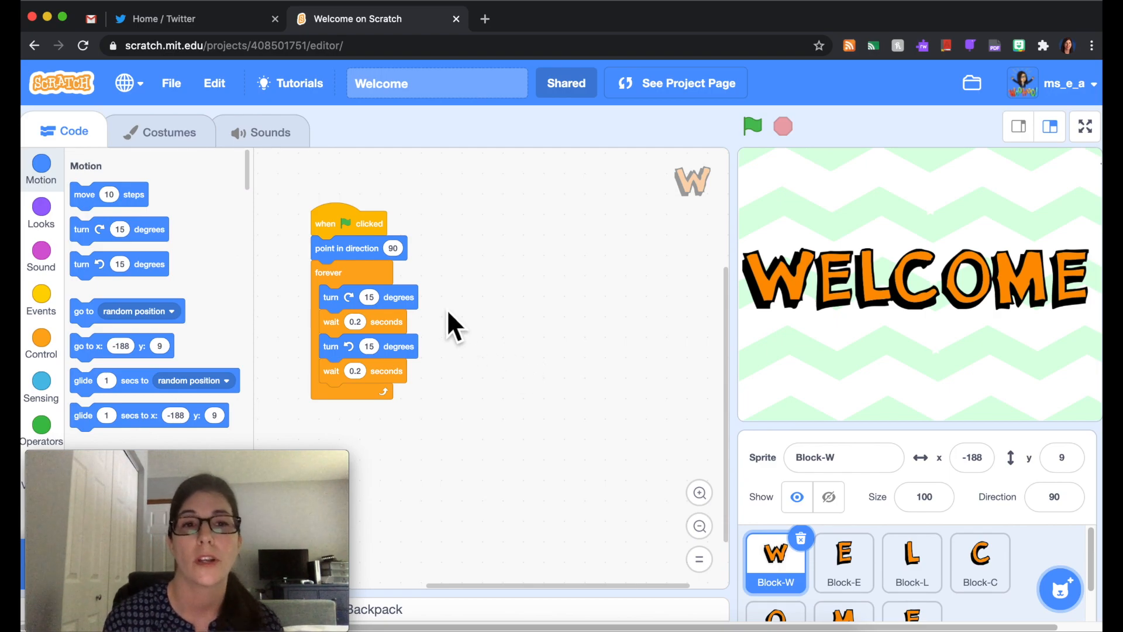
mouse_move(404, 320)
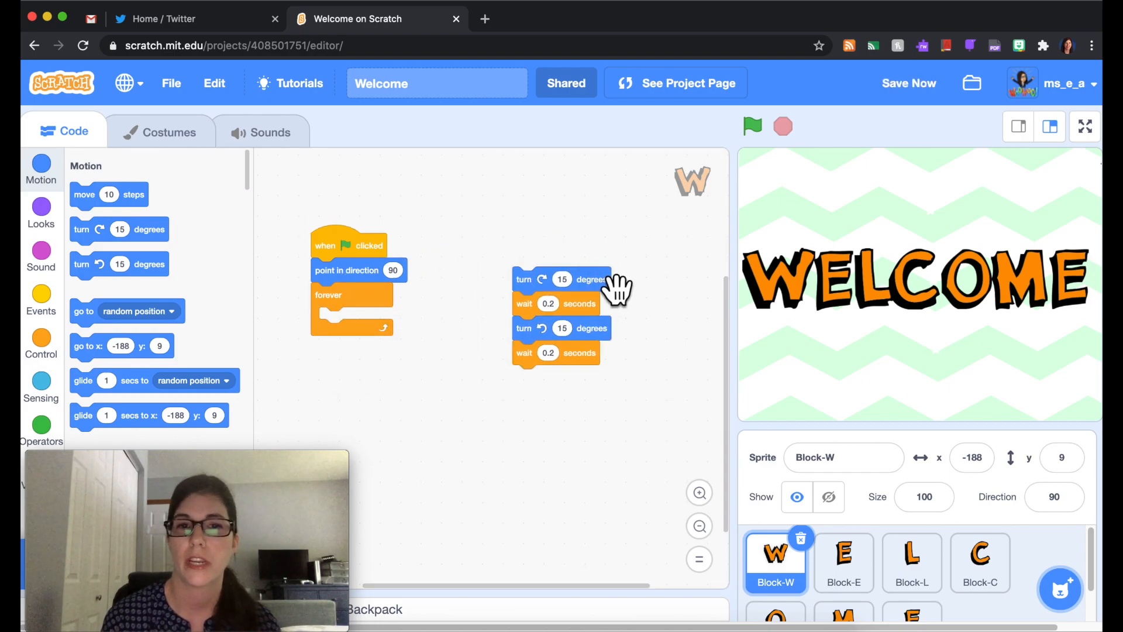
mouse_move(598, 398)
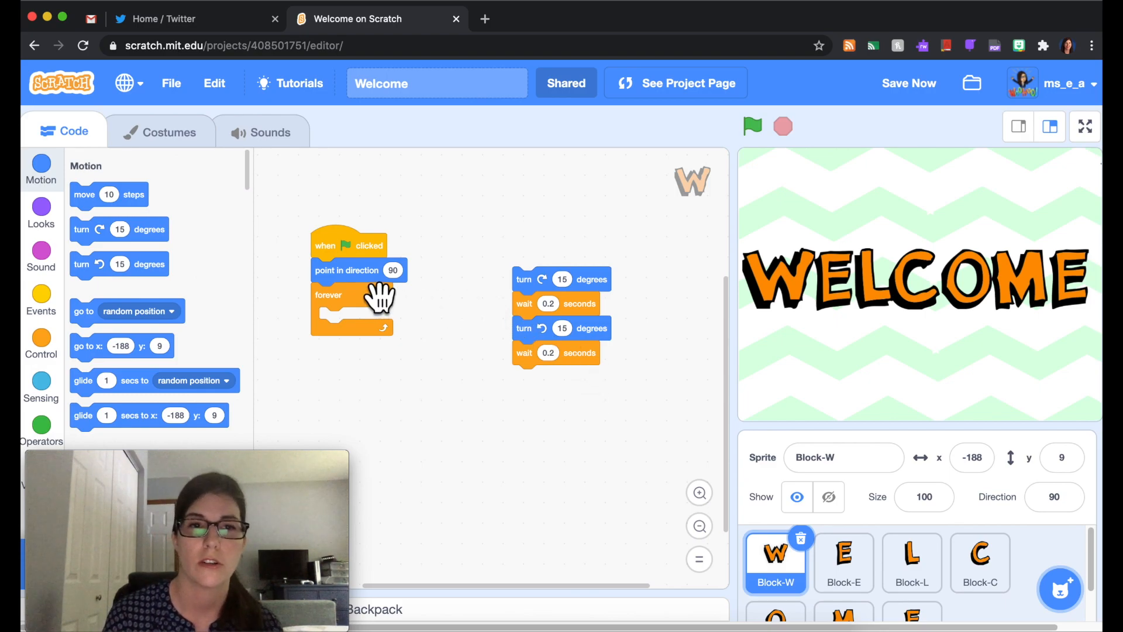
- Drag Block-W's loop blocks apart so the turn and wait blocks leave the forever loop
left_click_drag(349, 245, 541, 248)
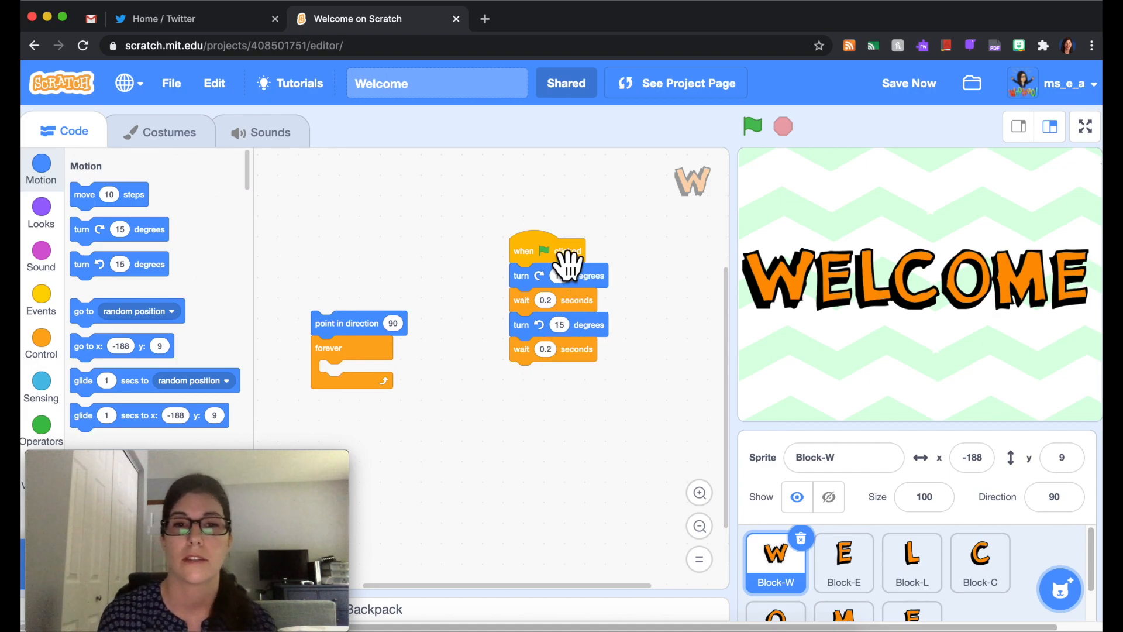
mouse_move(573, 411)
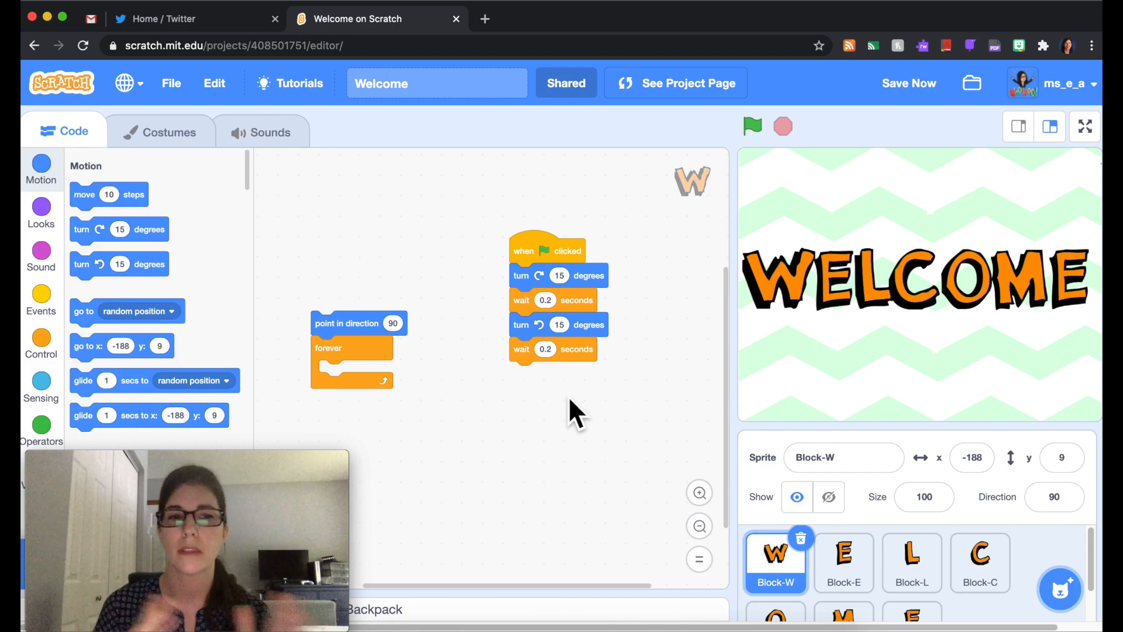
mouse_move(591, 414)
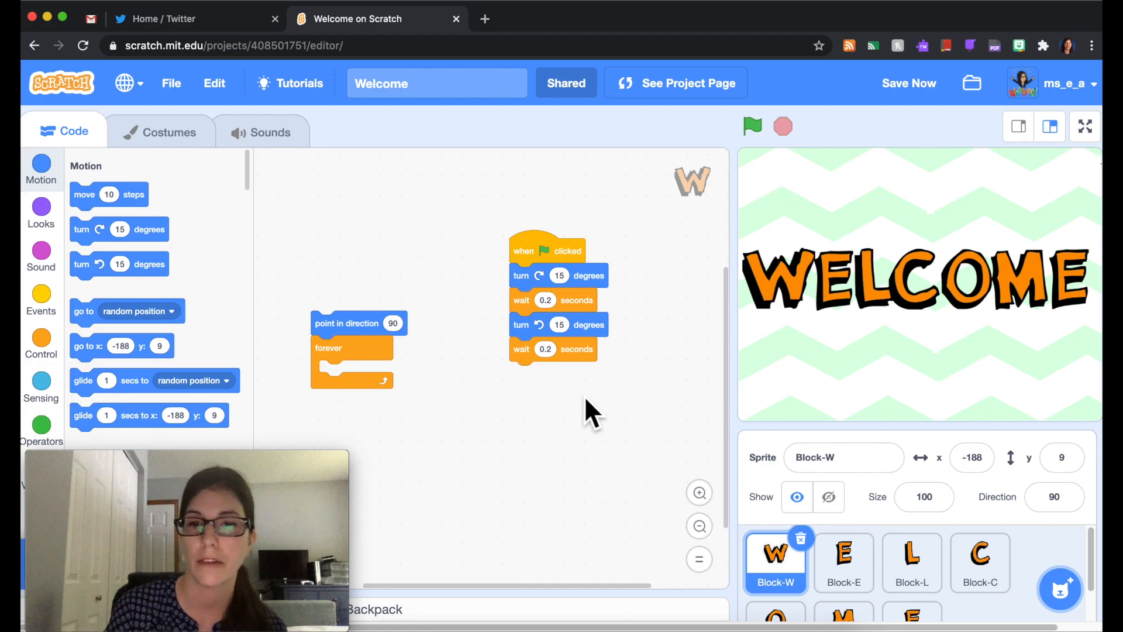
- In Block-E's script, change the second turn to 30 degrees
left_click(844, 560)
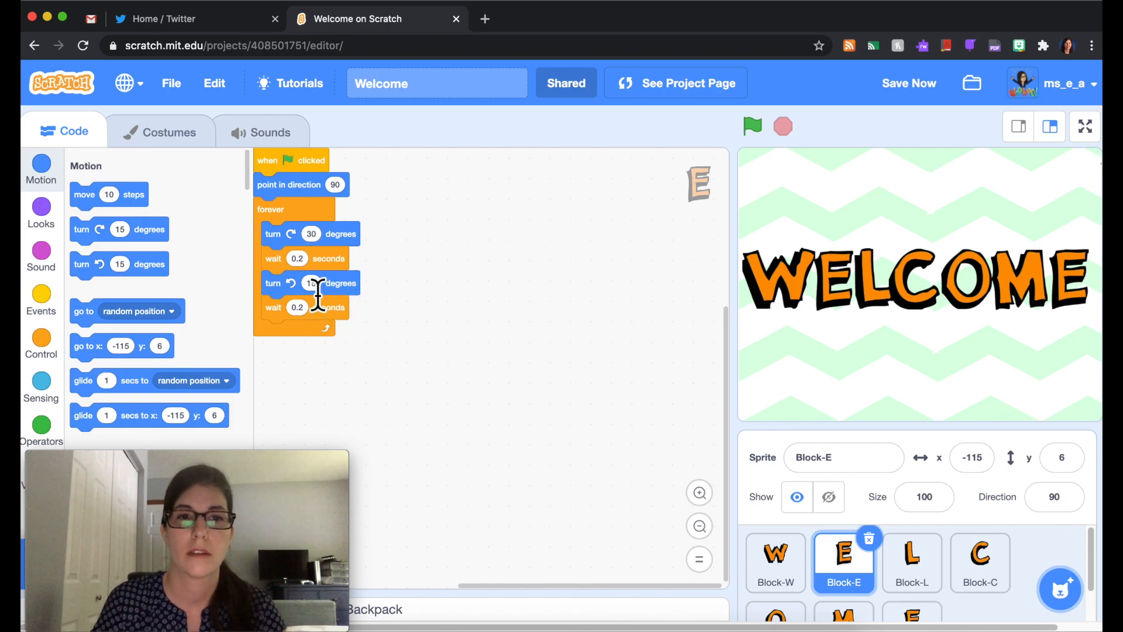
type("30")
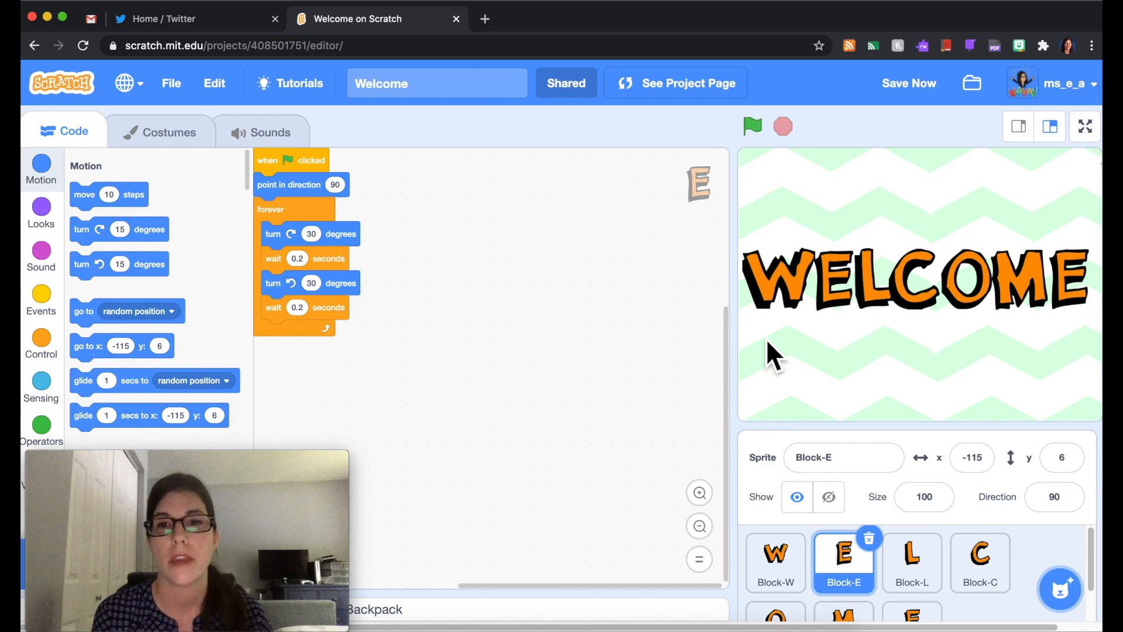
mouse_move(748, 382)
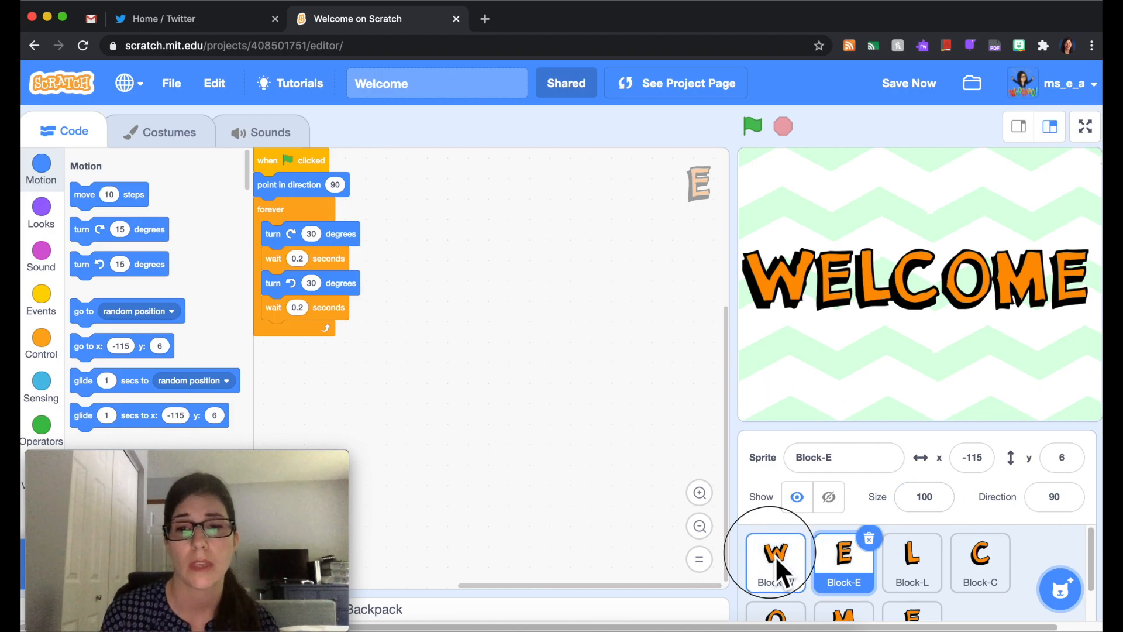
- Back on Block-W, detach the forever loop from point in direction 90 to rebuild the script
left_click(774, 560)
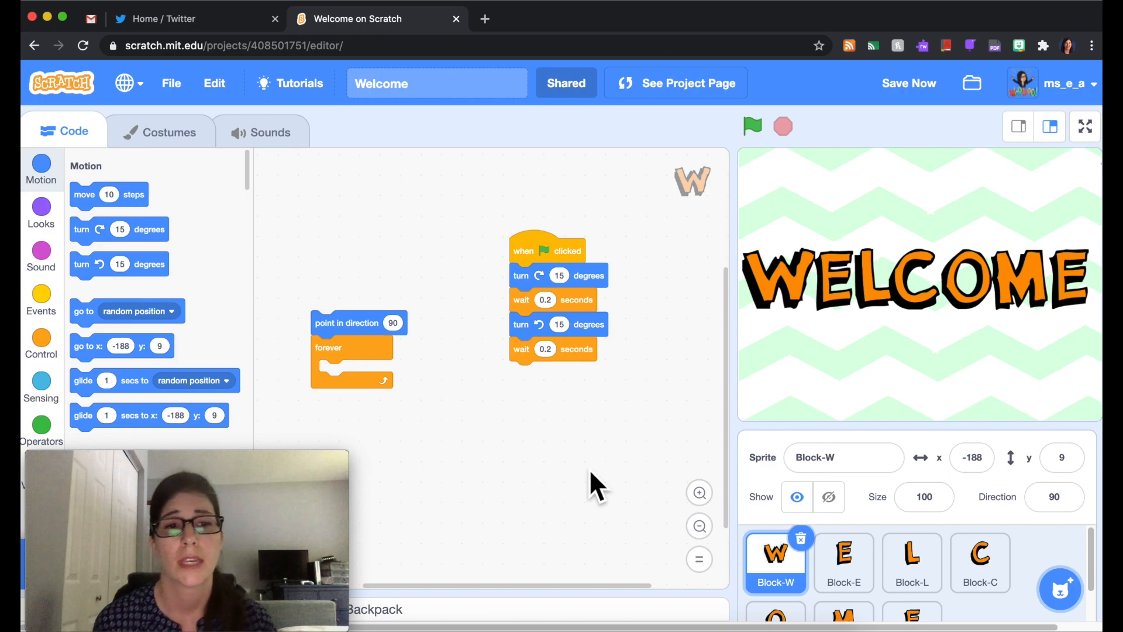
mouse_move(429, 424)
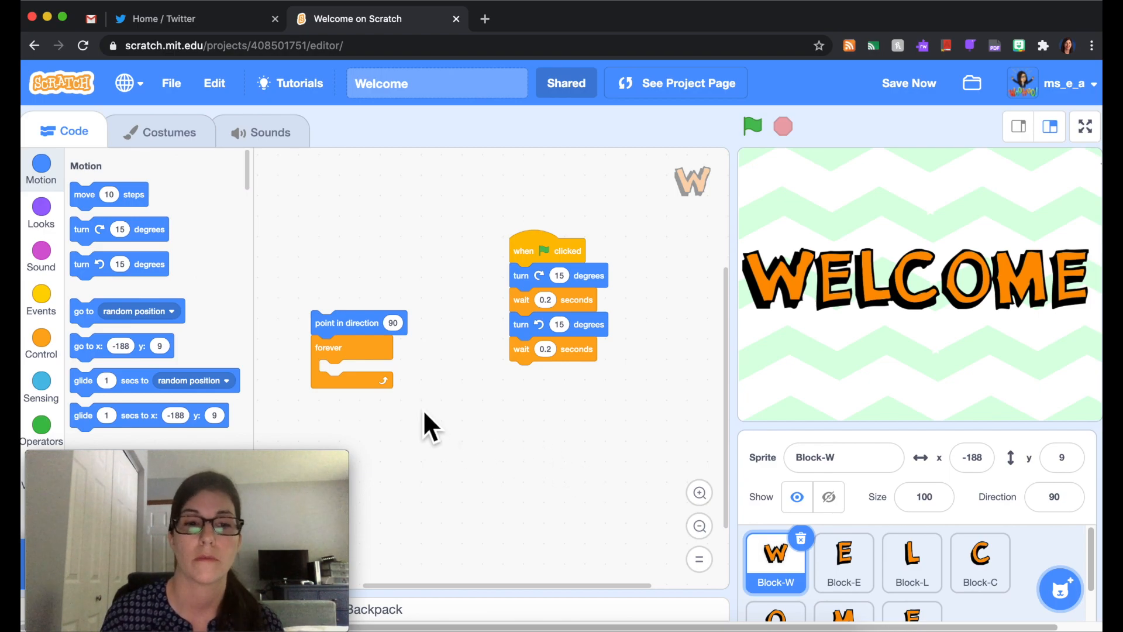
mouse_move(399, 405)
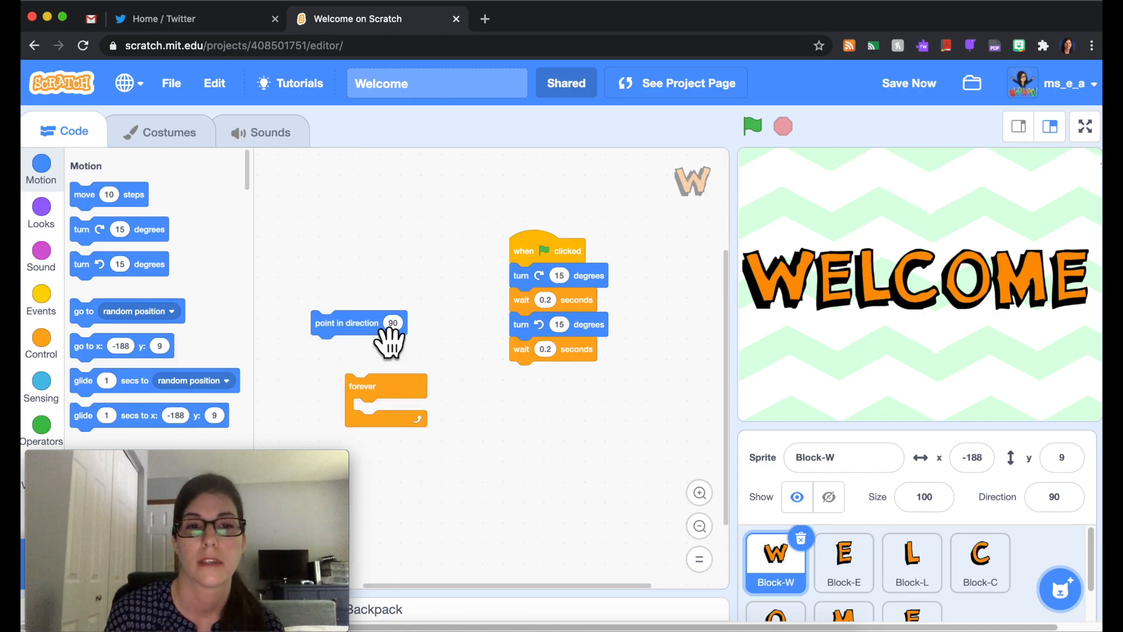
left_click_drag(358, 323, 563, 269)
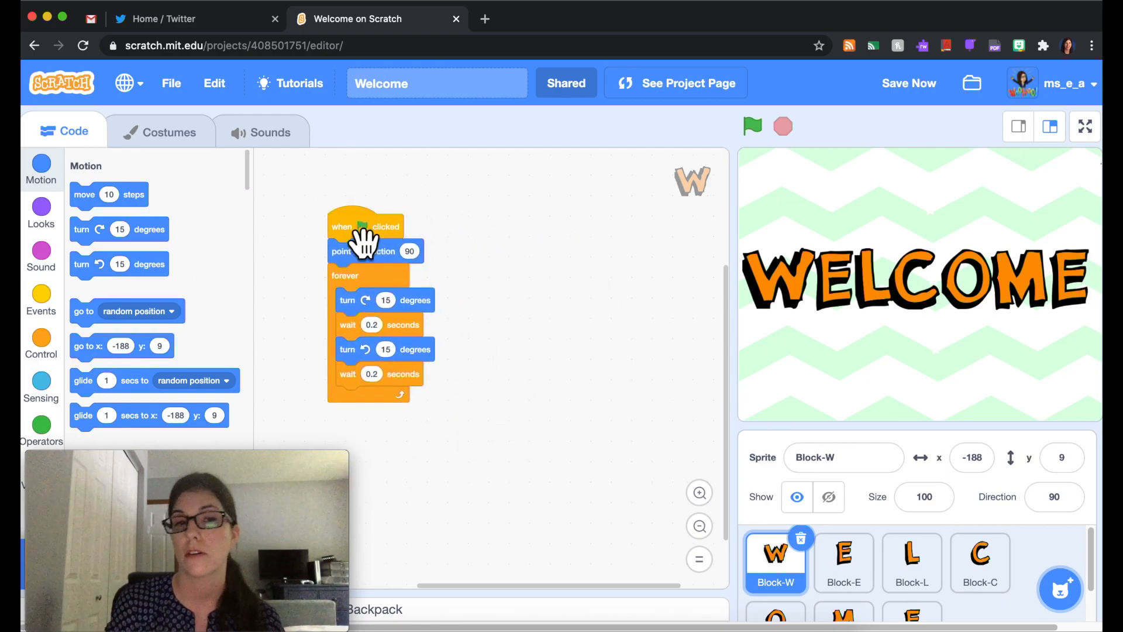
- Start Block-W's wiggle script so the W rocks, then browse the Control blocks
left_click(752, 126)
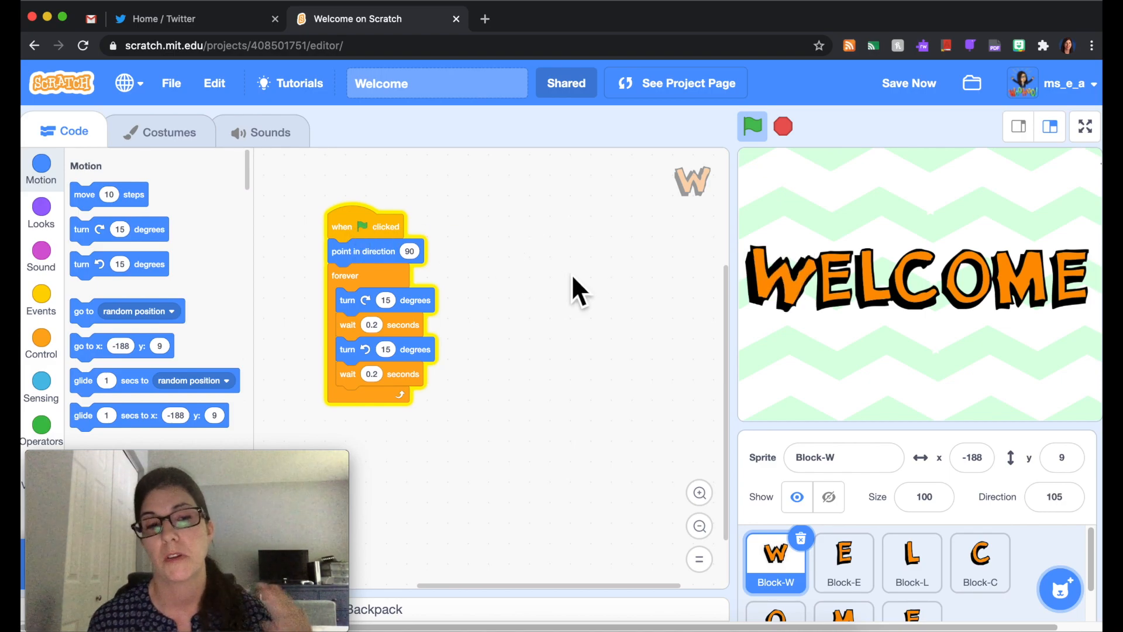
left_click(41, 344)
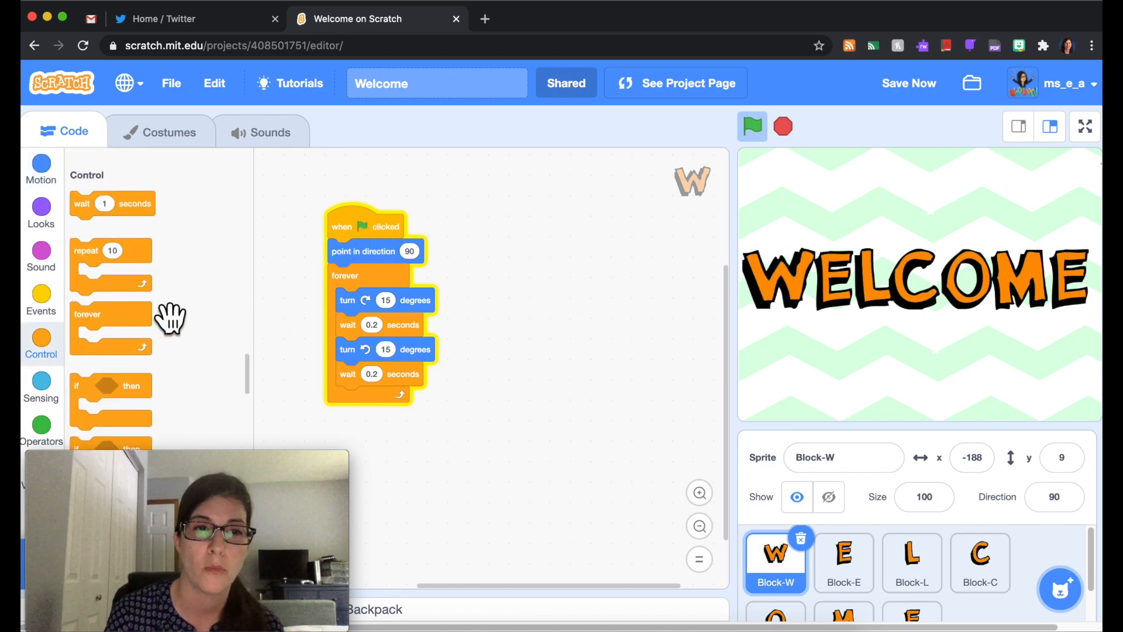
scroll("down", 3)
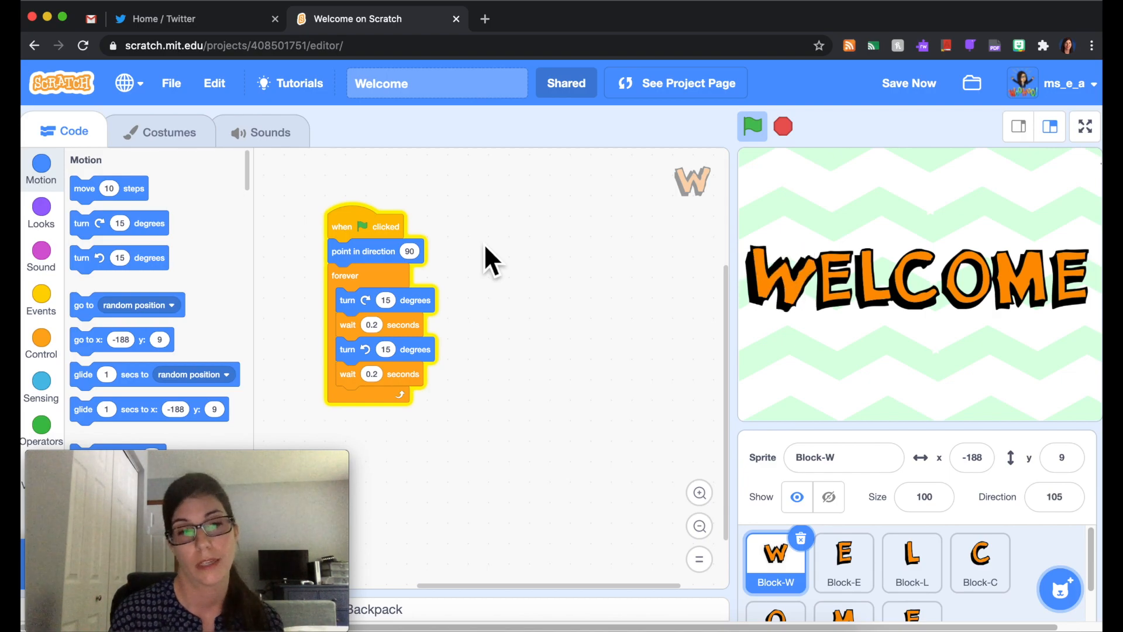
- Save the Welcome project's changes while the W keeps rocking between 90 and 105
left_click(753, 127)
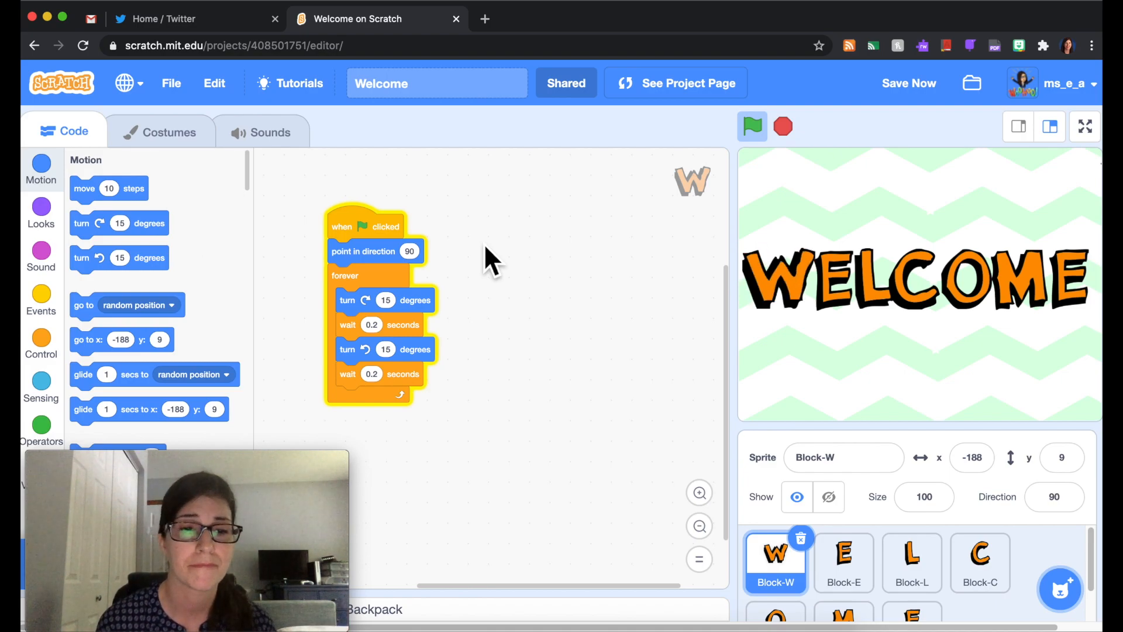
left_click(909, 83)
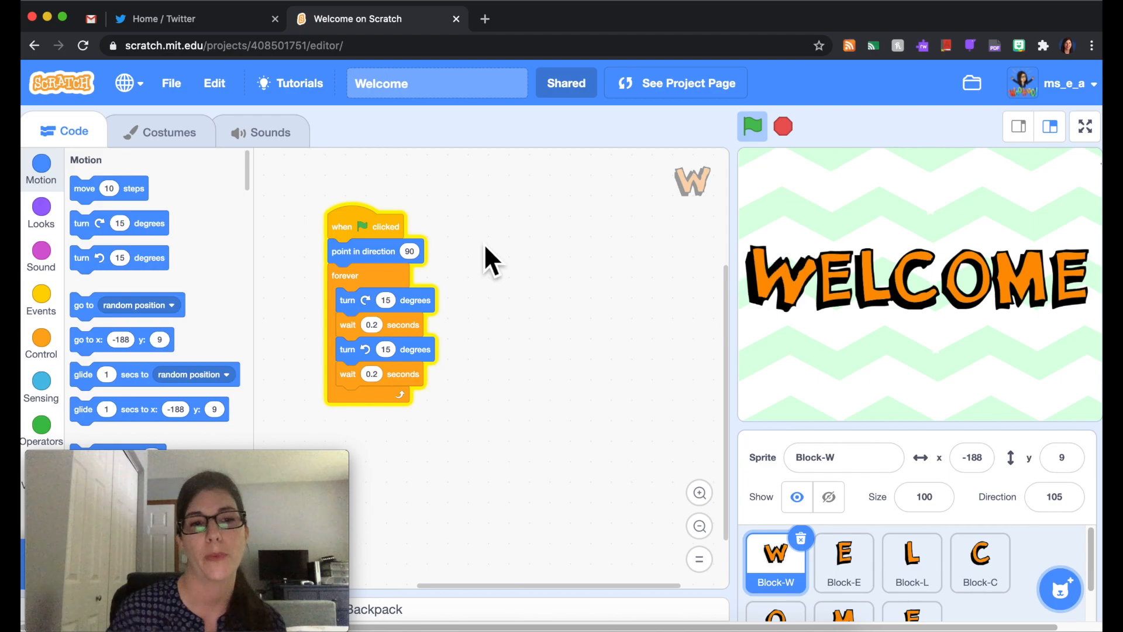
left_click(1054, 496)
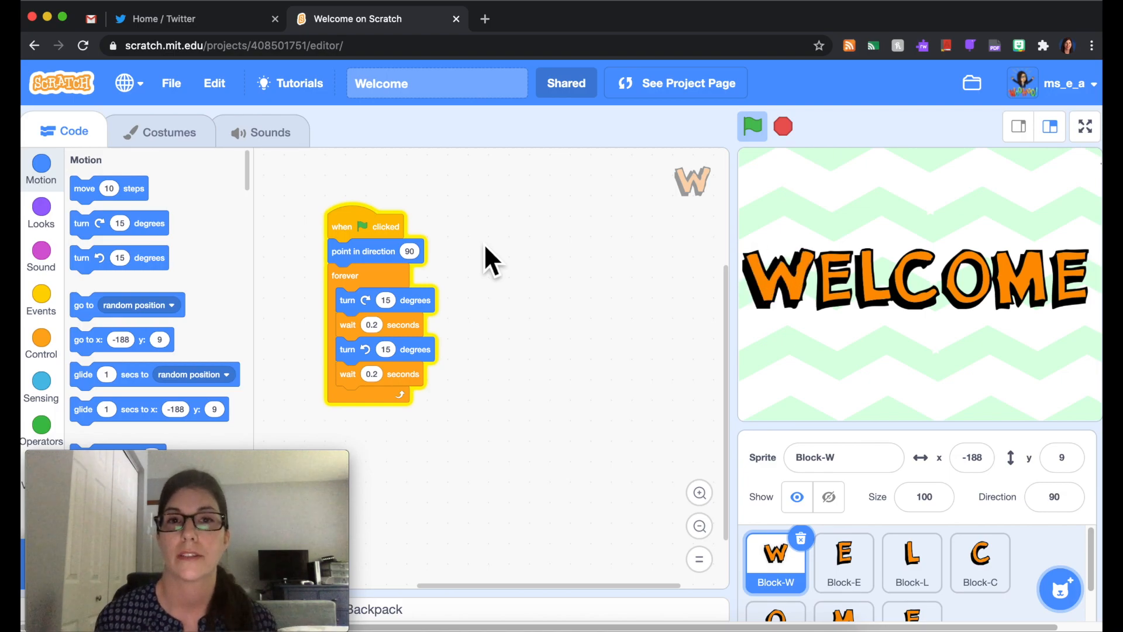
mouse_move(566, 21)
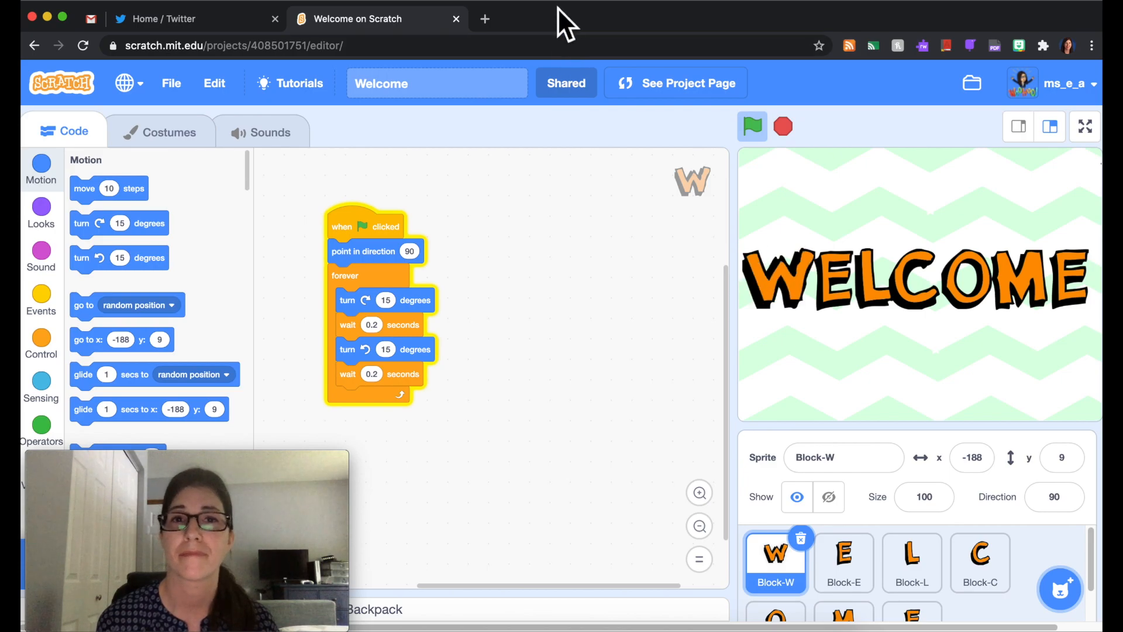